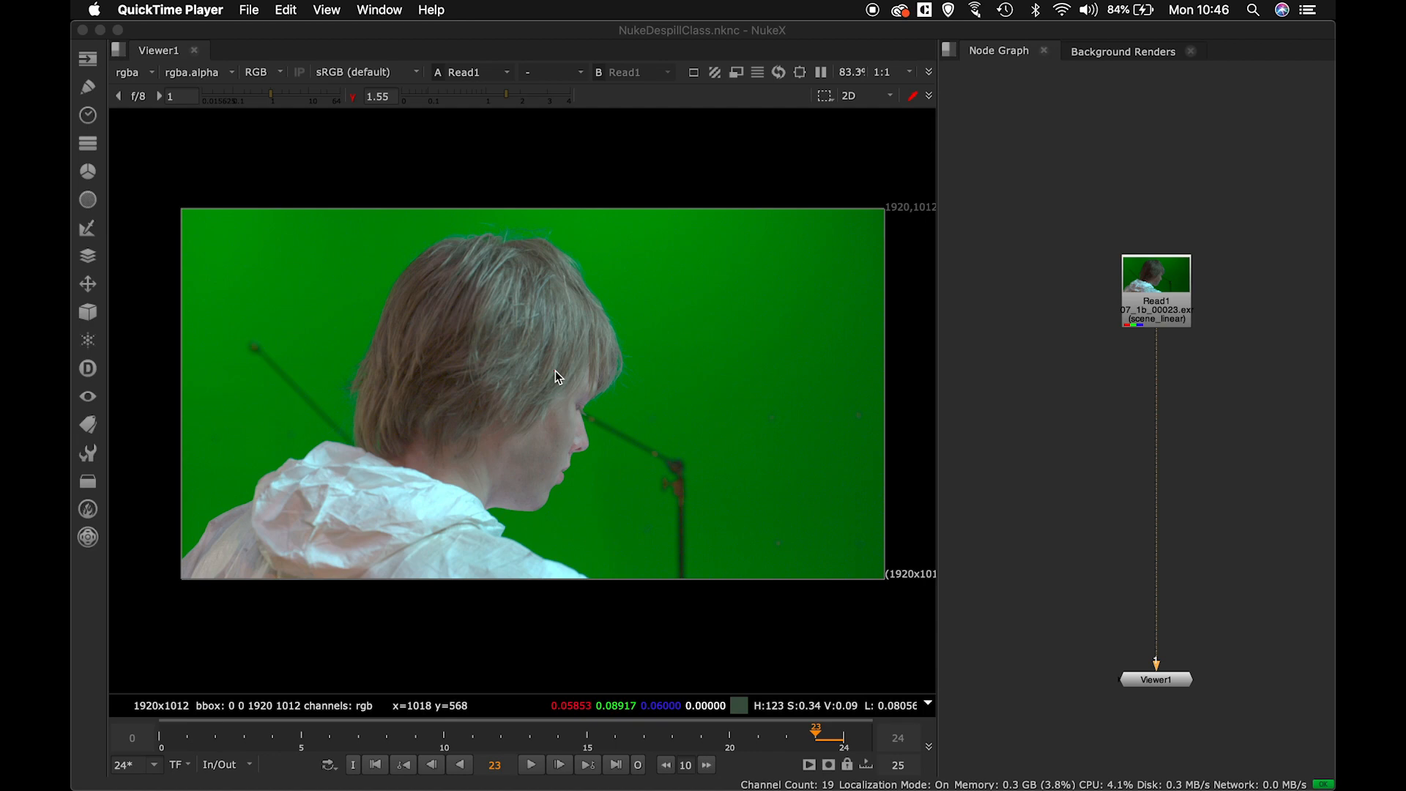
mouse_move(570, 272)
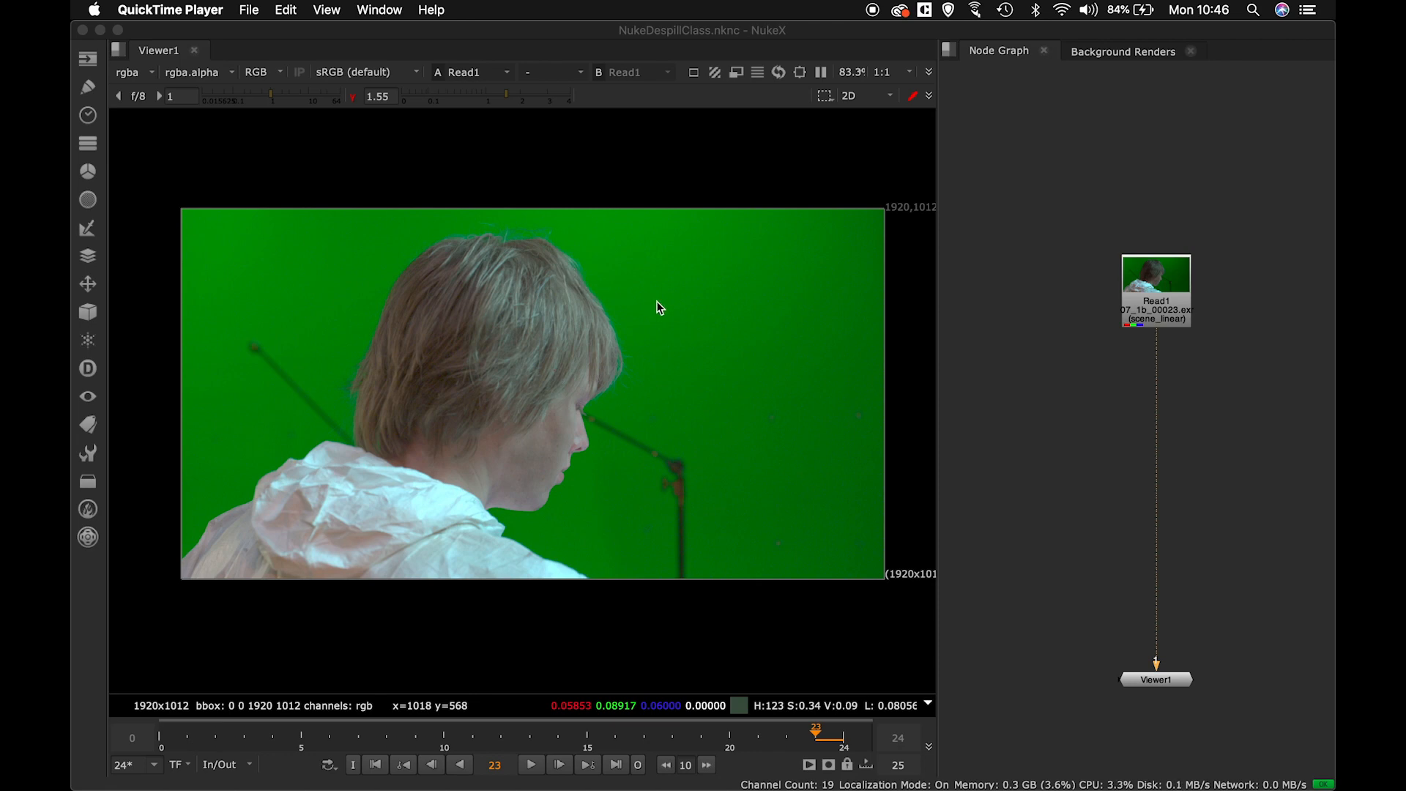
mouse_move(374, 538)
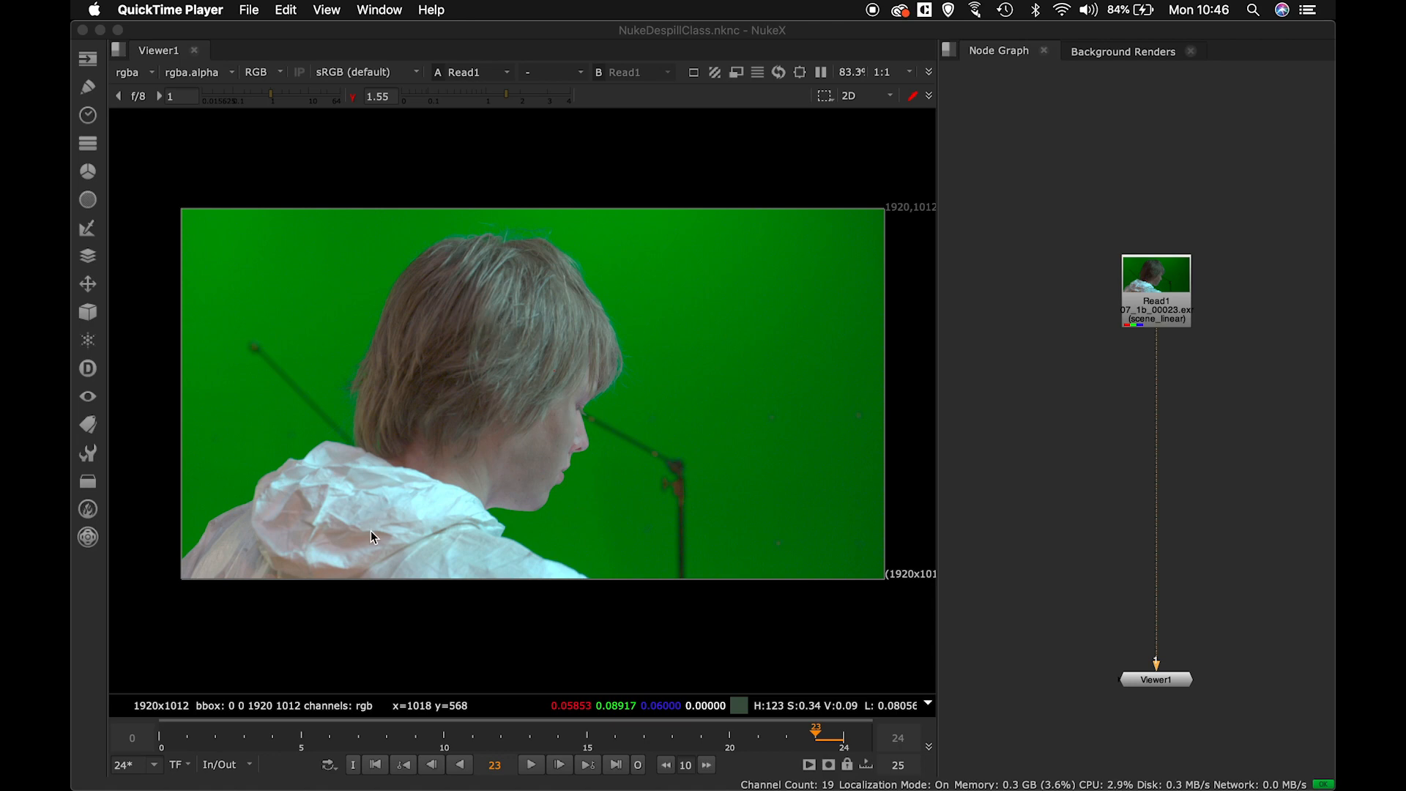
mouse_move(485, 398)
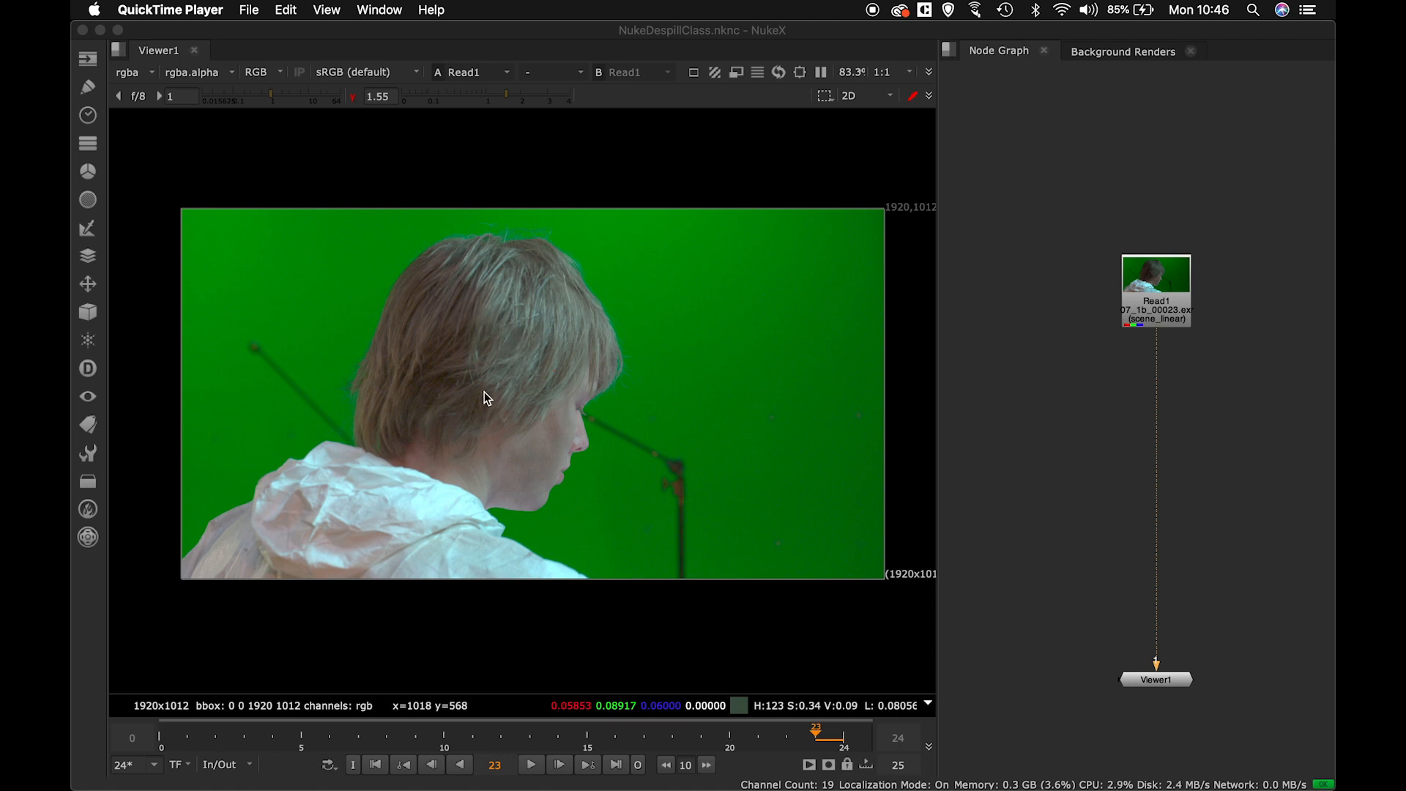
mouse_move(709, 277)
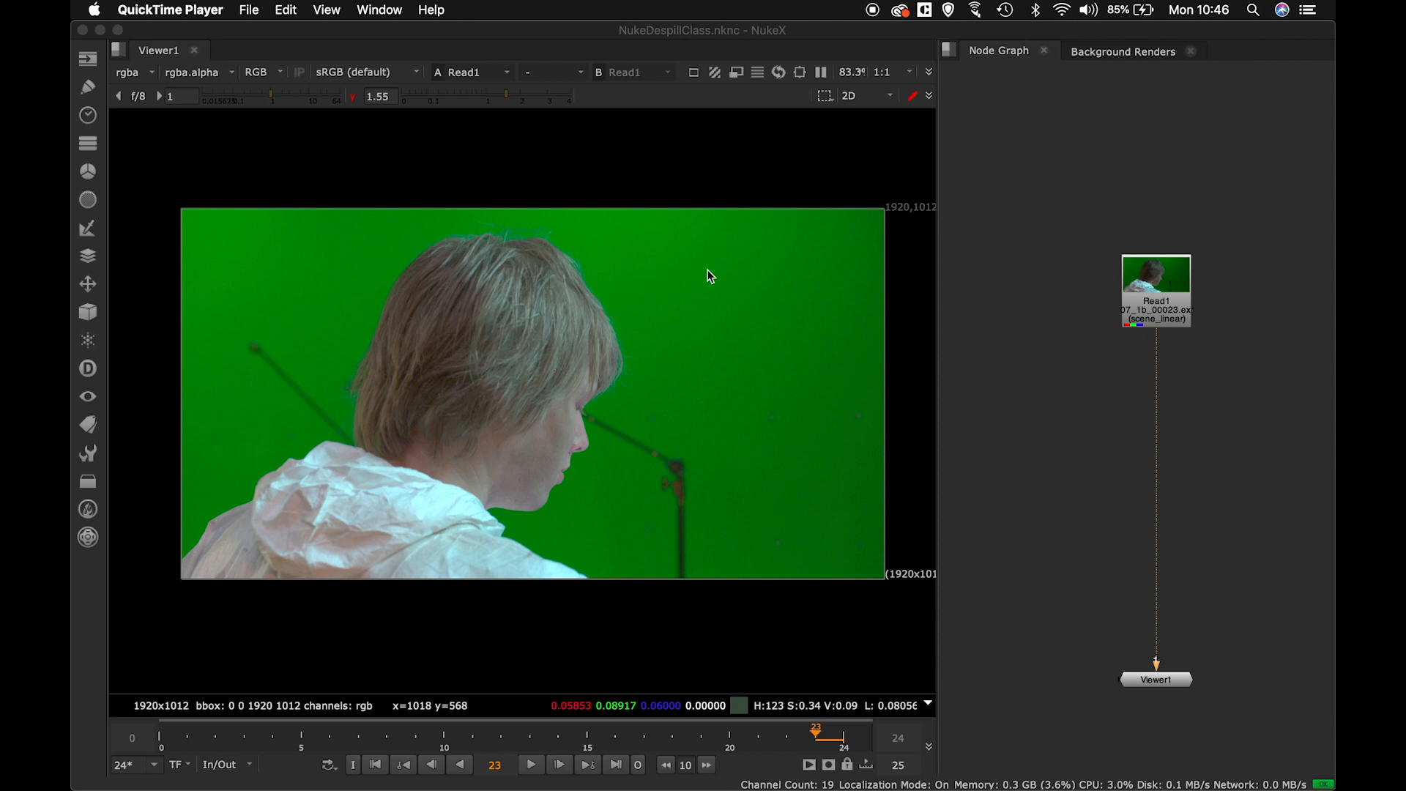
mouse_move(778, 356)
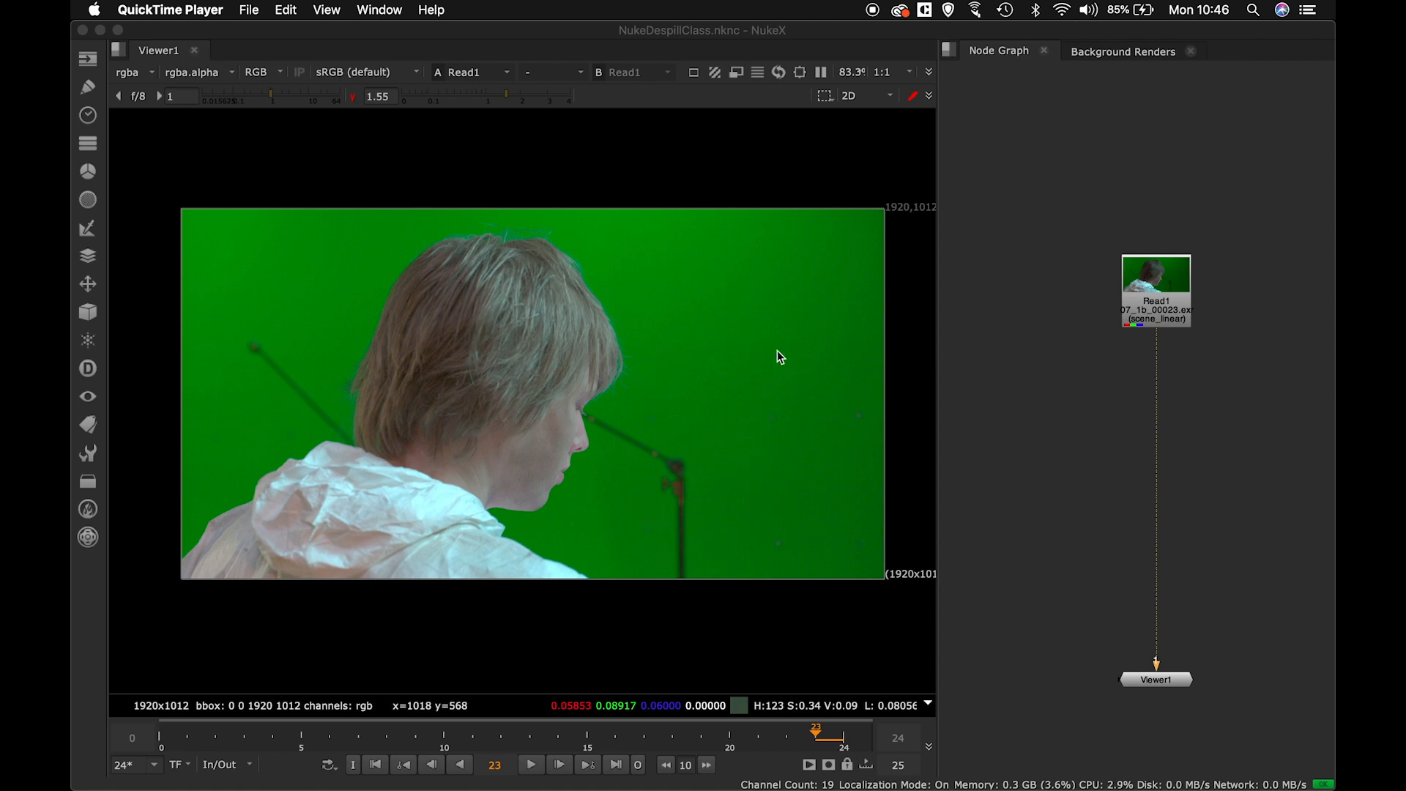
mouse_move(792, 414)
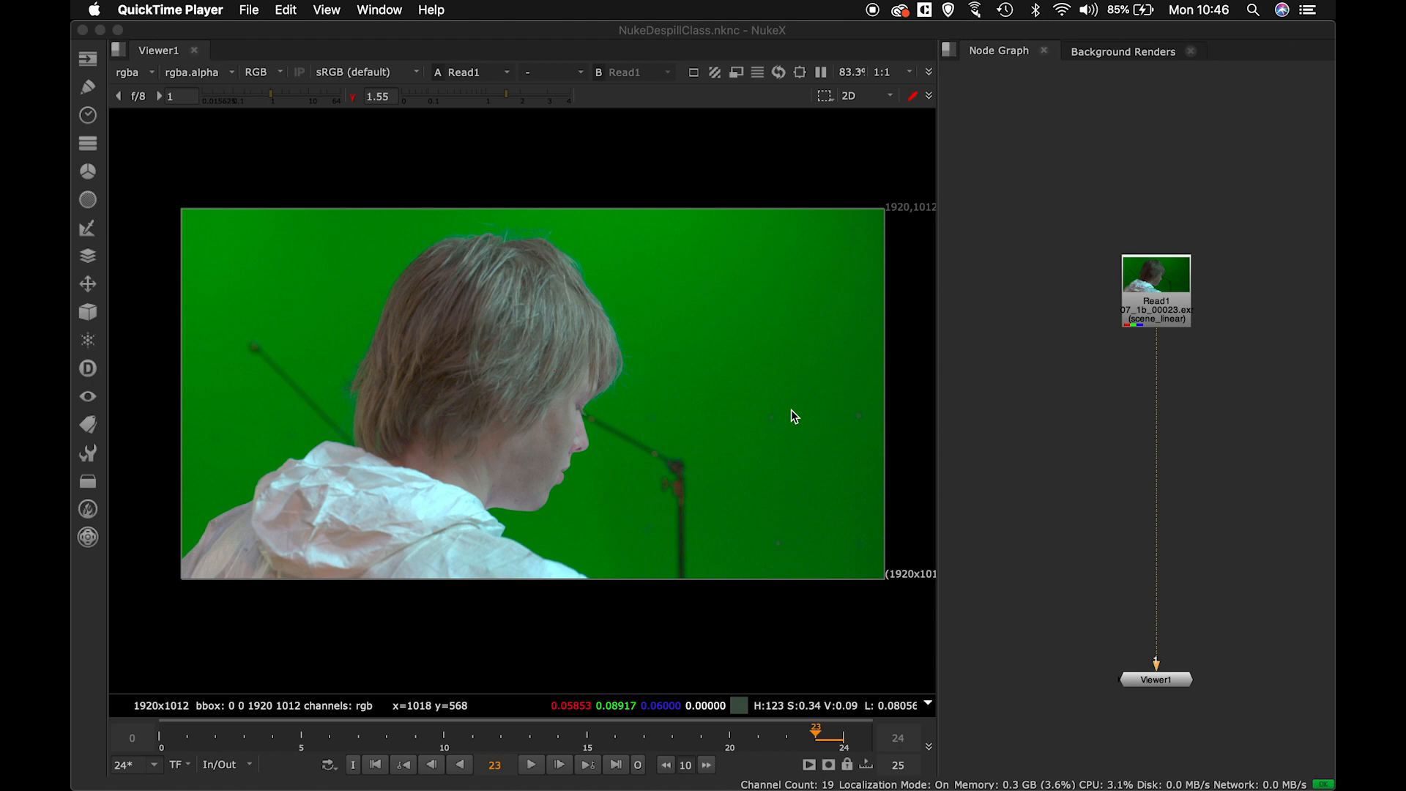
mouse_move(778, 464)
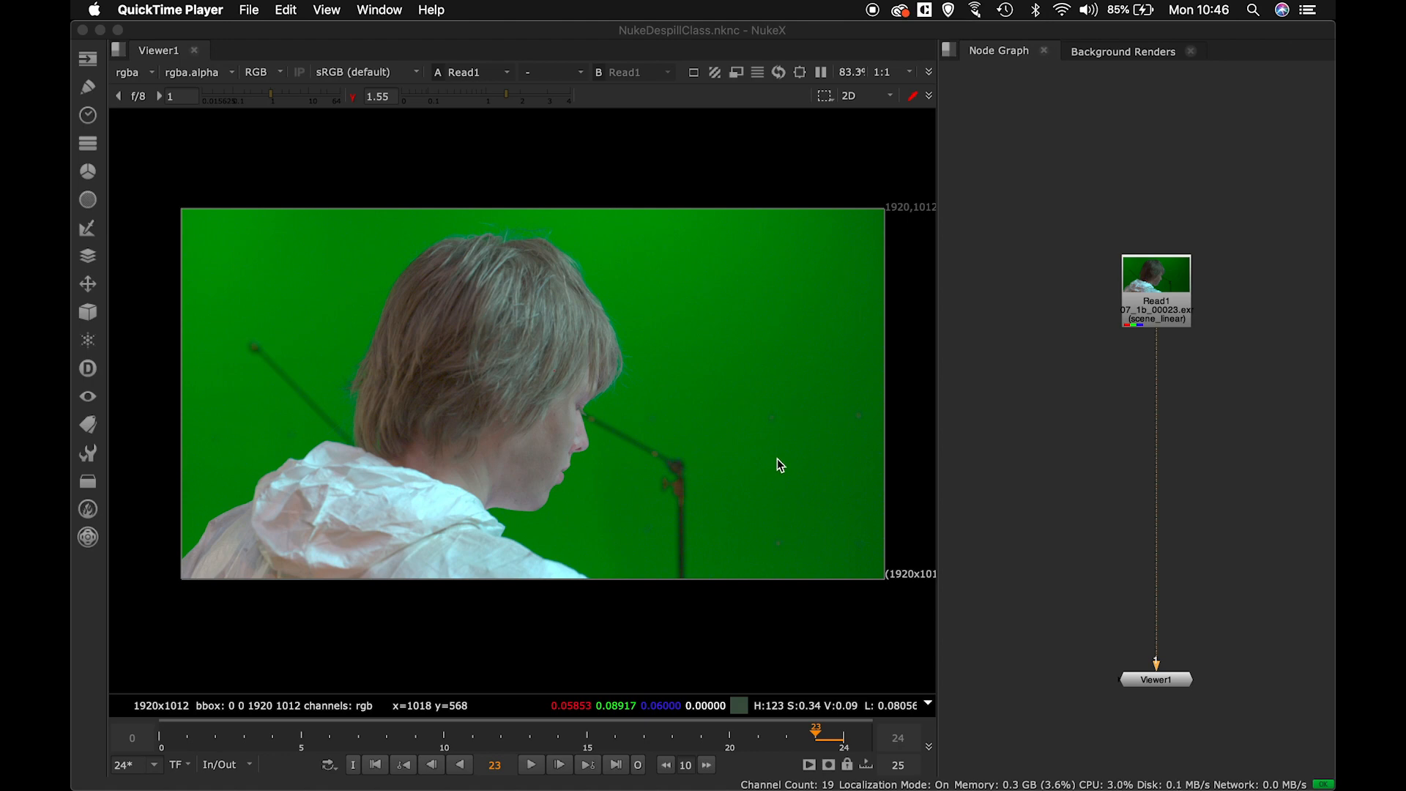
mouse_move(678, 352)
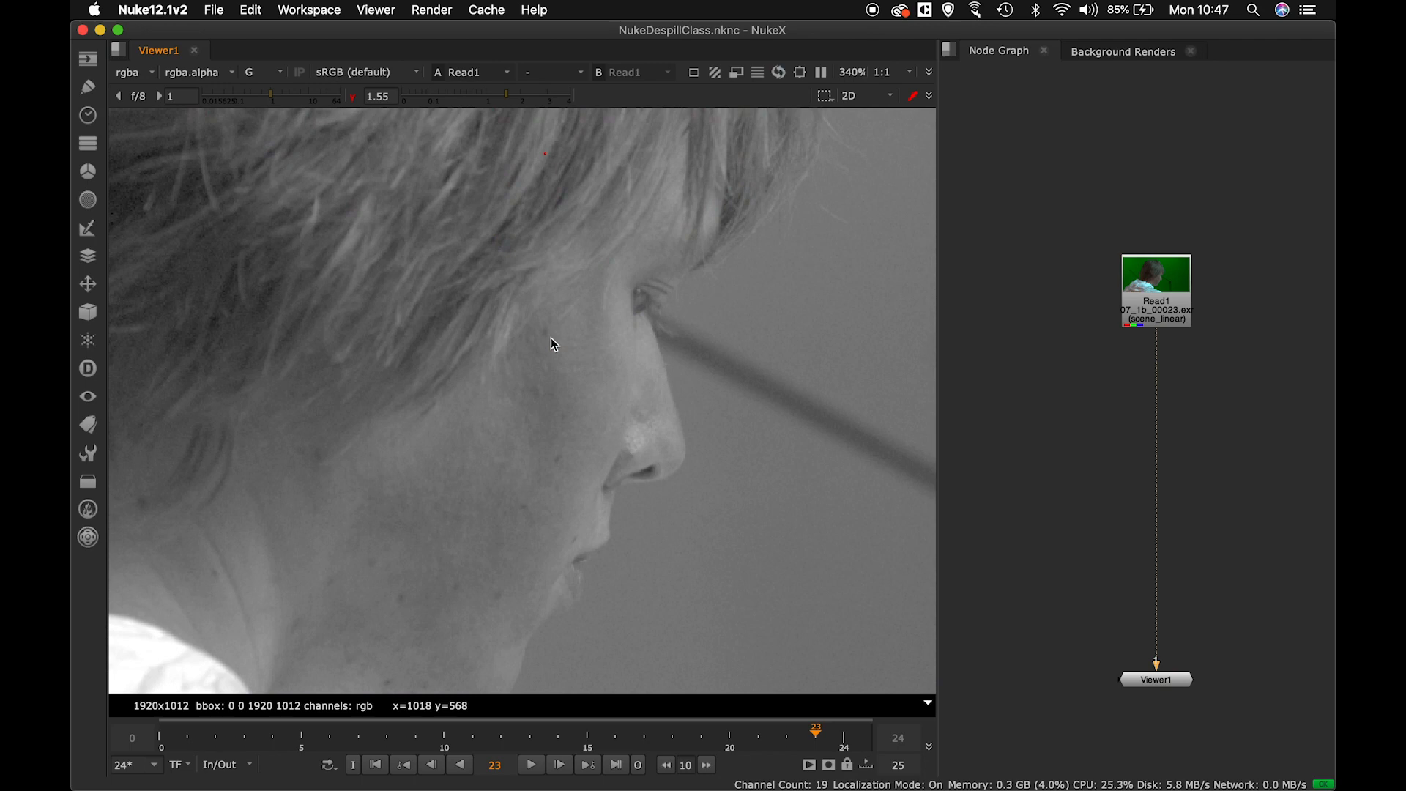
Display only the blue channel of the footage to reveal the background grain.
left_click(258, 71)
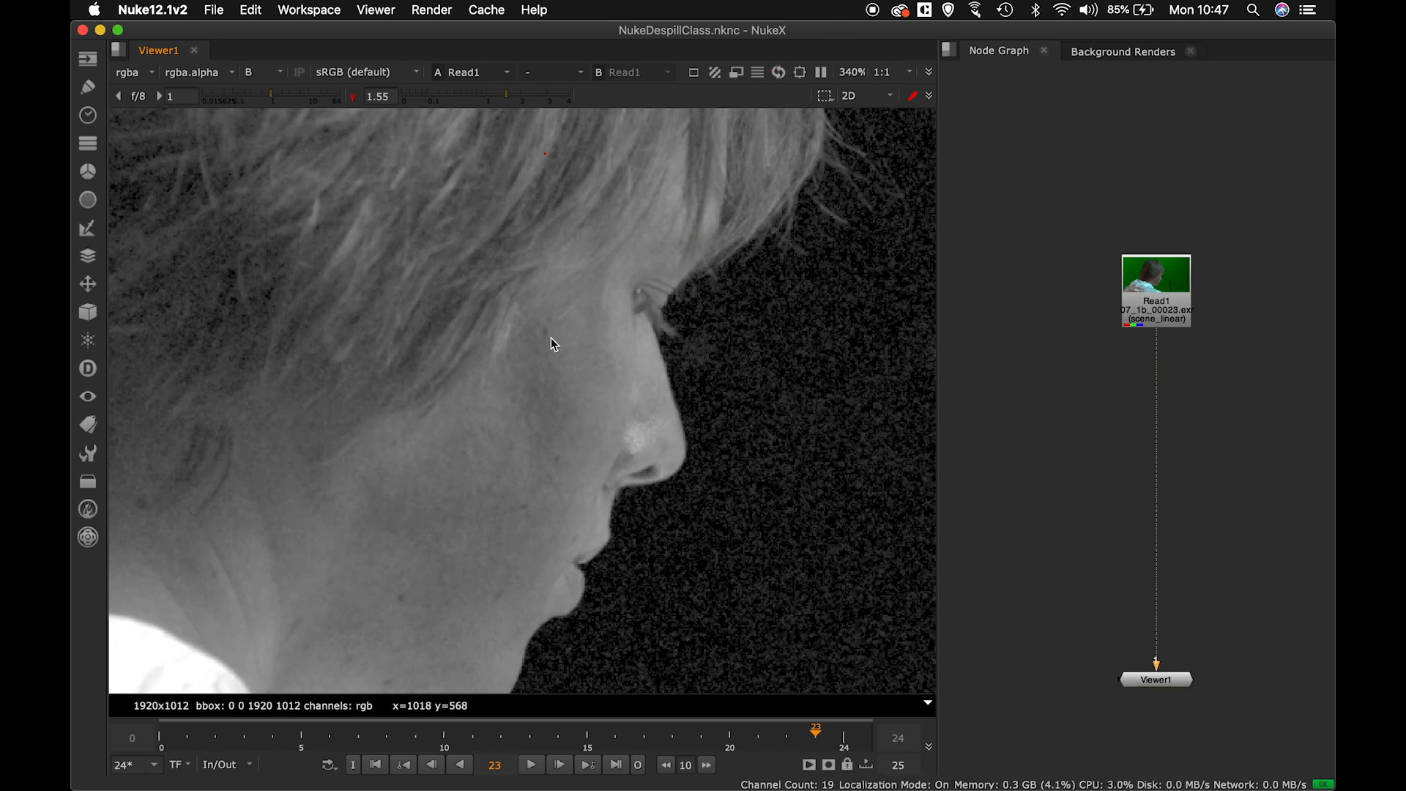
mouse_move(828, 425)
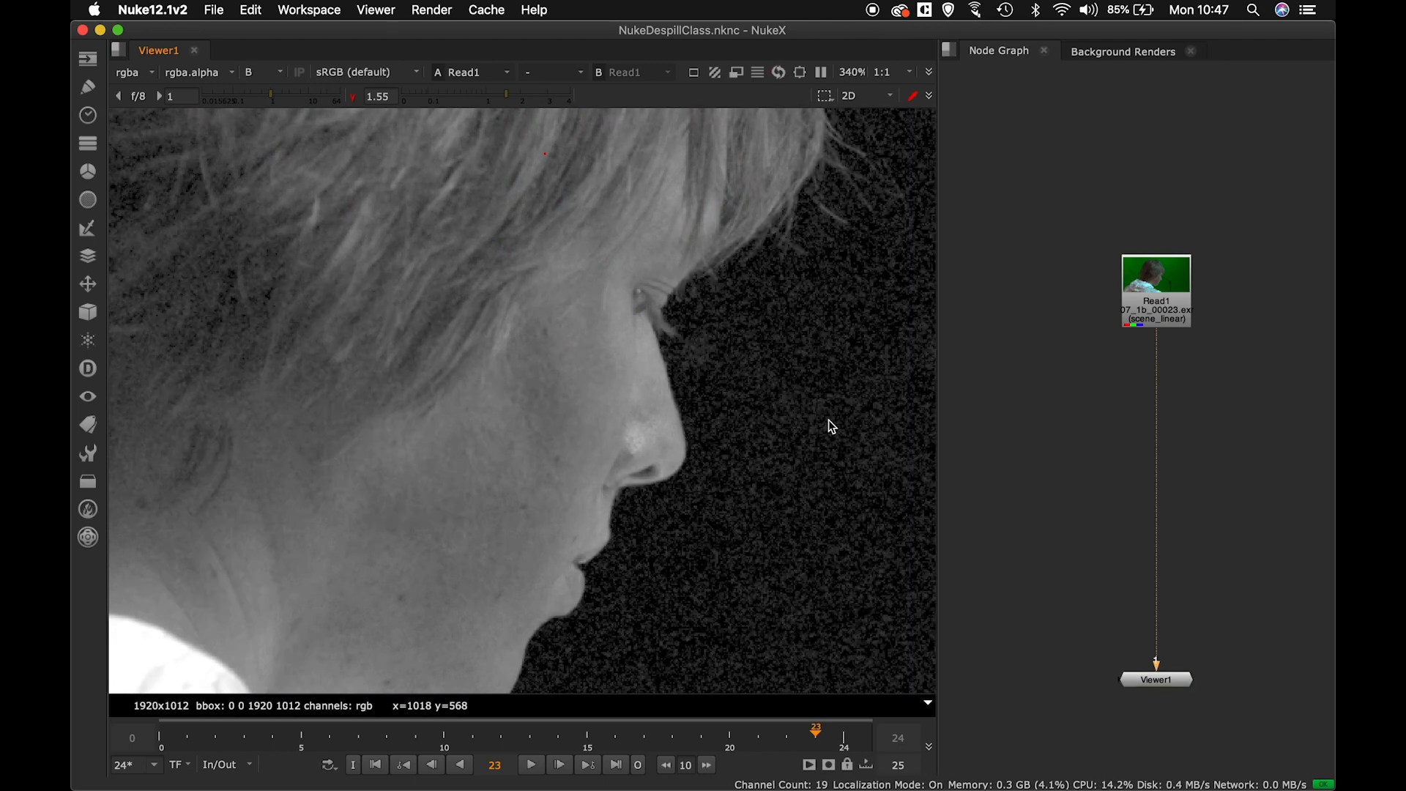
mouse_move(824, 384)
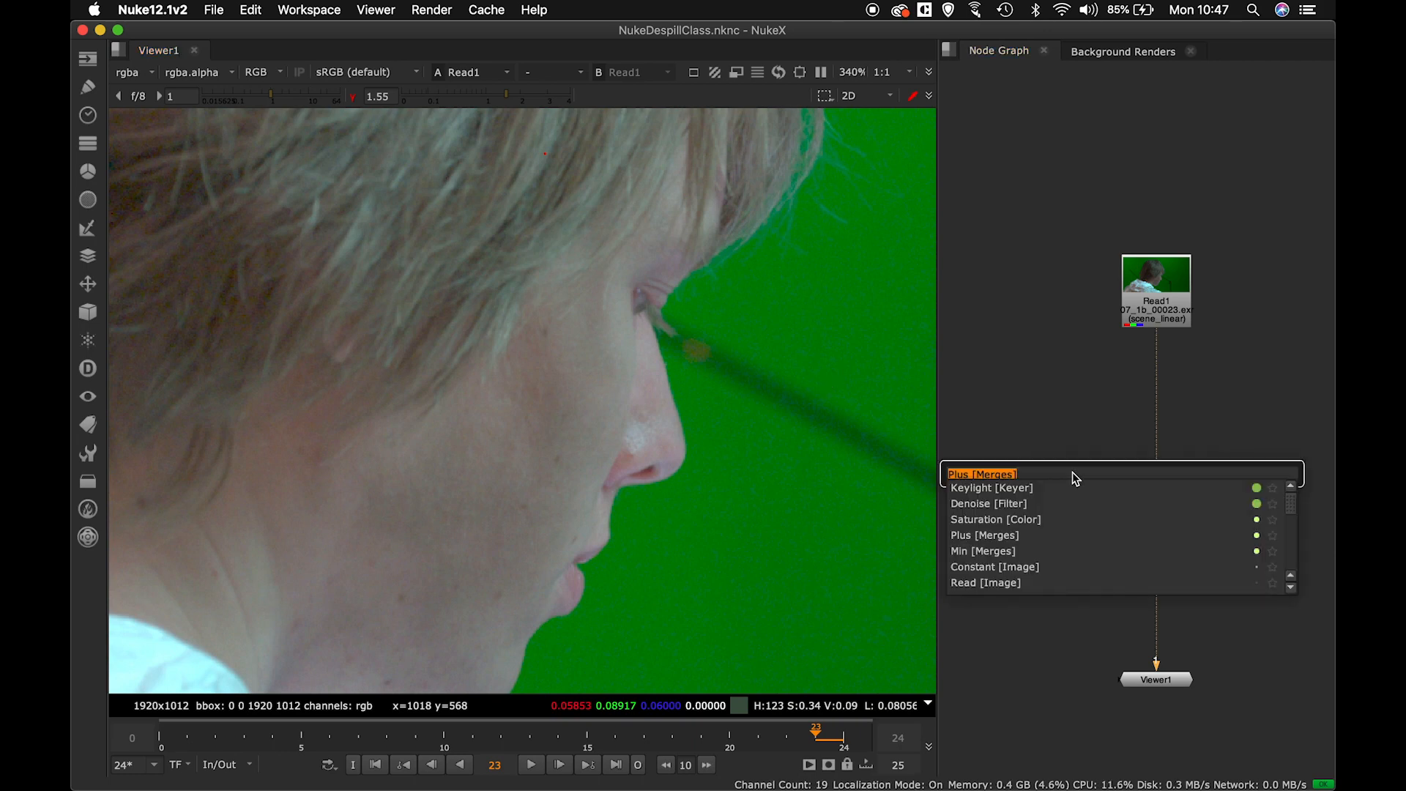
Insert a Denoise node after Read1 and bring up its properties.
type("denoi")
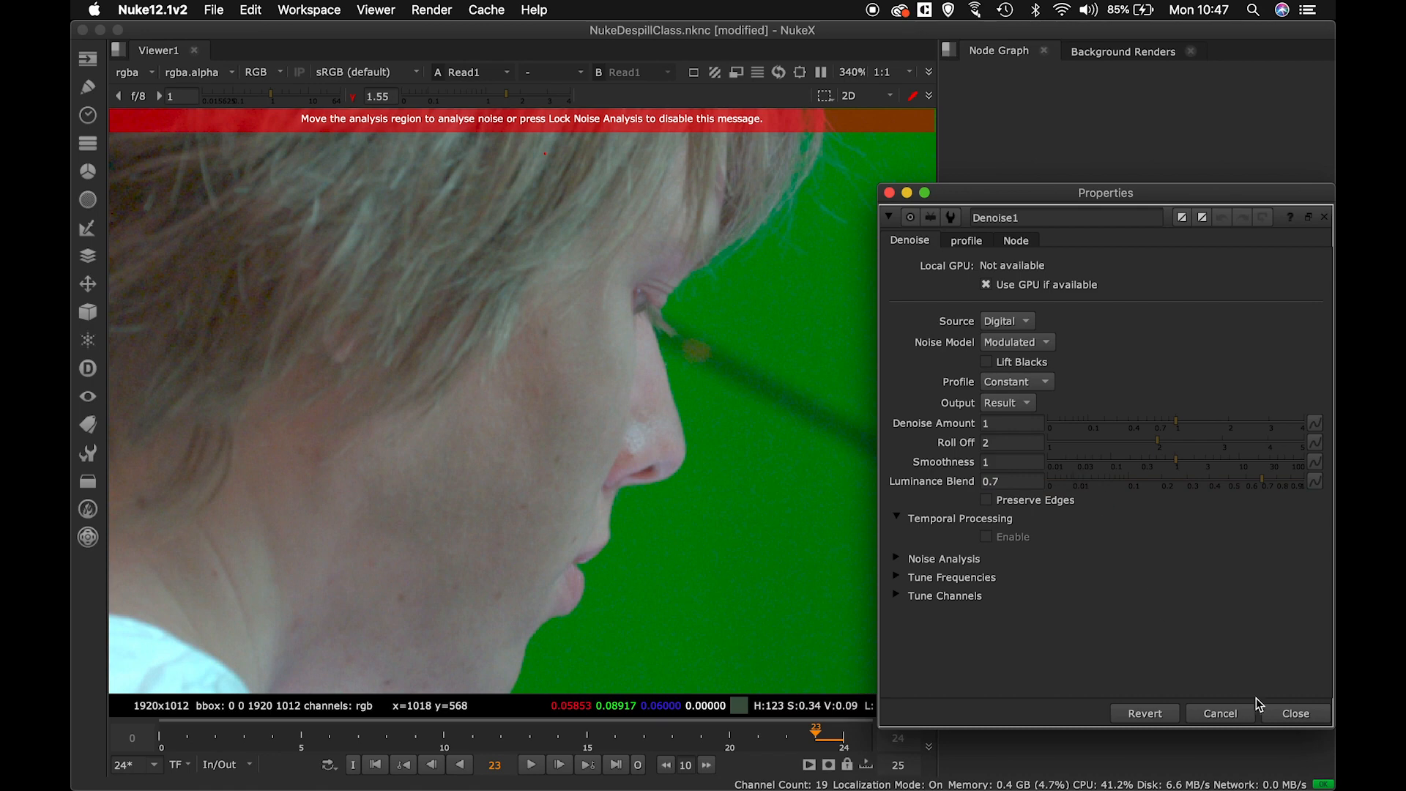
left_click(1293, 714)
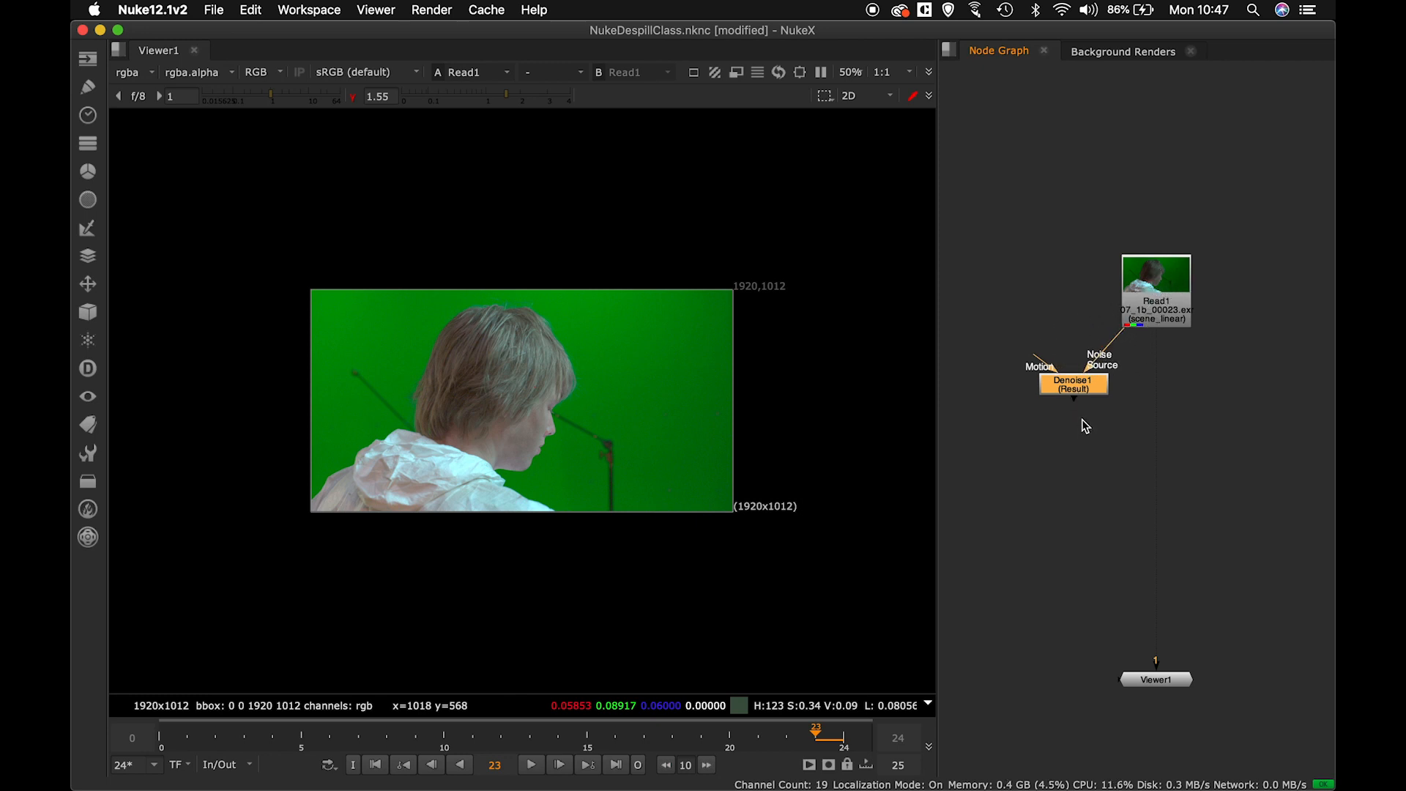
left_click(1072, 386)
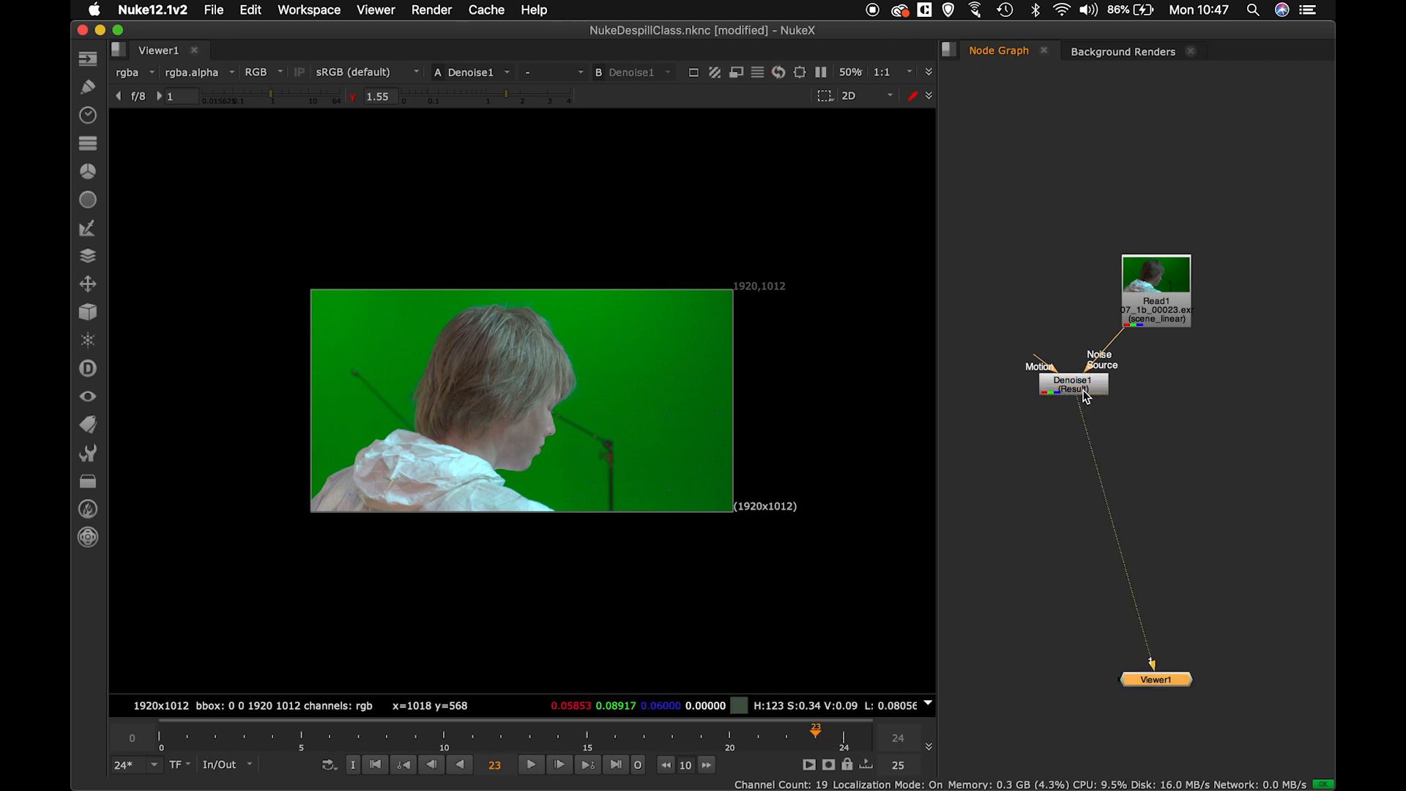
double_click(1072, 382)
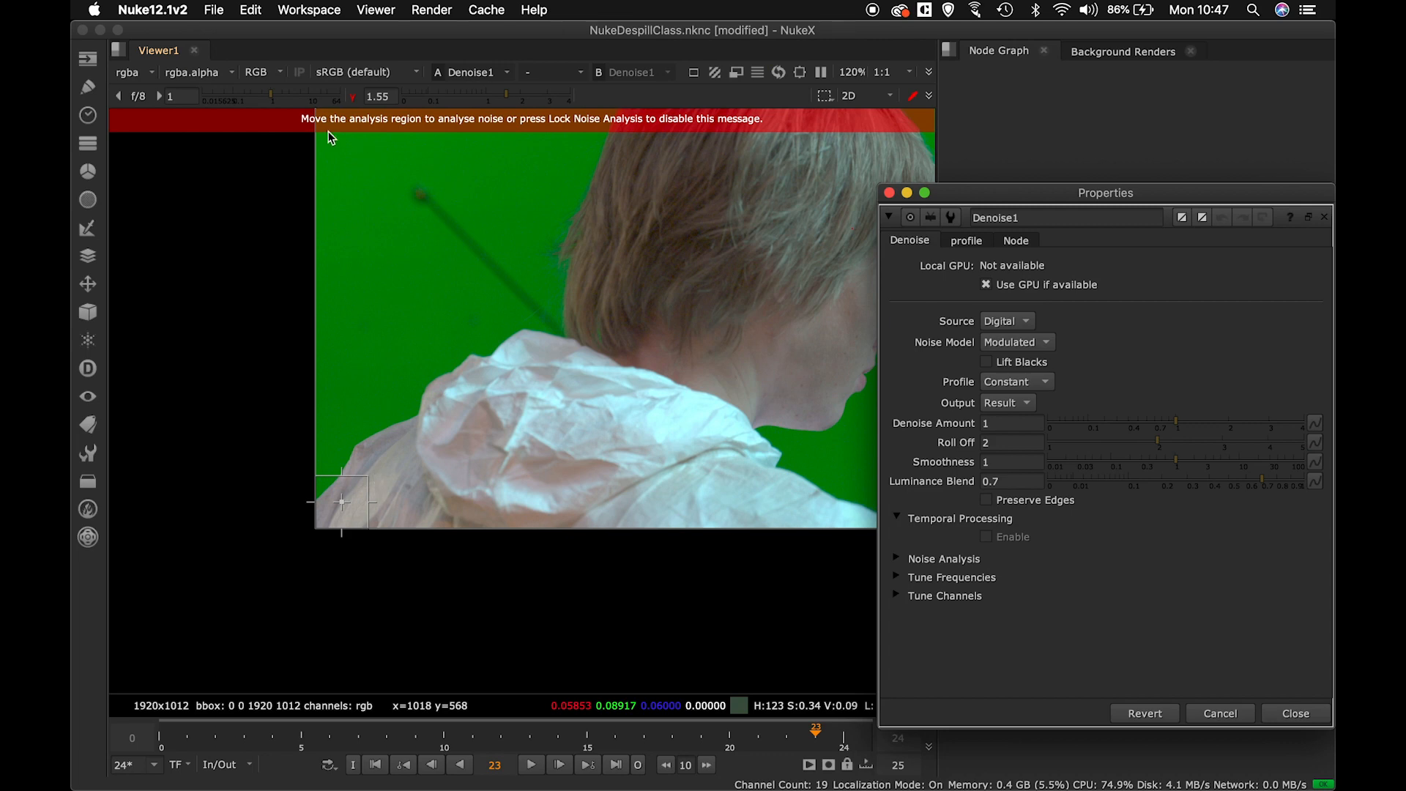
mouse_move(493, 126)
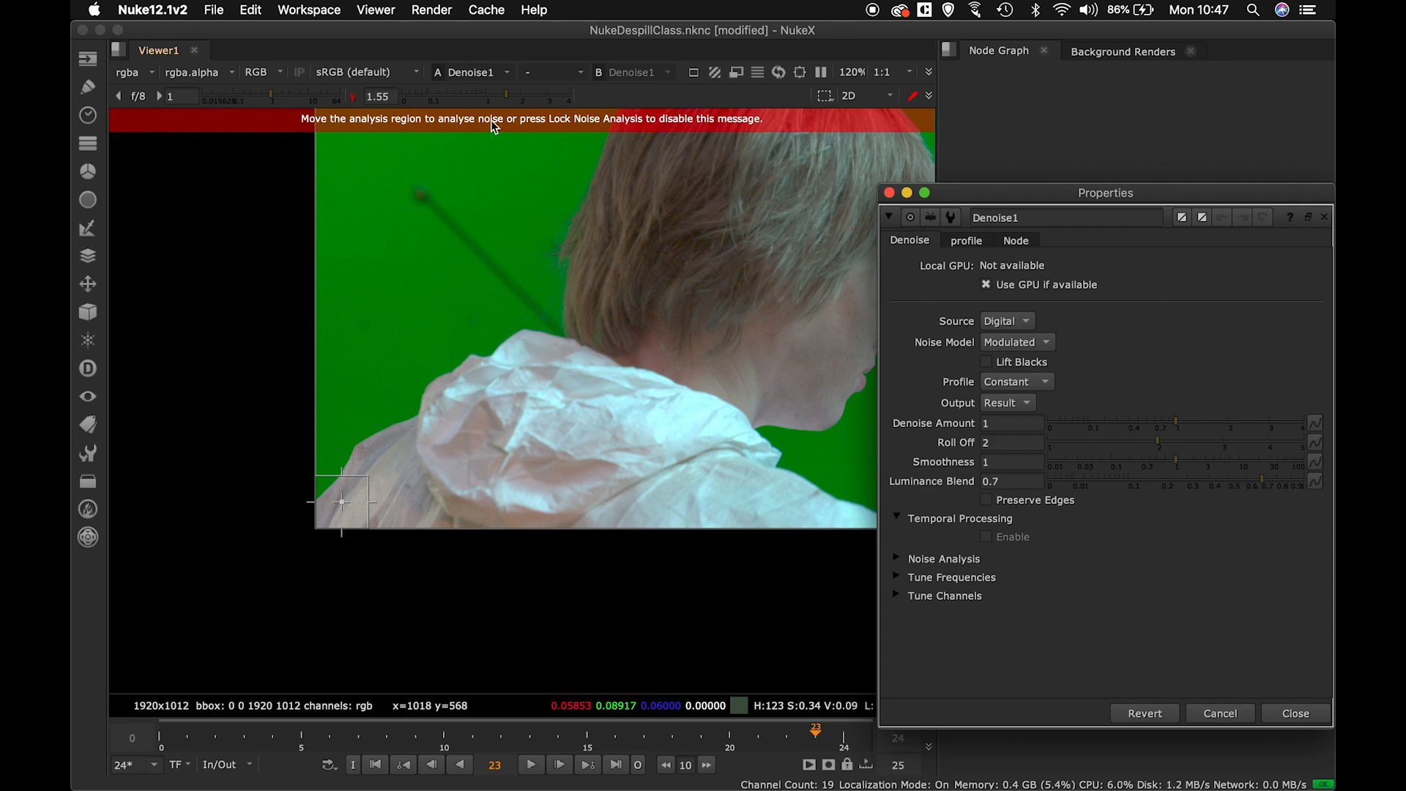
mouse_move(859, 192)
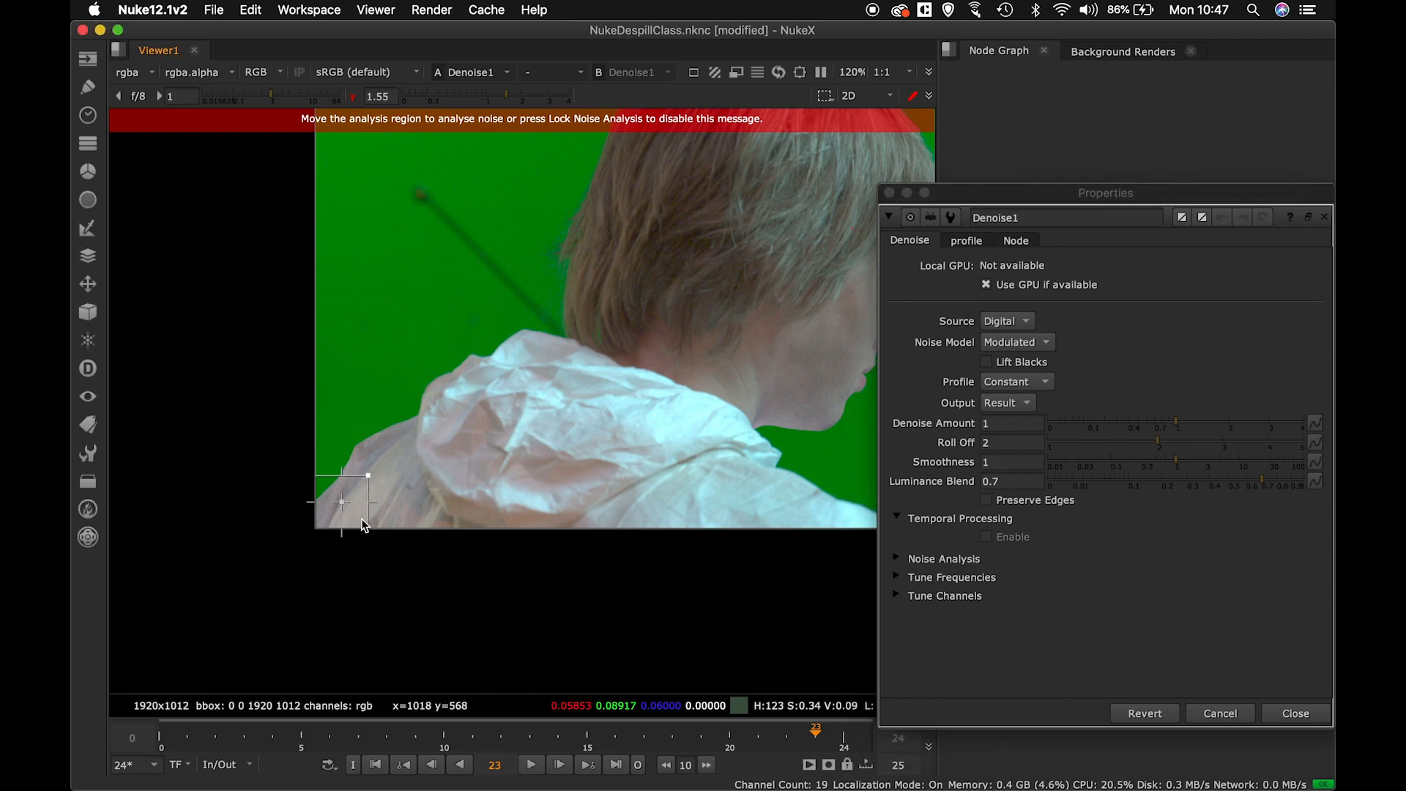
Resize and move the noise analysis box onto a clean patch of green background.
left_click_drag(343, 502, 730, 327)
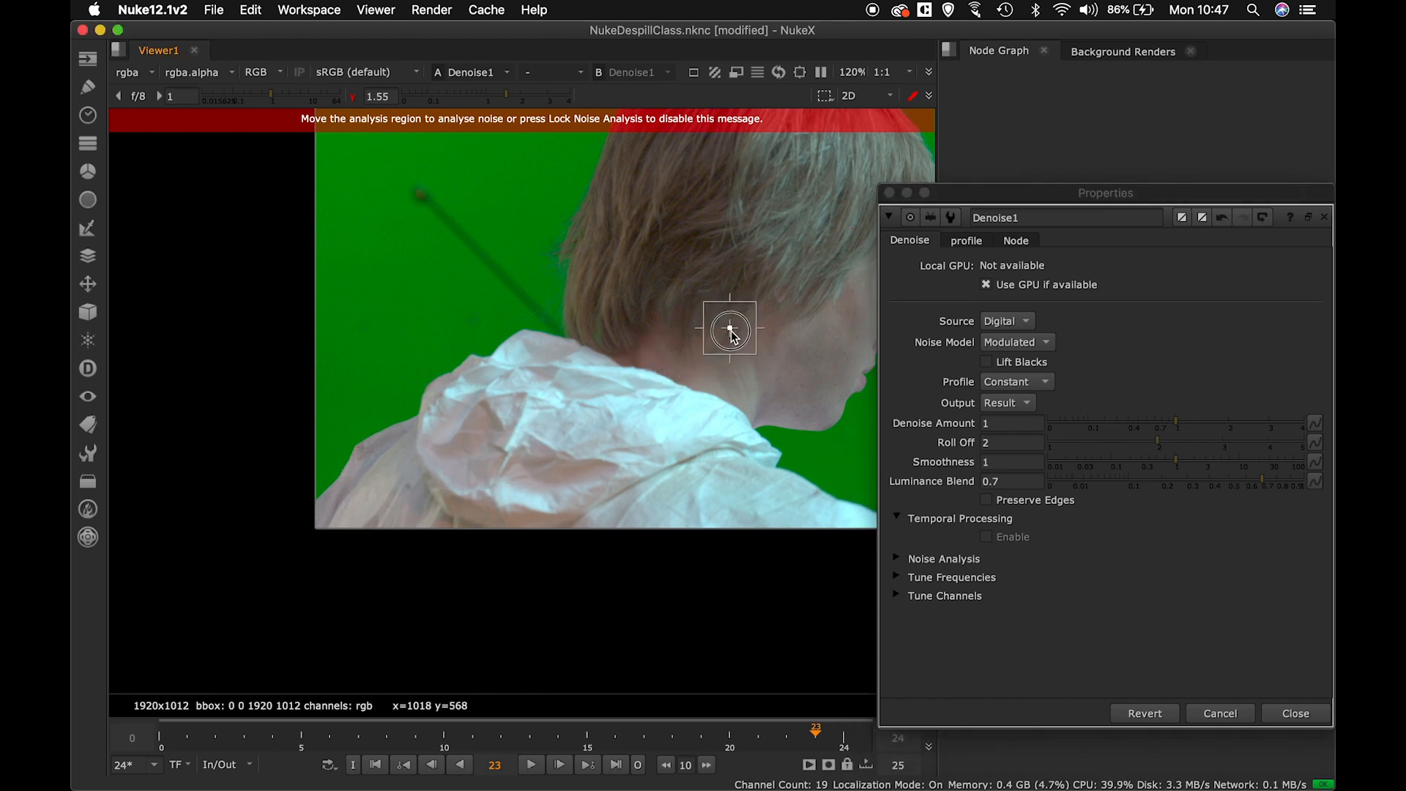
left_click_drag(729, 328, 797, 343)
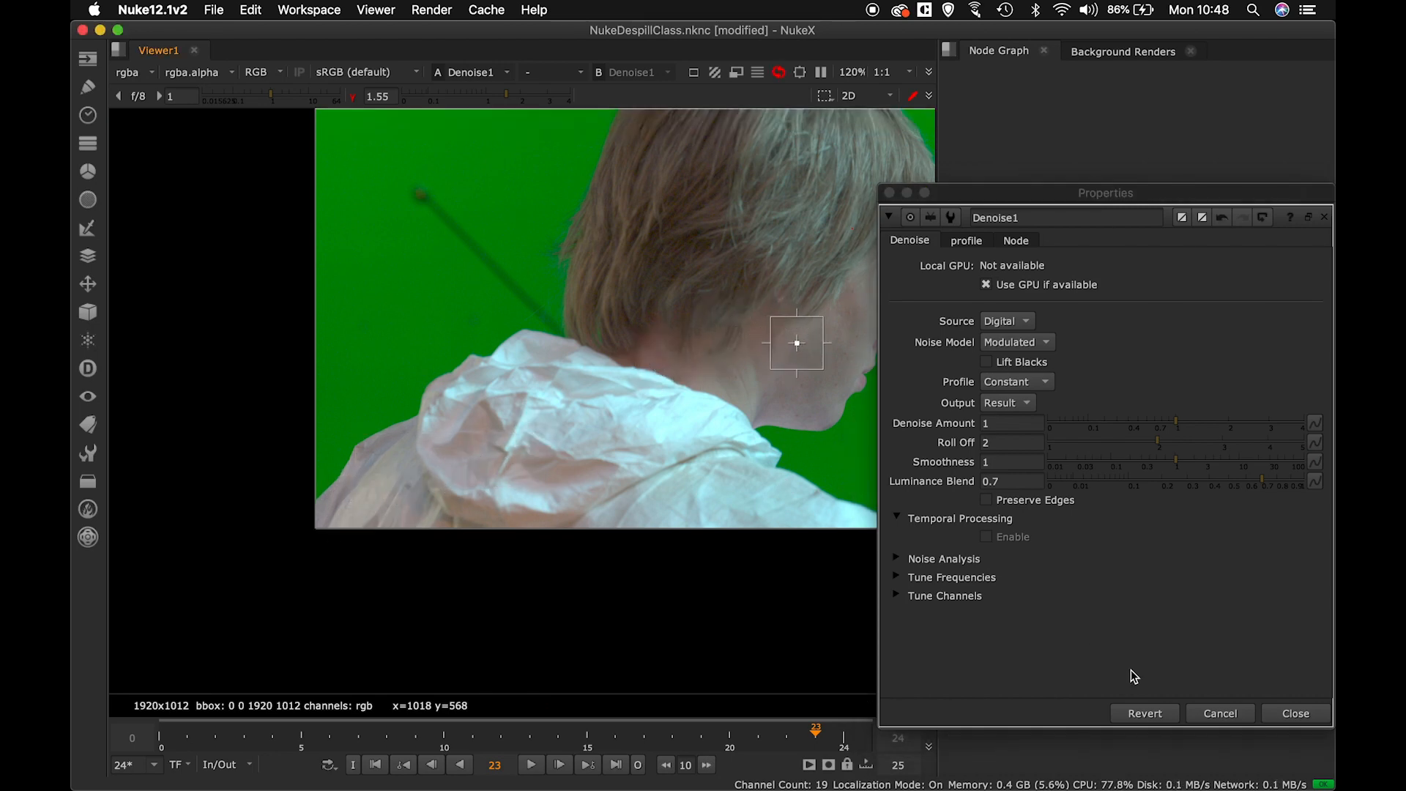
left_click(1294, 713)
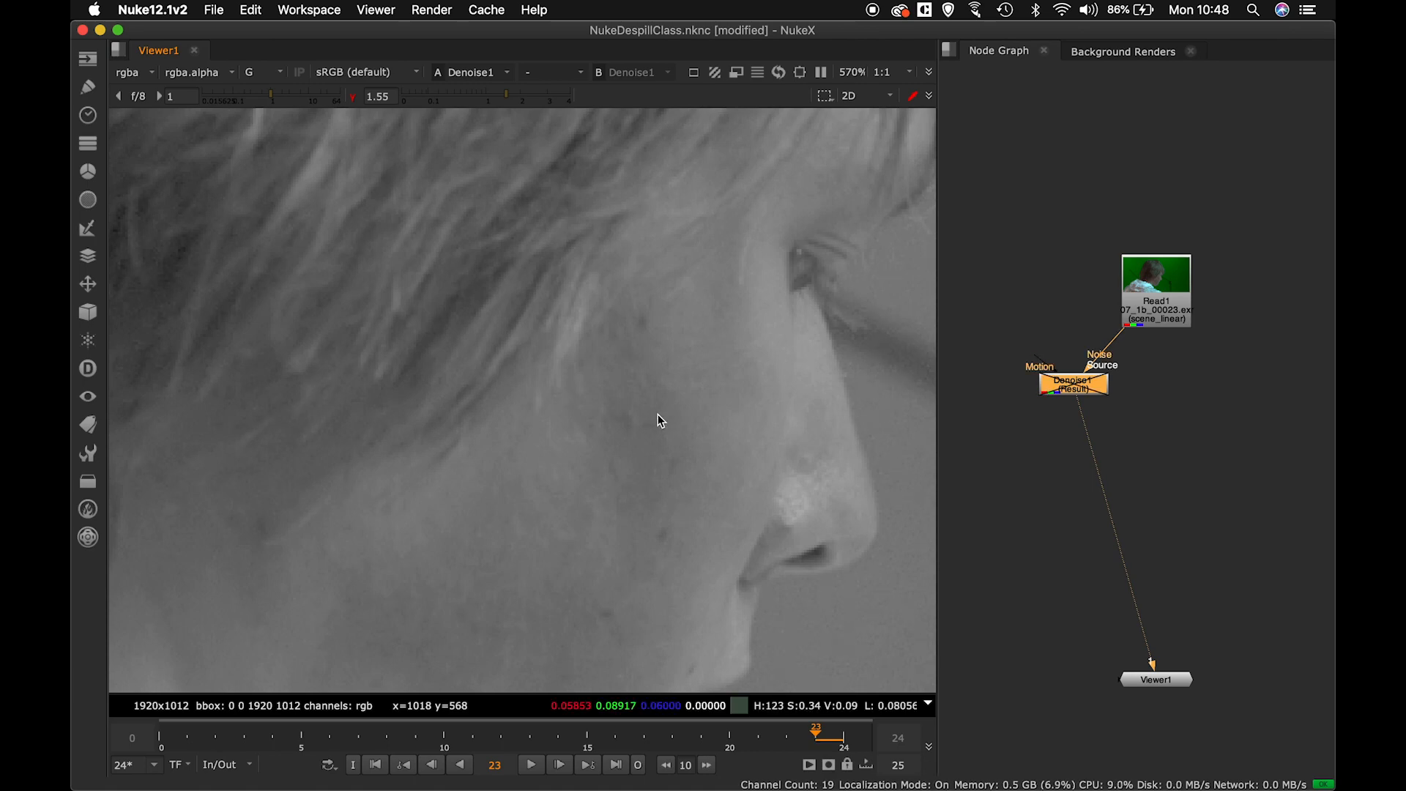
Check the denoised blue channel and reposition Denoise1 in the graph.
left_click(259, 72)
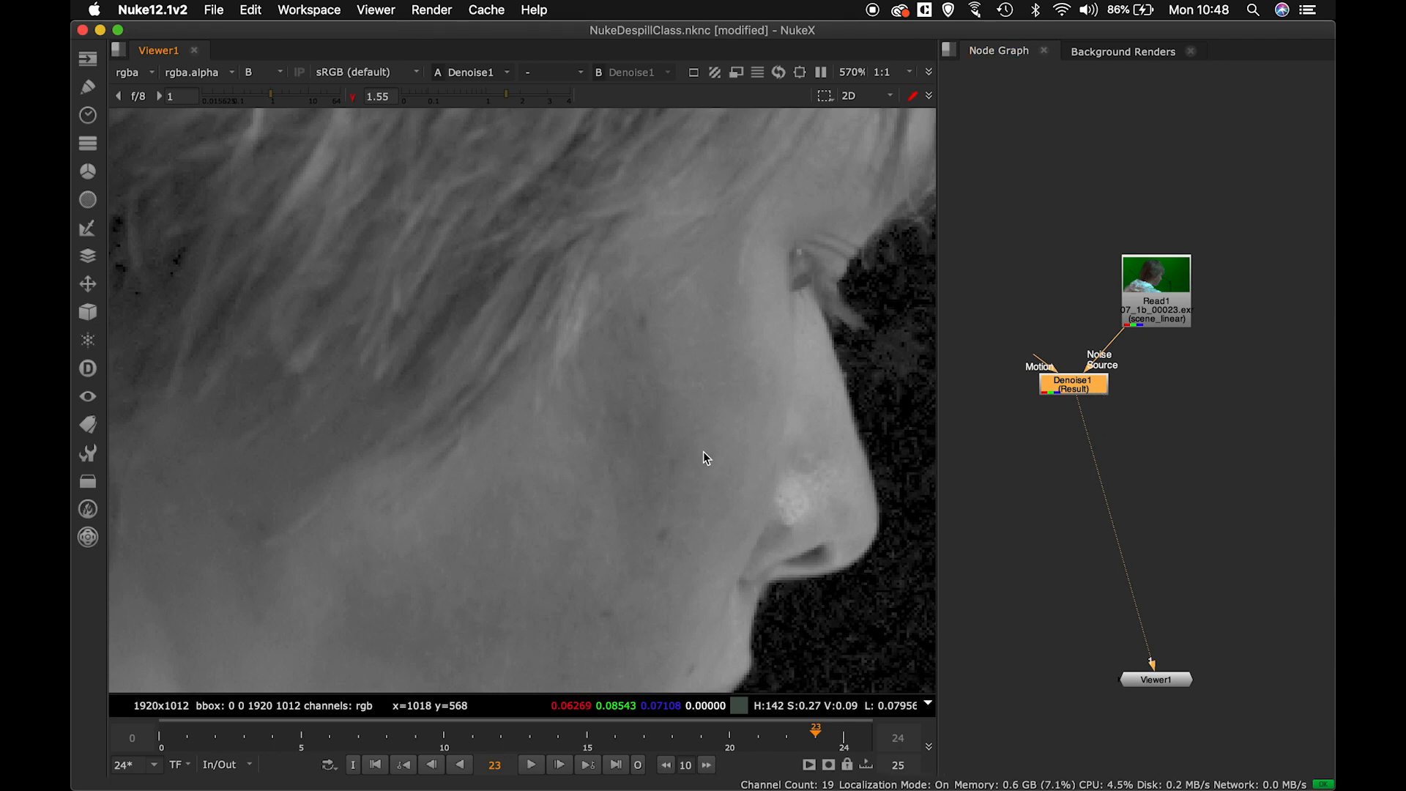
mouse_move(698, 460)
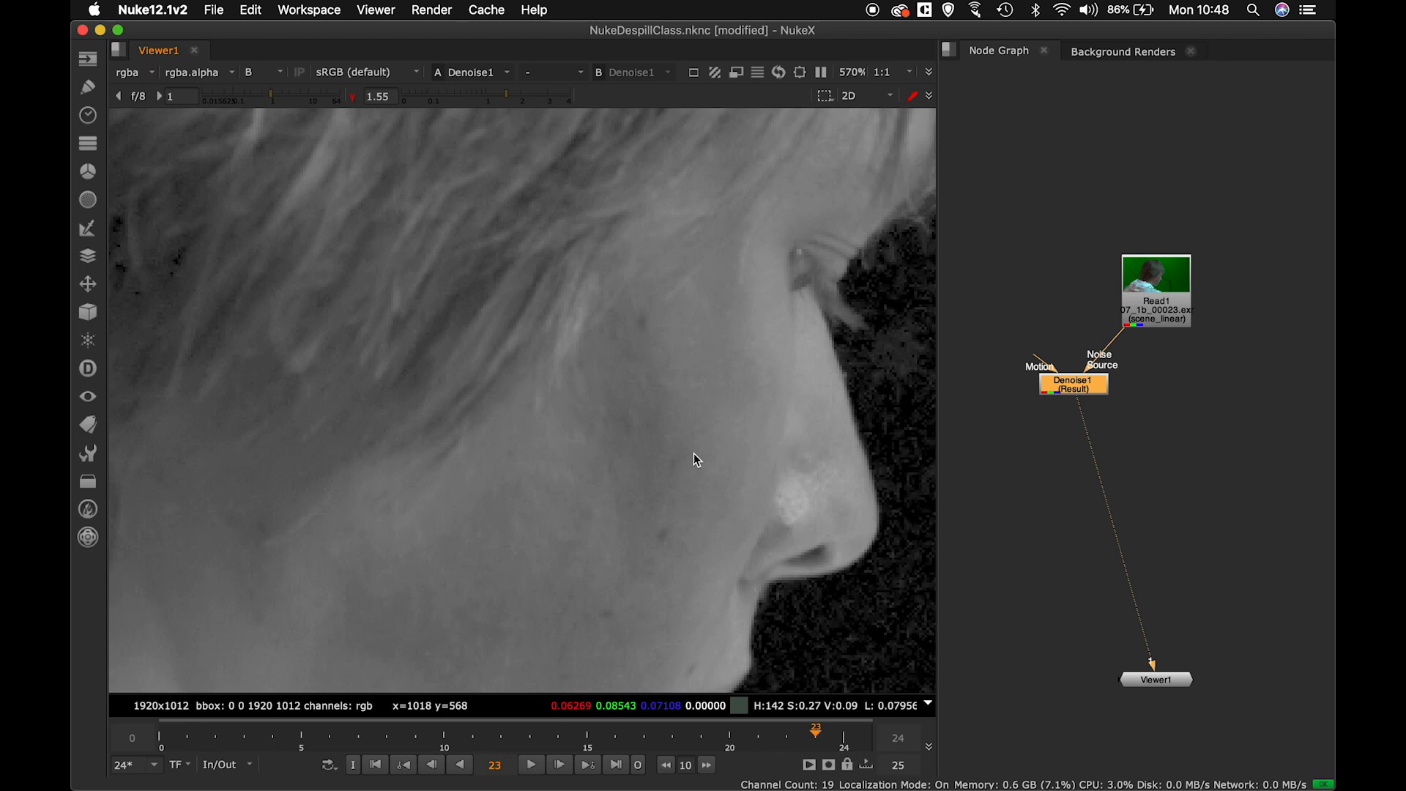
mouse_move(1326, 398)
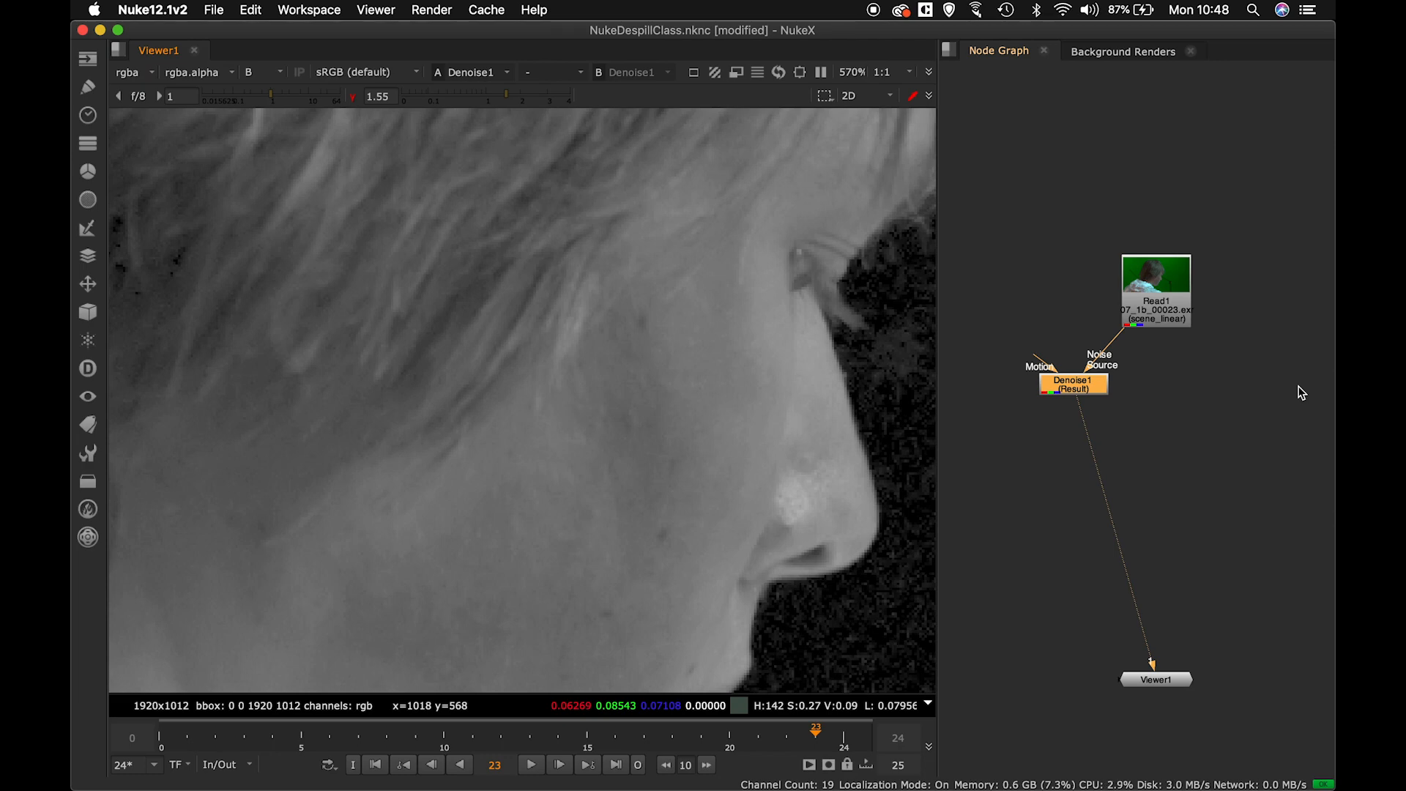
mouse_move(1105, 426)
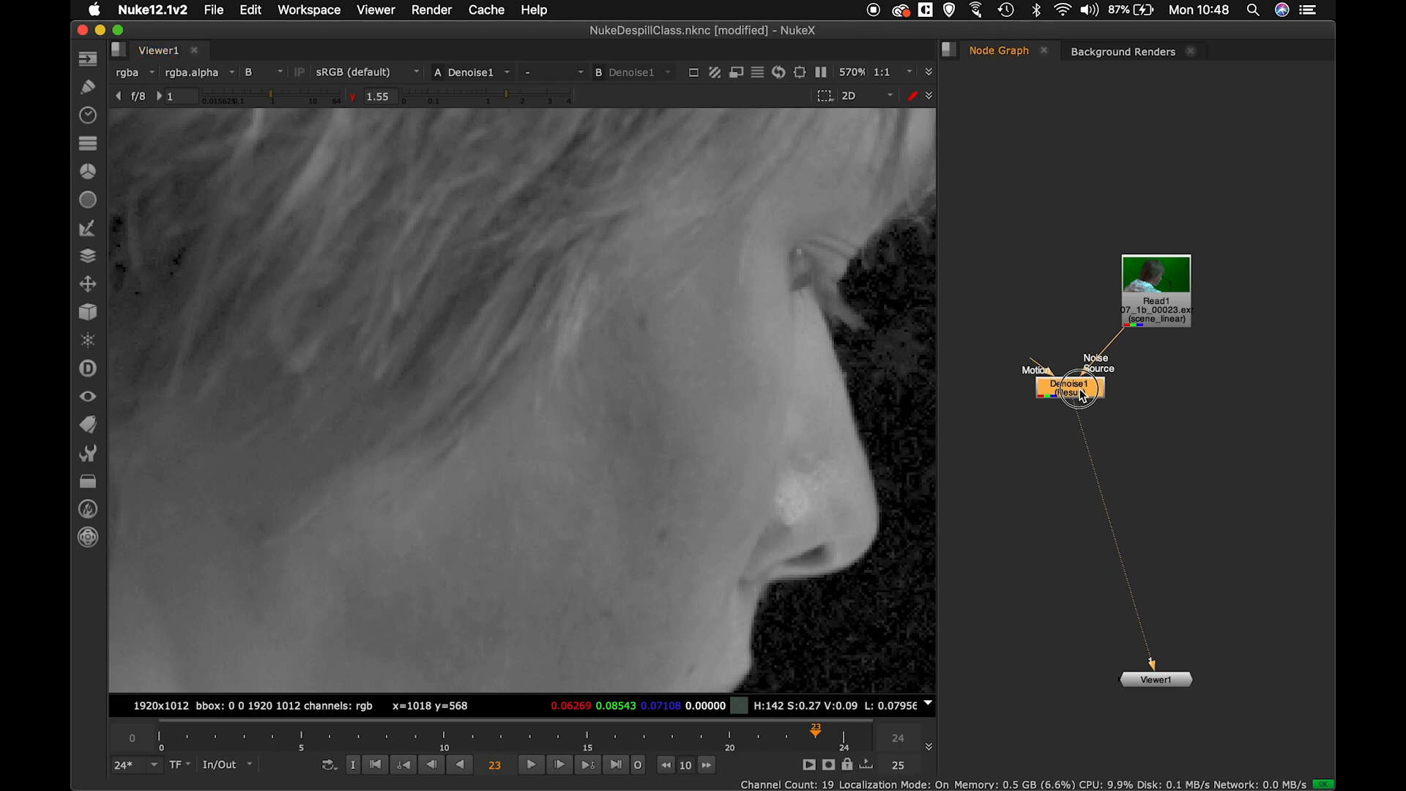
left_click_drag(1065, 387, 1157, 375)
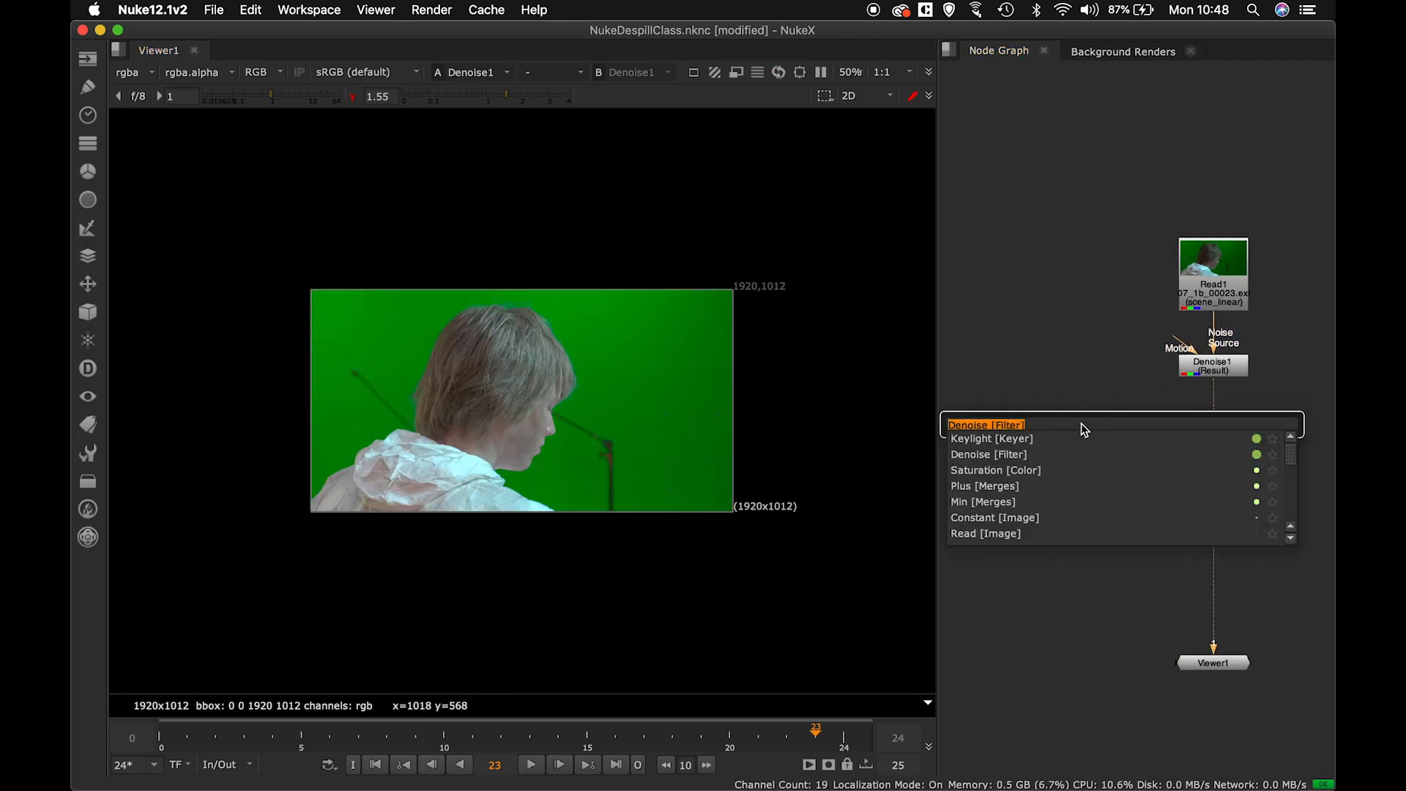
Add a Keylight node fed from Denoise1 and move its properties panel aside.
type("key")
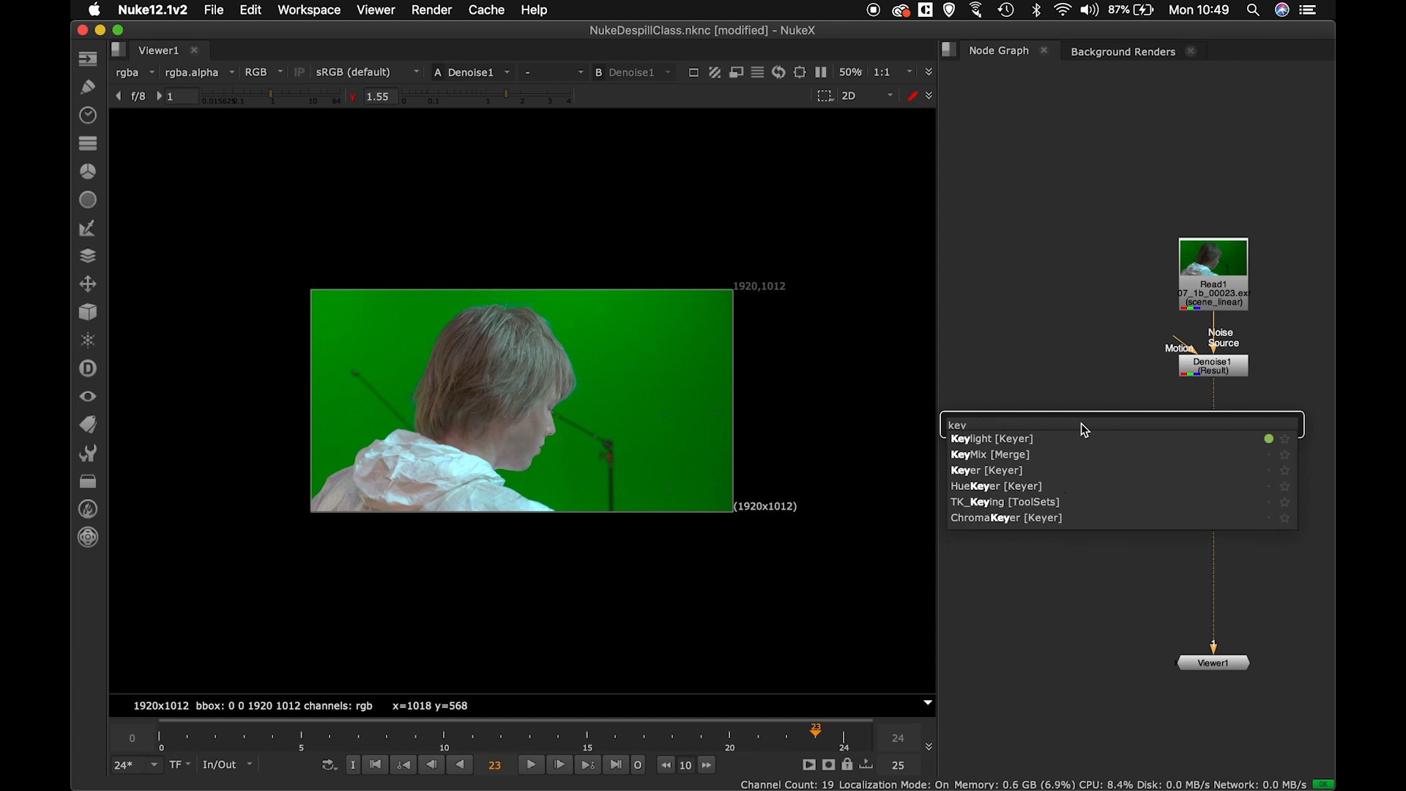
left_click(992, 438)
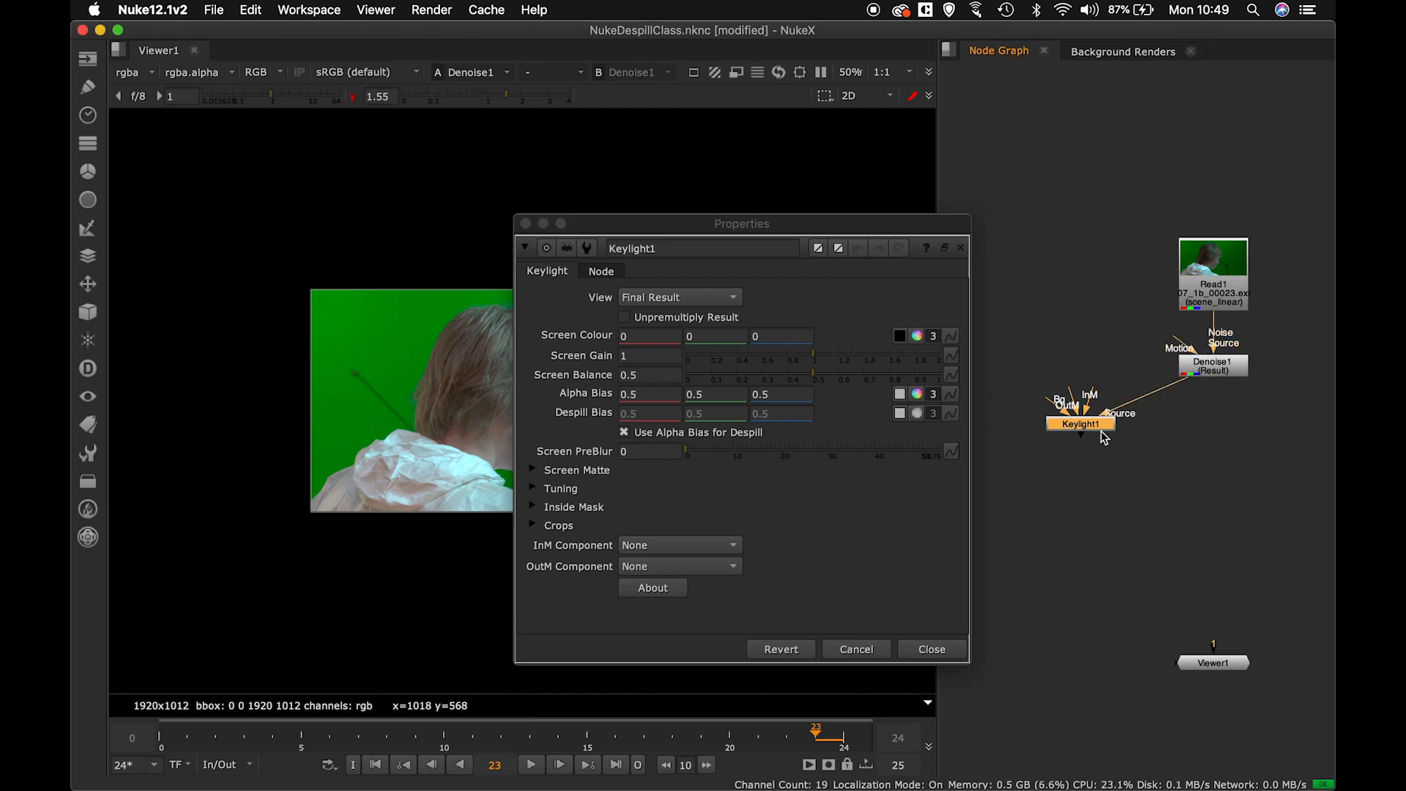
left_click_drag(1081, 423, 1092, 453)
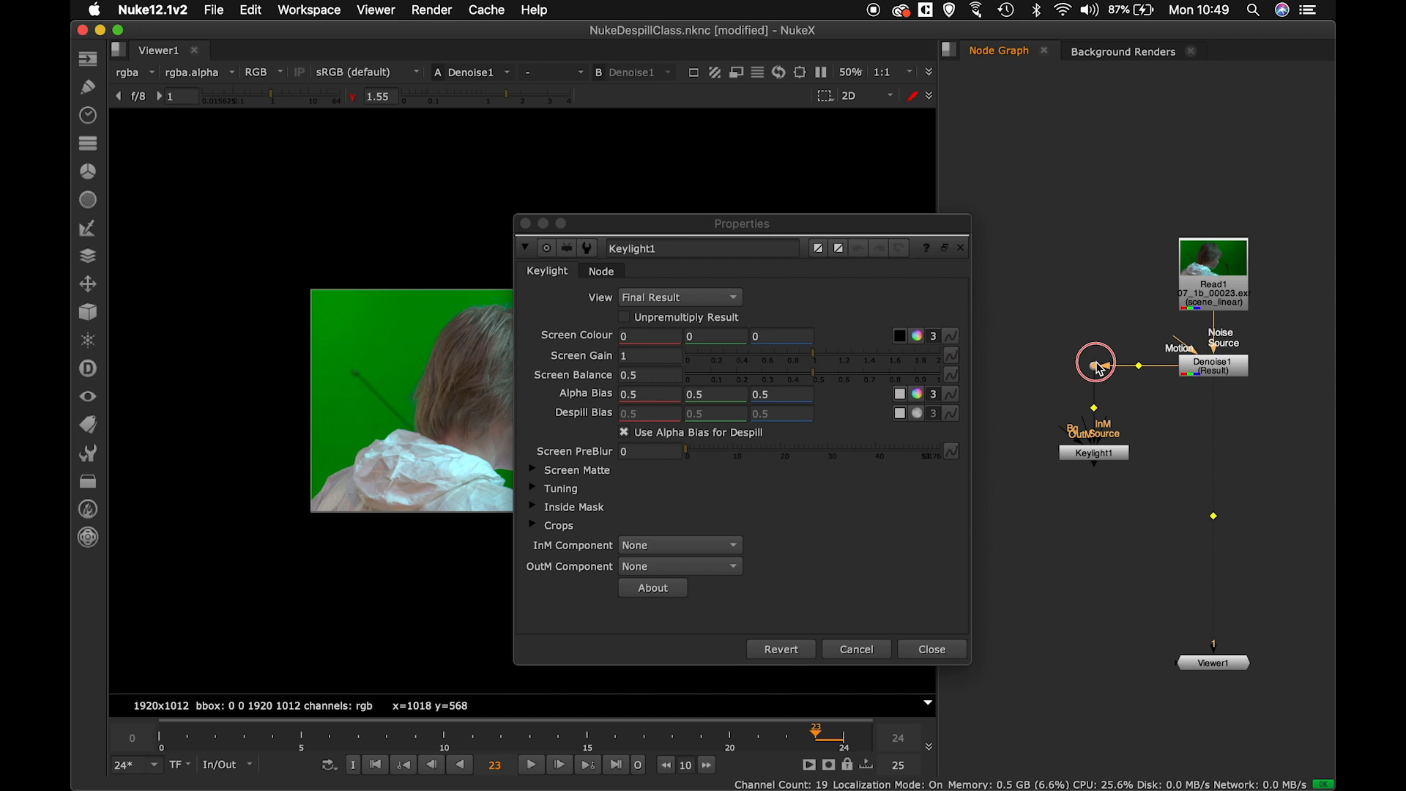
left_click_drag(742, 223, 1061, 213)
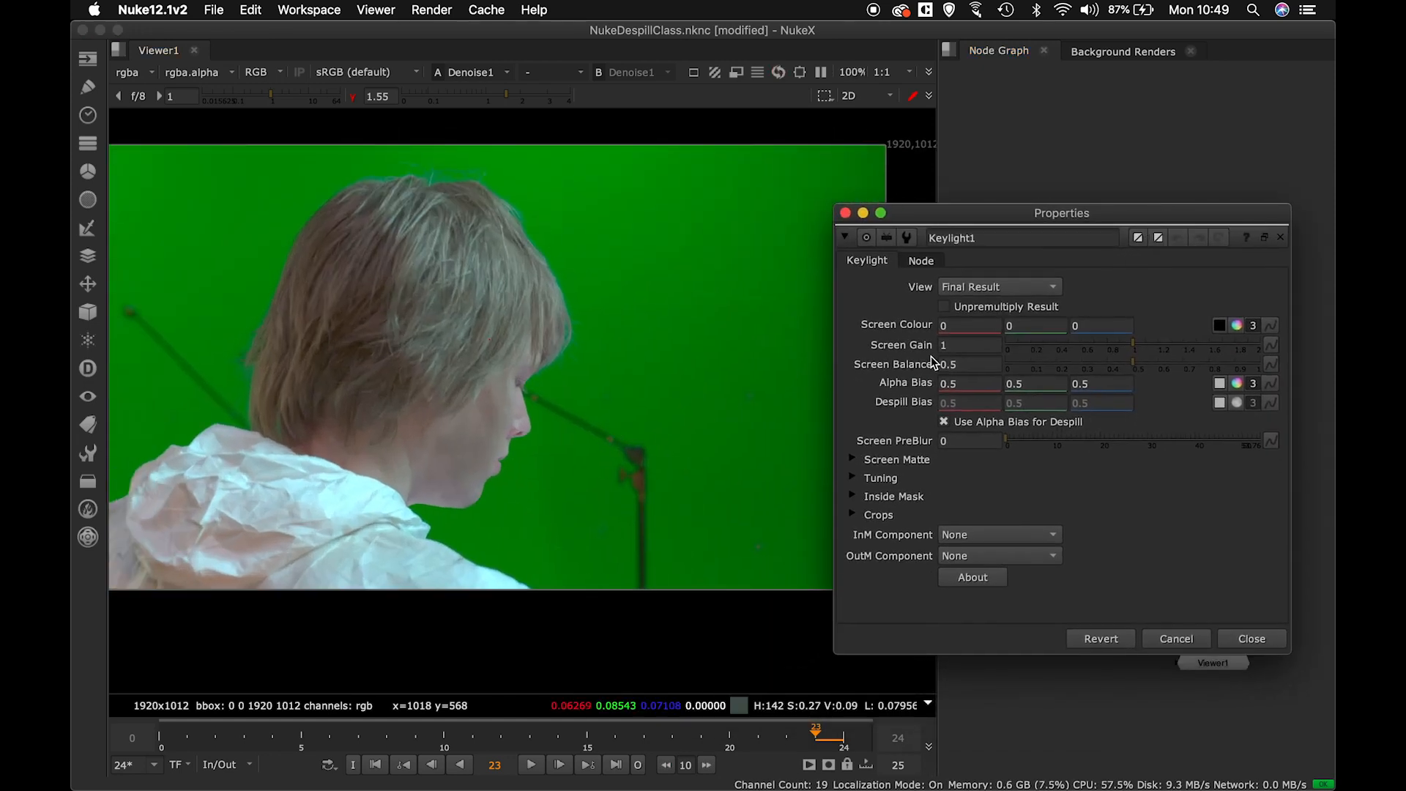
mouse_move(968, 325)
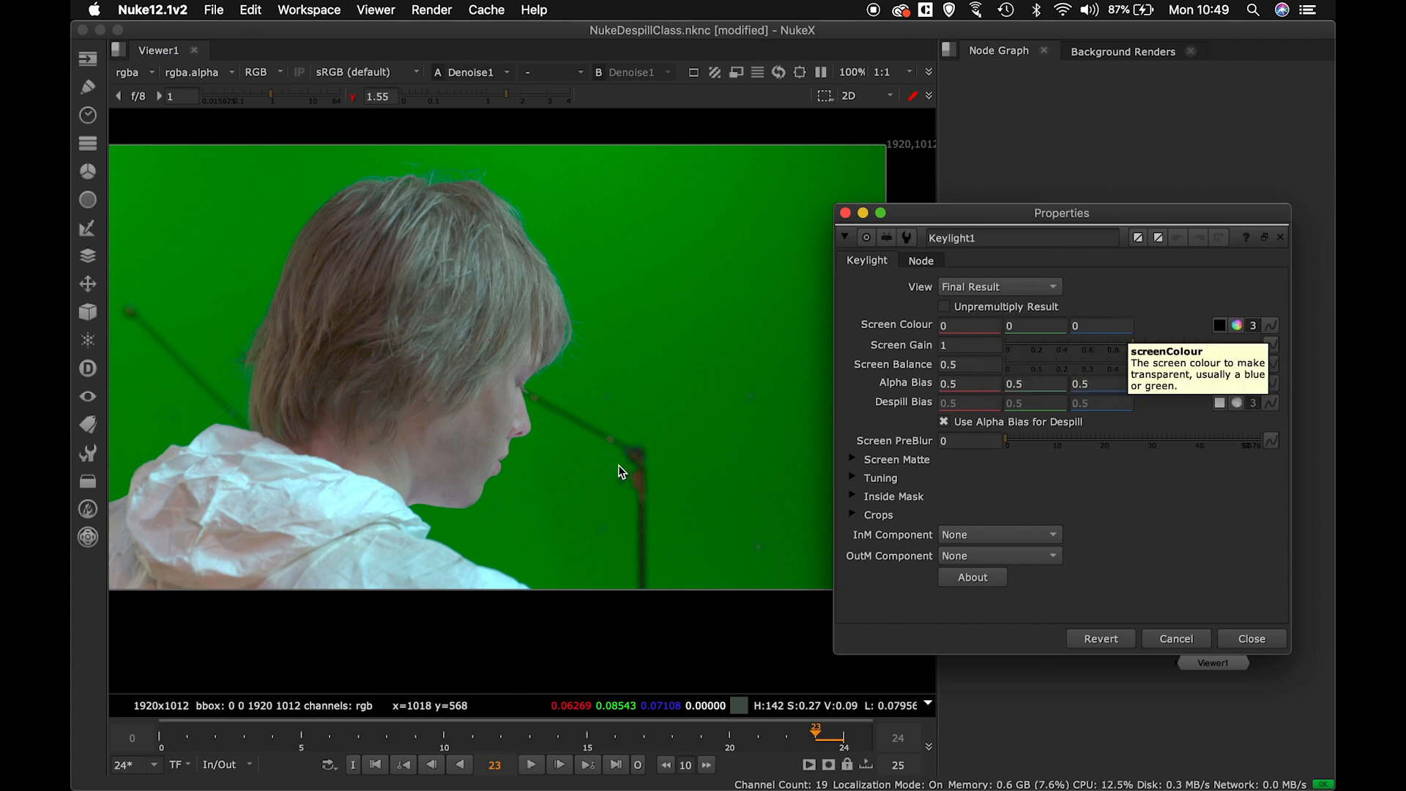
mouse_move(474, 474)
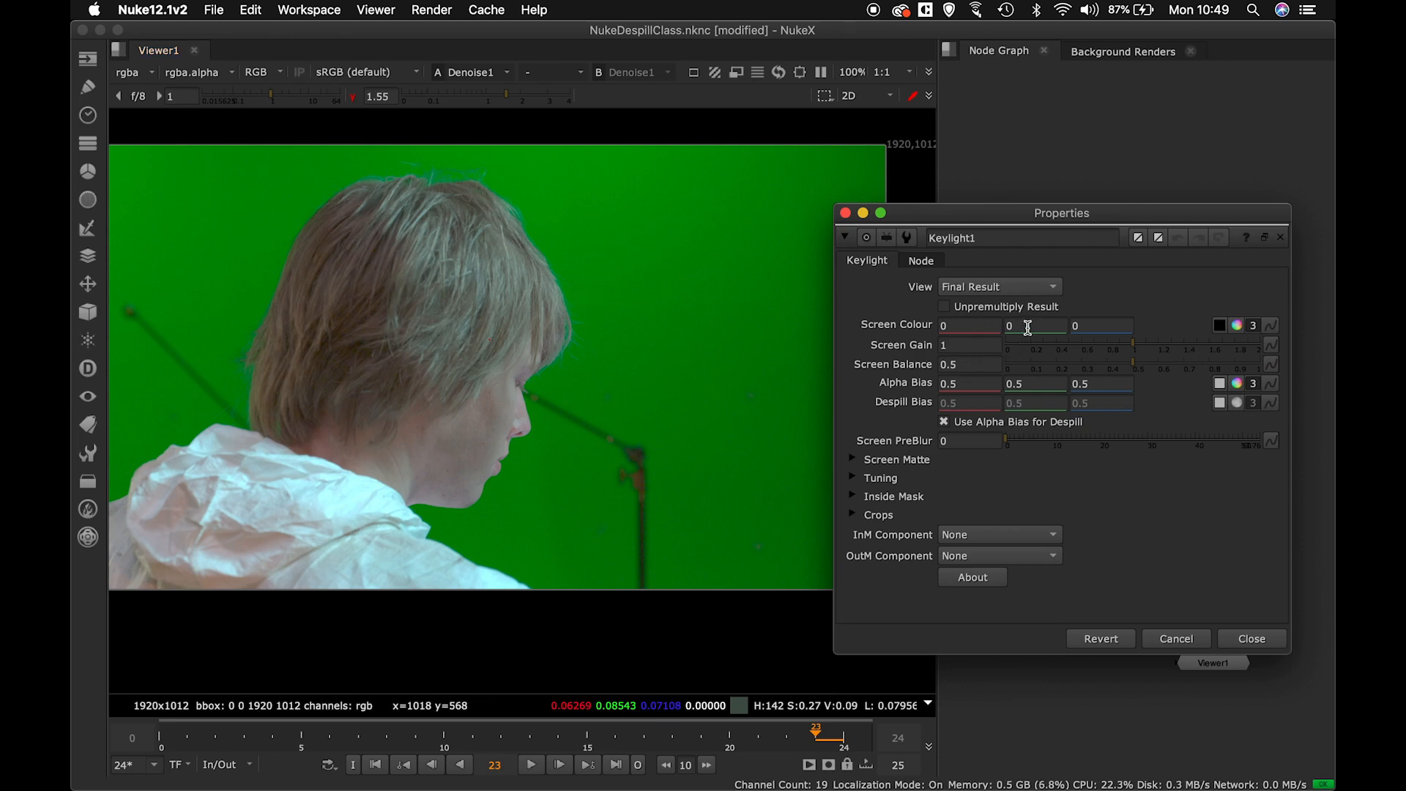
Set Keylight1's Screen Colour green to 1 and view the keyed subject over black.
left_click(1036, 326)
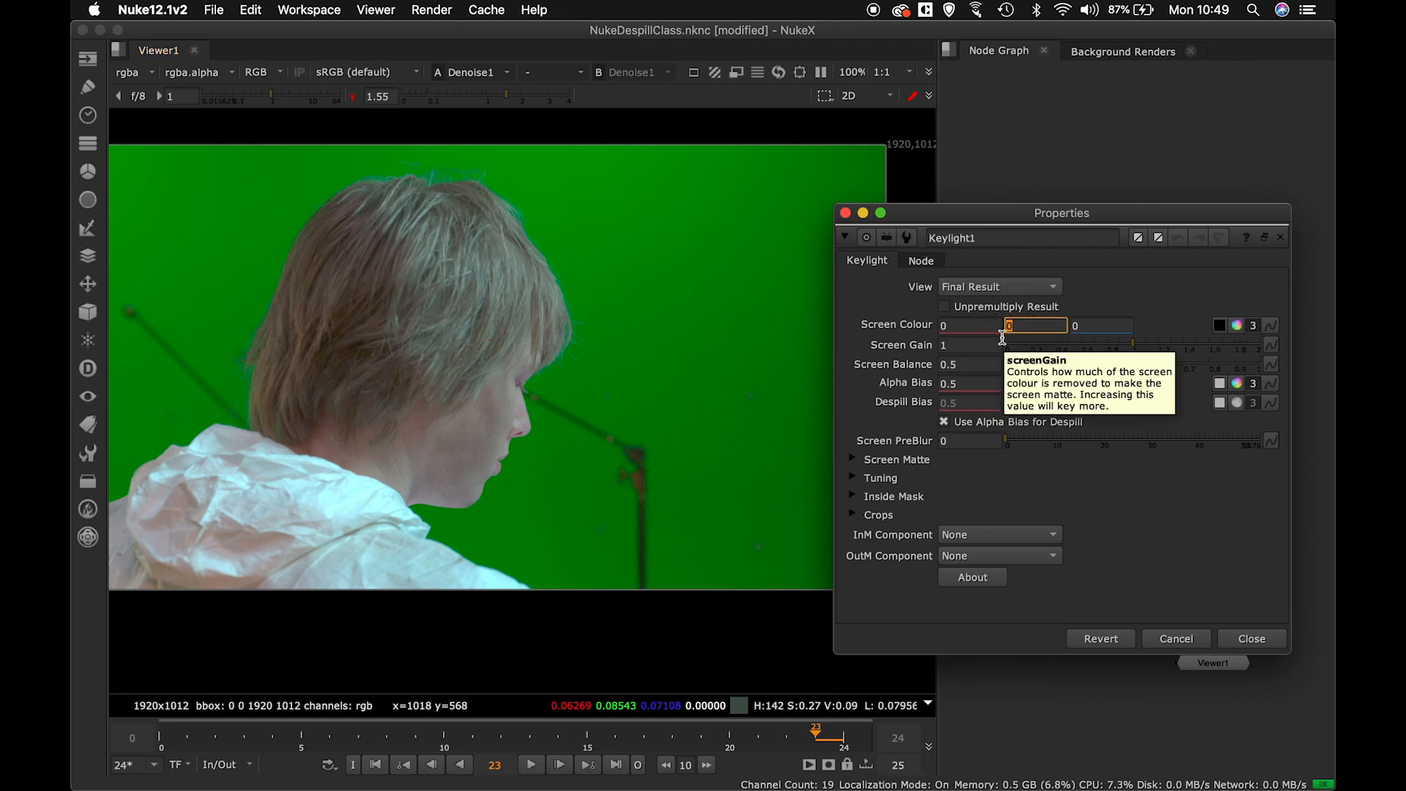
type("1")
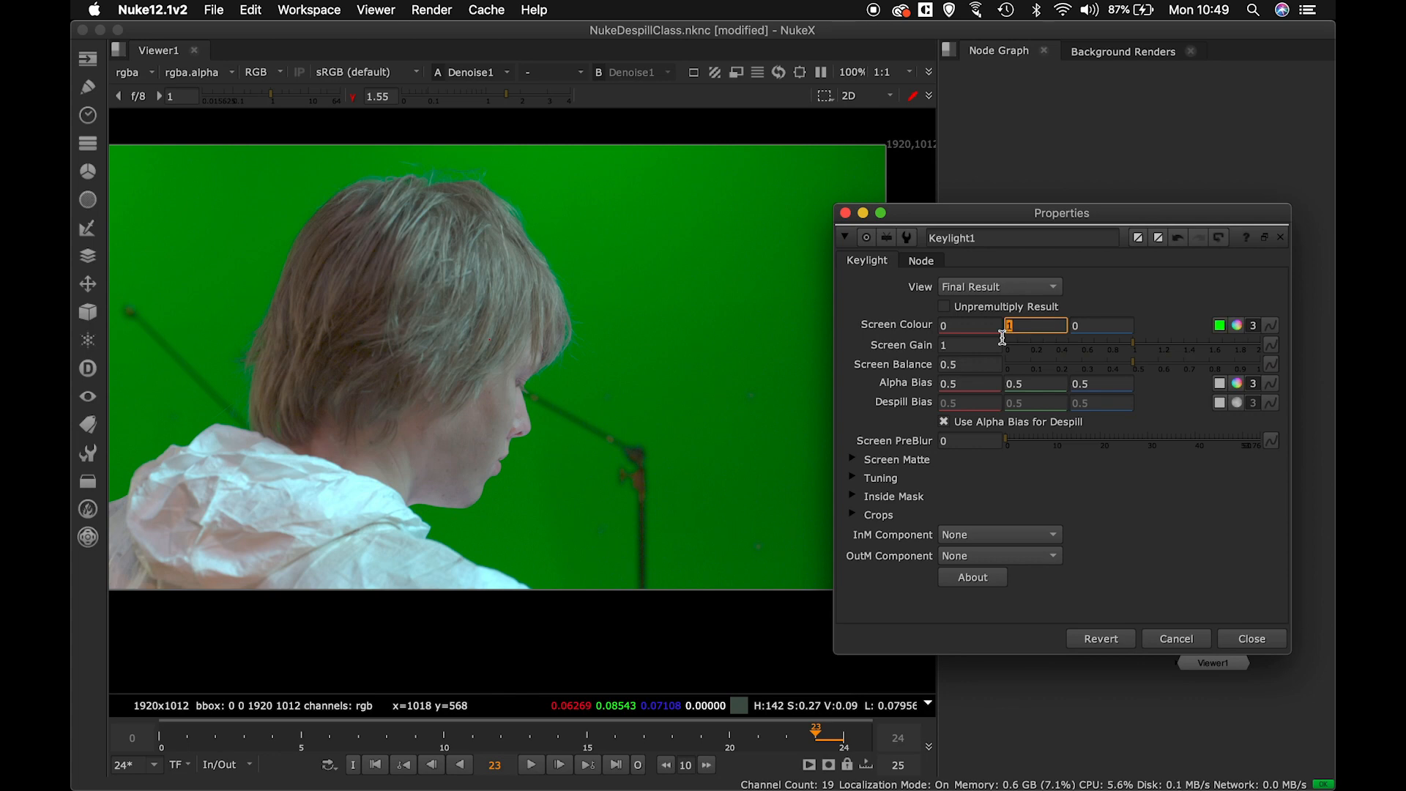
left_click(1250, 639)
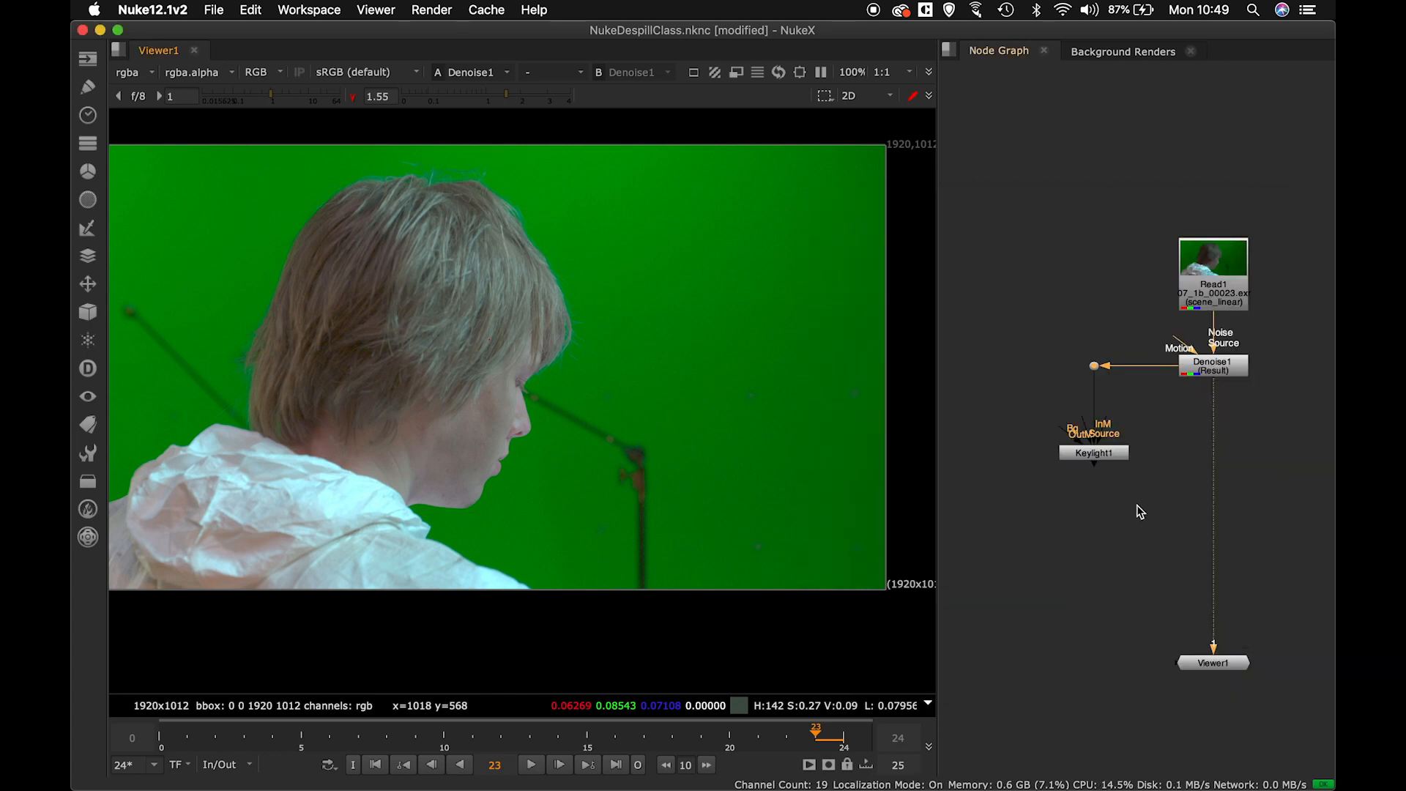
left_click(1093, 453)
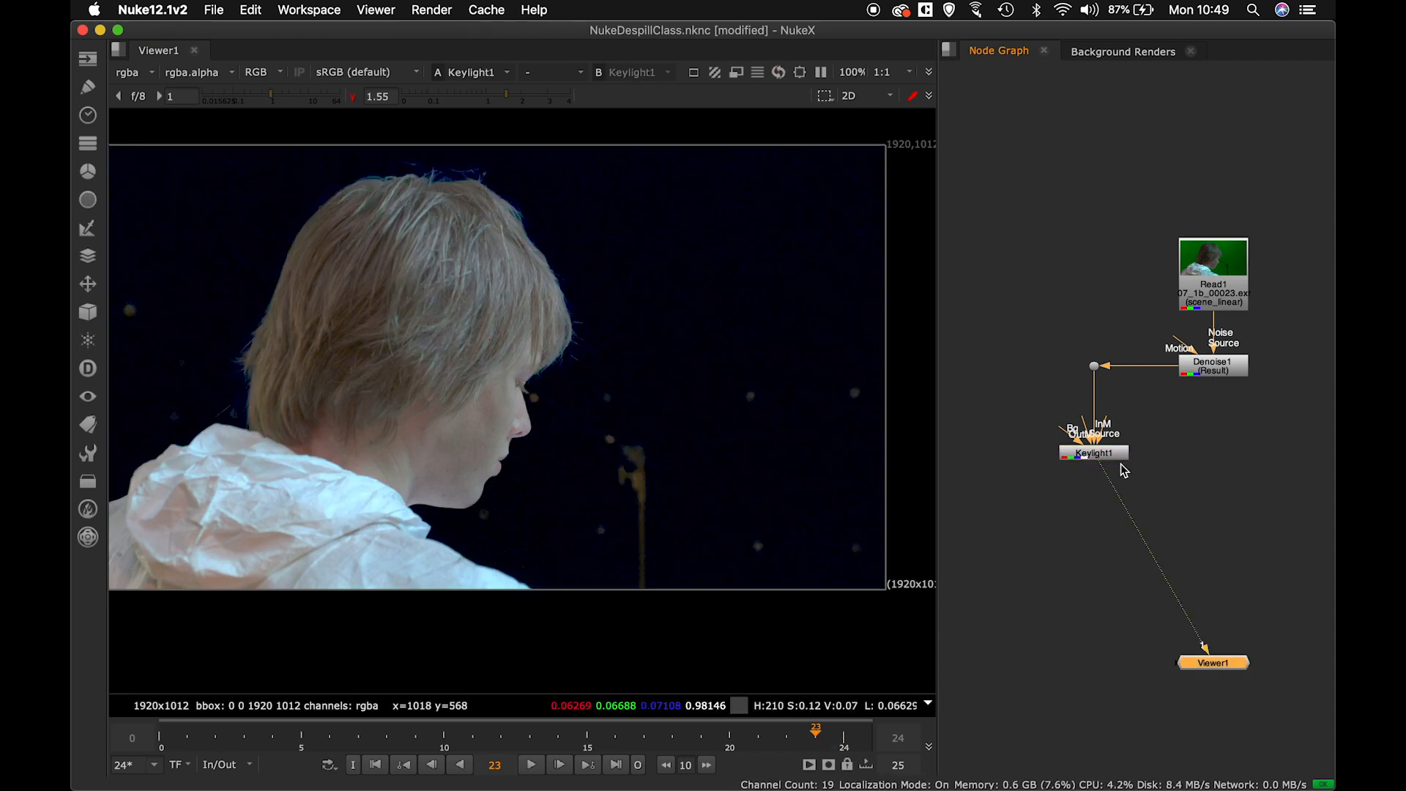
double_click(1093, 452)
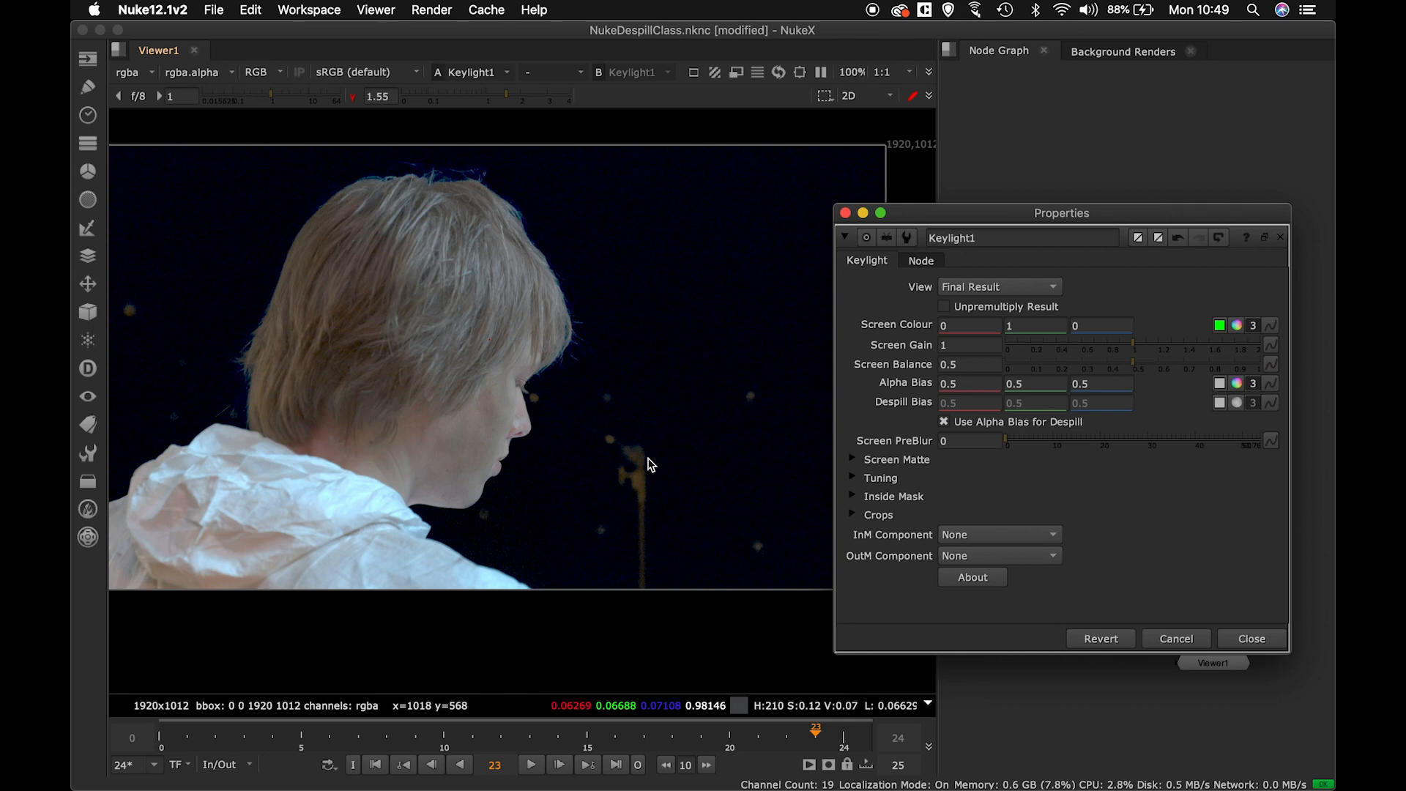
mouse_move(407, 360)
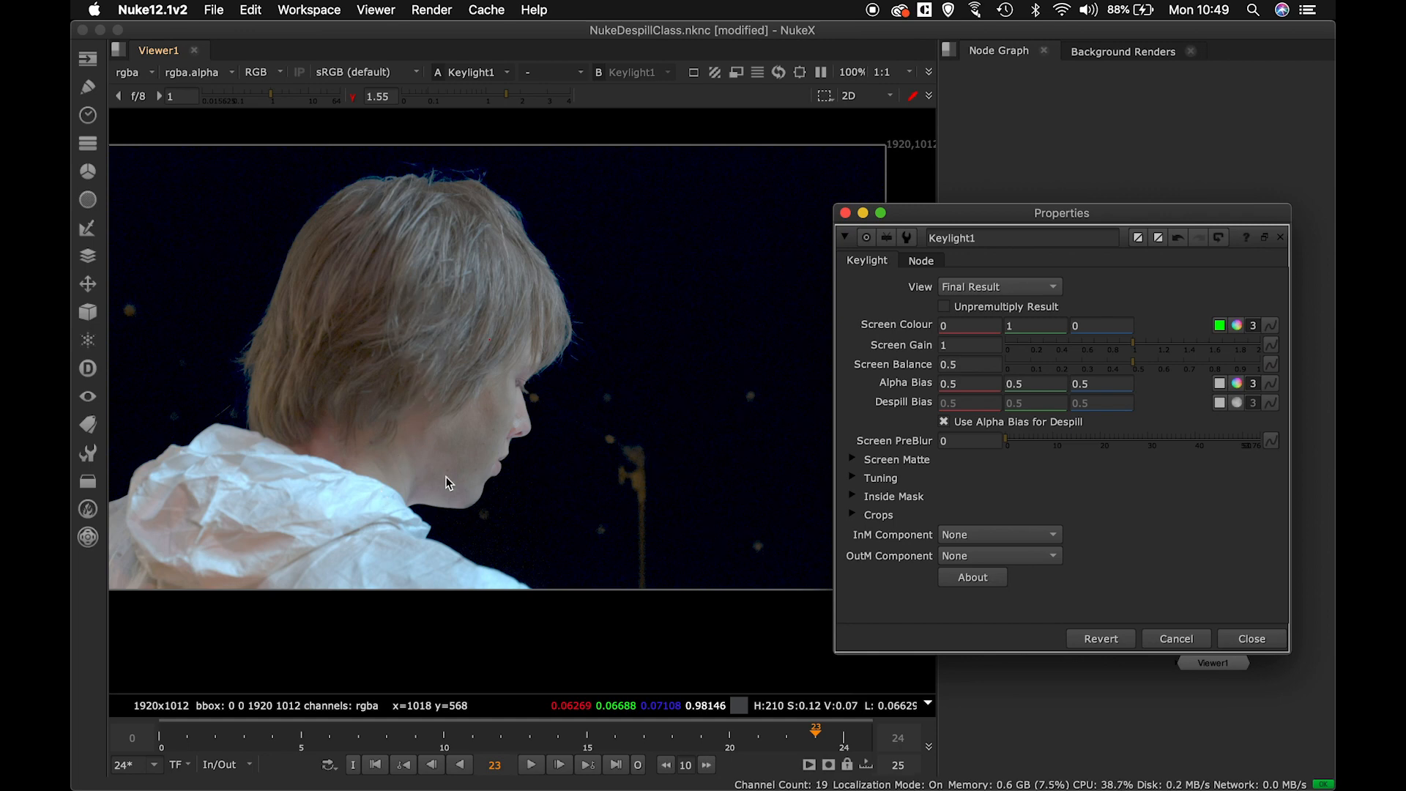
mouse_move(416, 568)
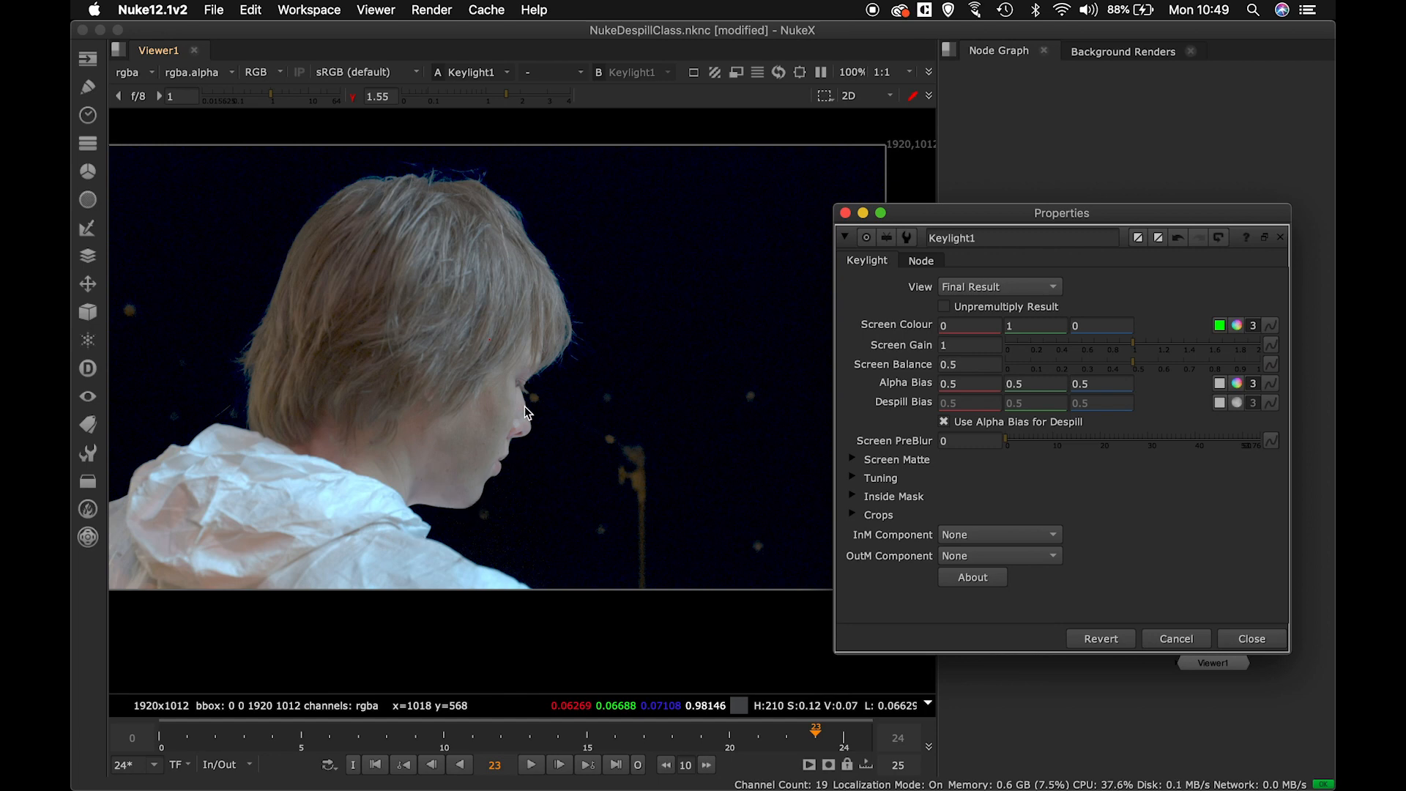
mouse_move(363, 217)
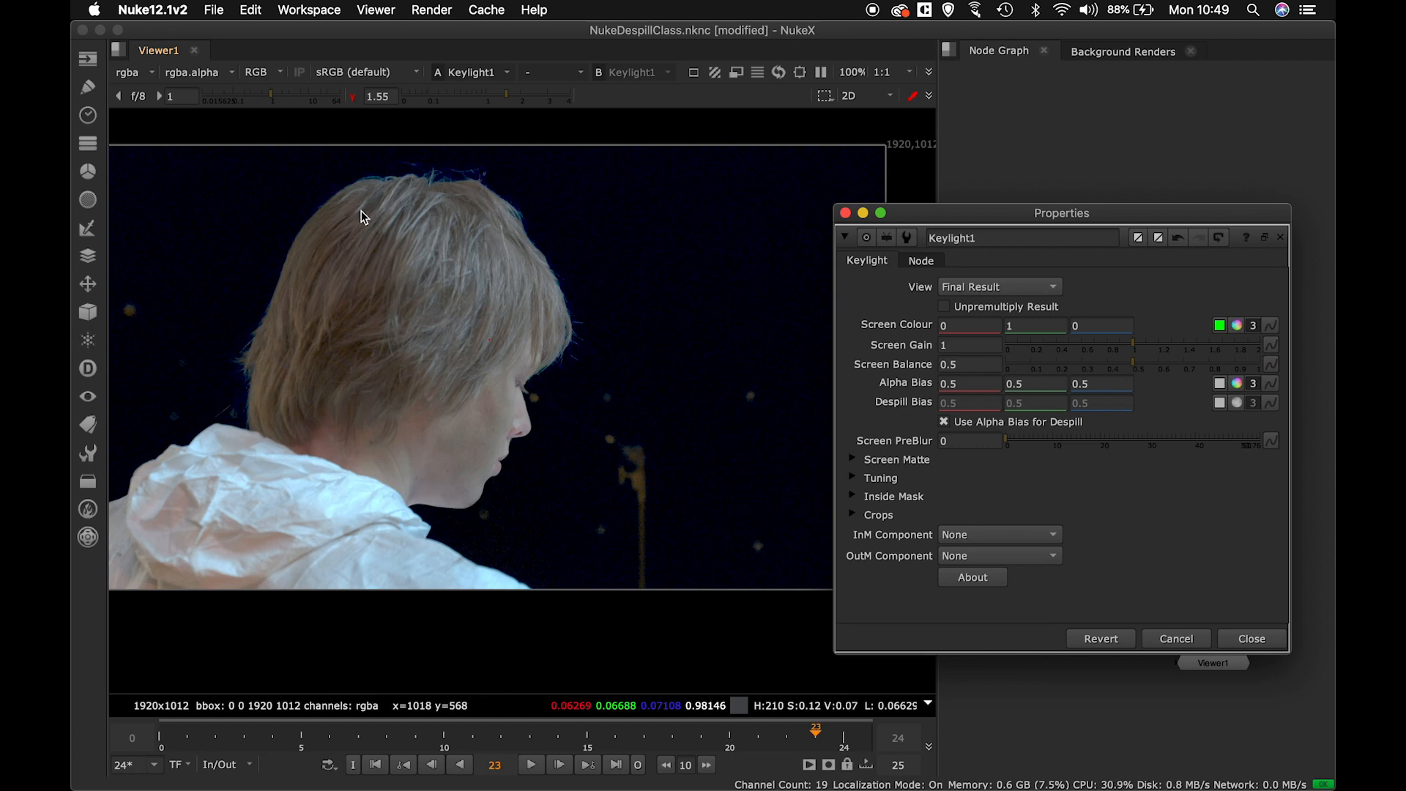
mouse_move(233, 389)
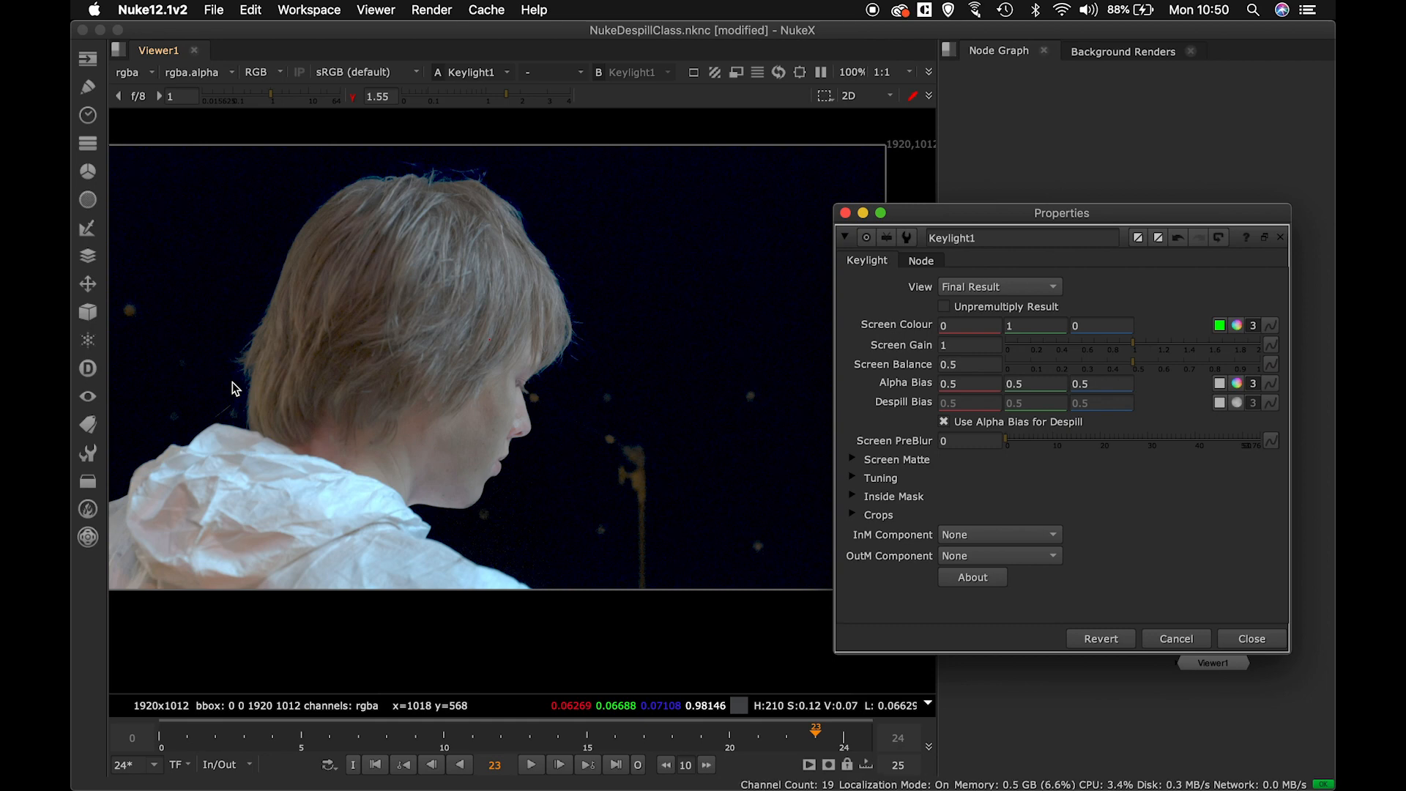
mouse_move(439, 274)
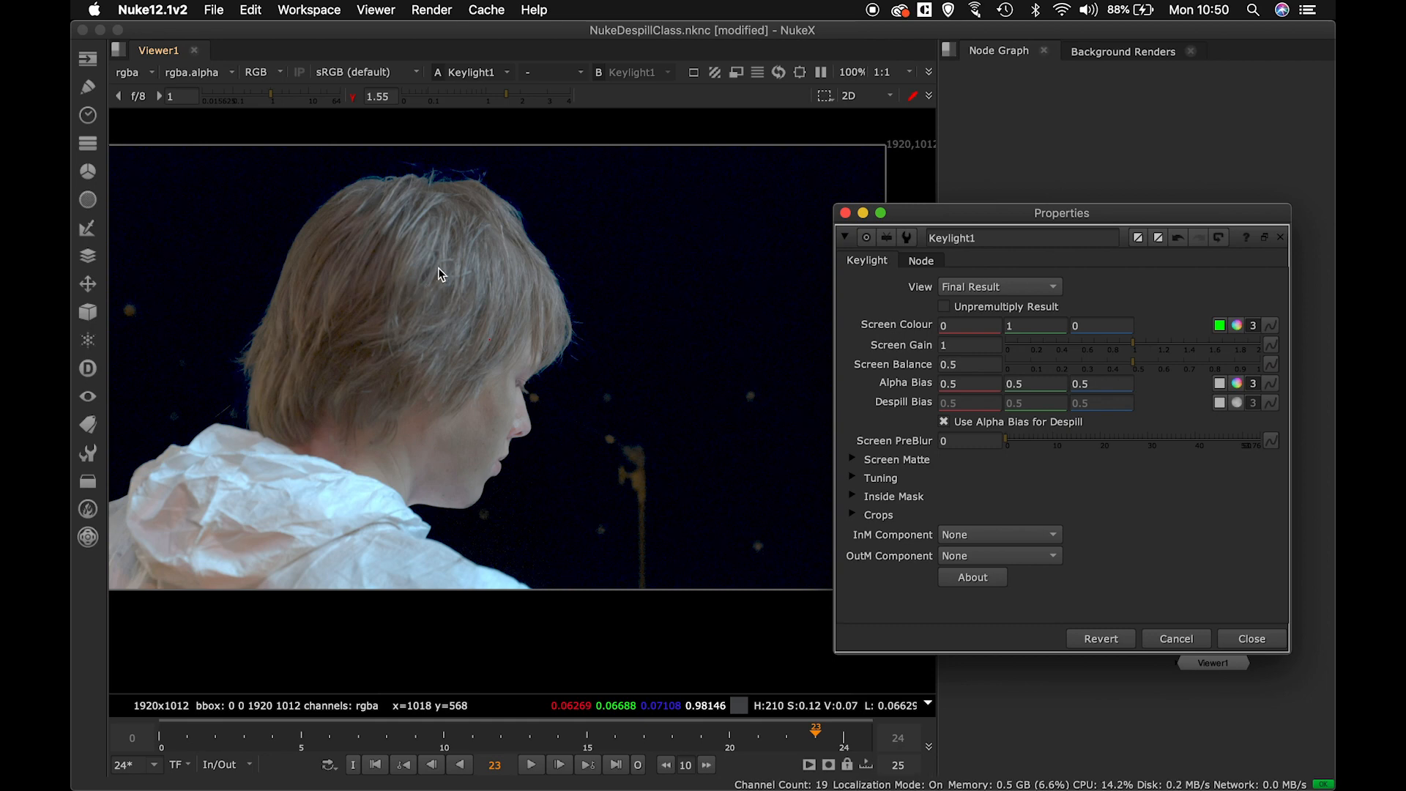
mouse_move(439, 427)
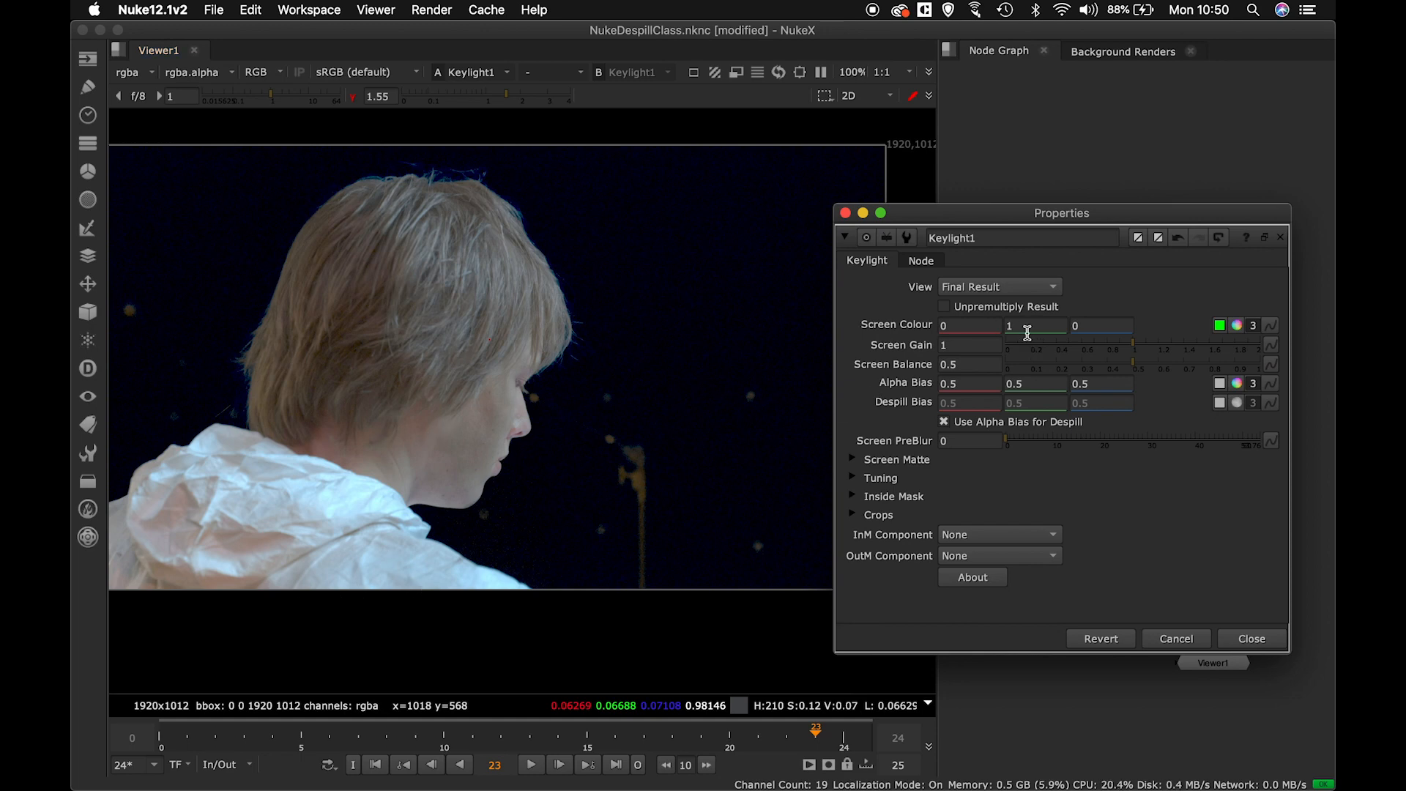
left_click(1251, 639)
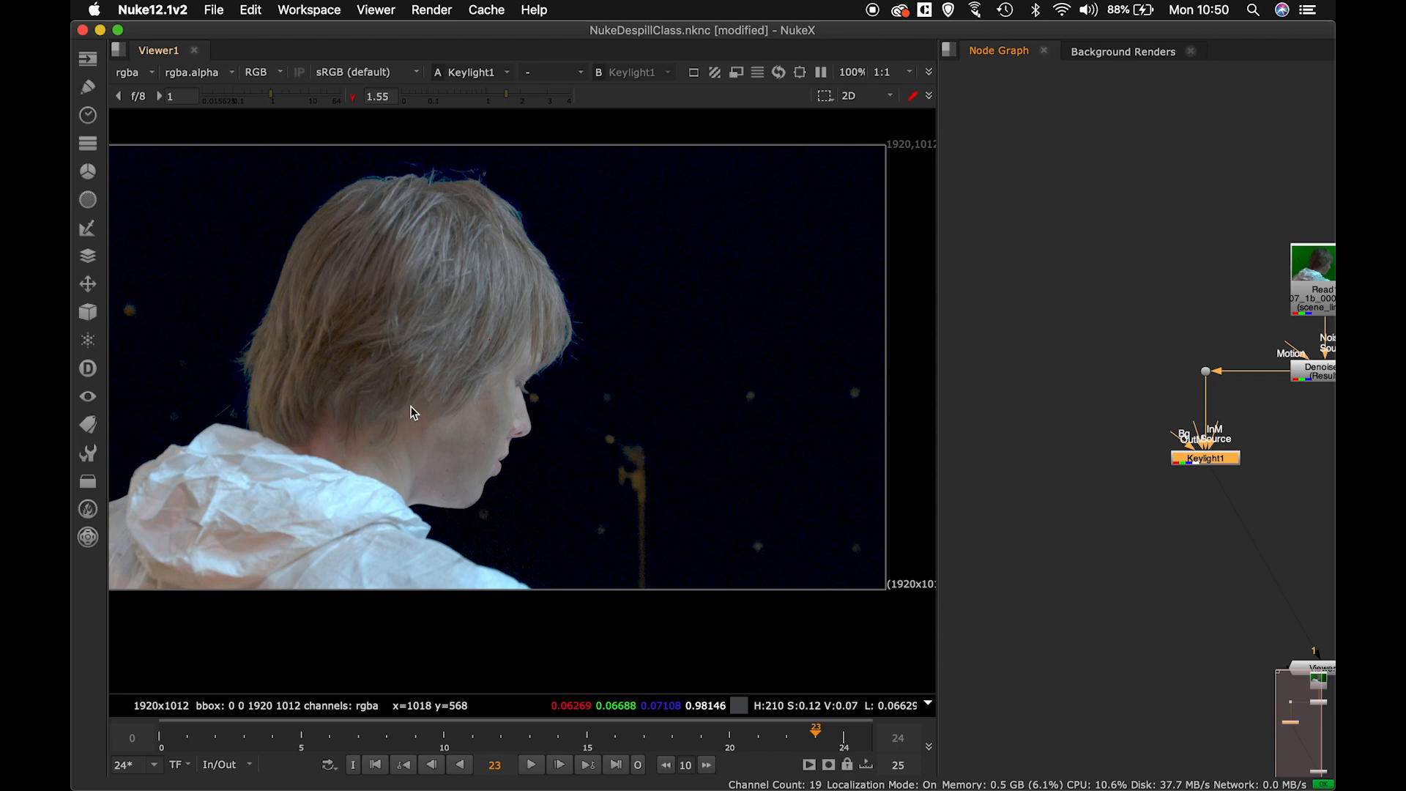
mouse_move(1036, 466)
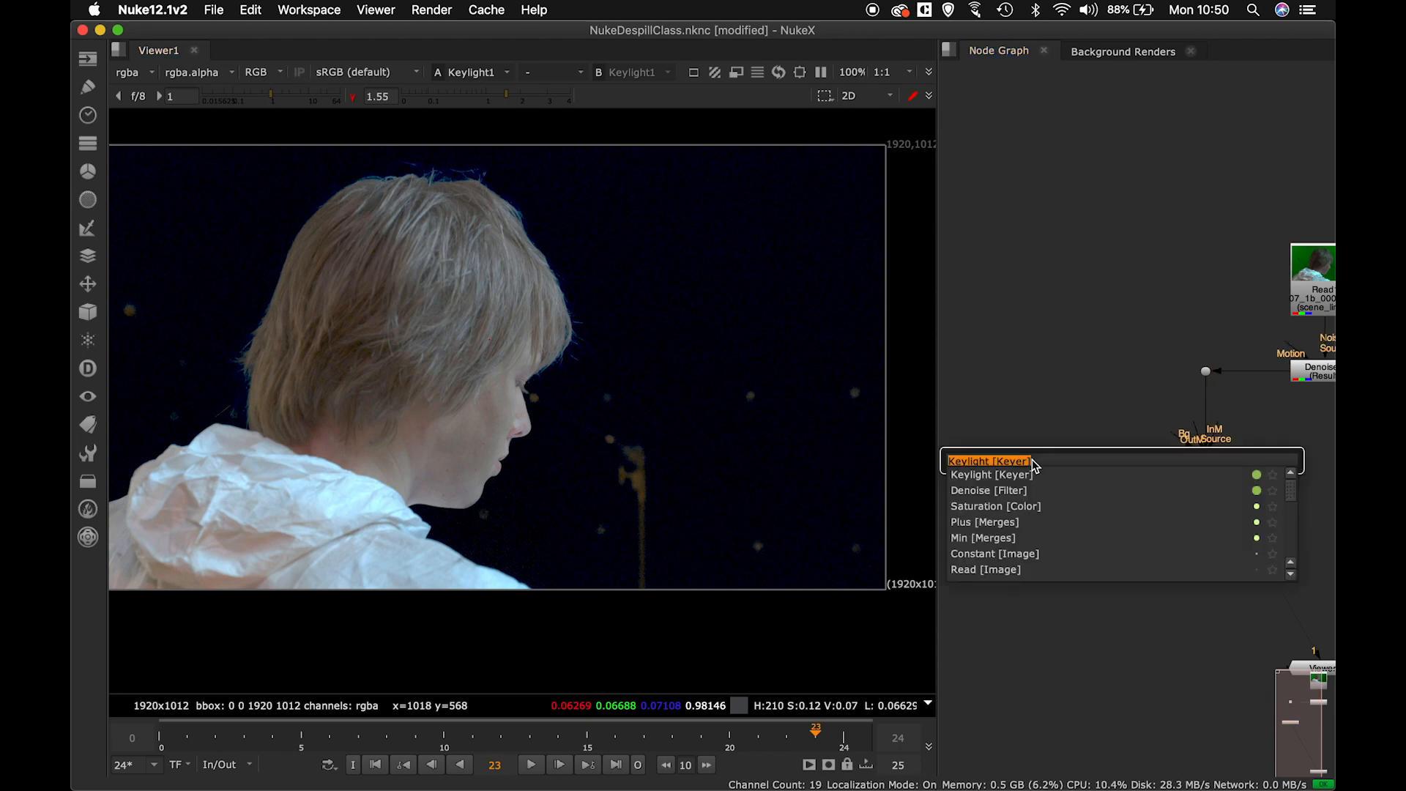
Add a Min merge set to minus combining Denoise and Keylight1, and view its green spill.
type("m")
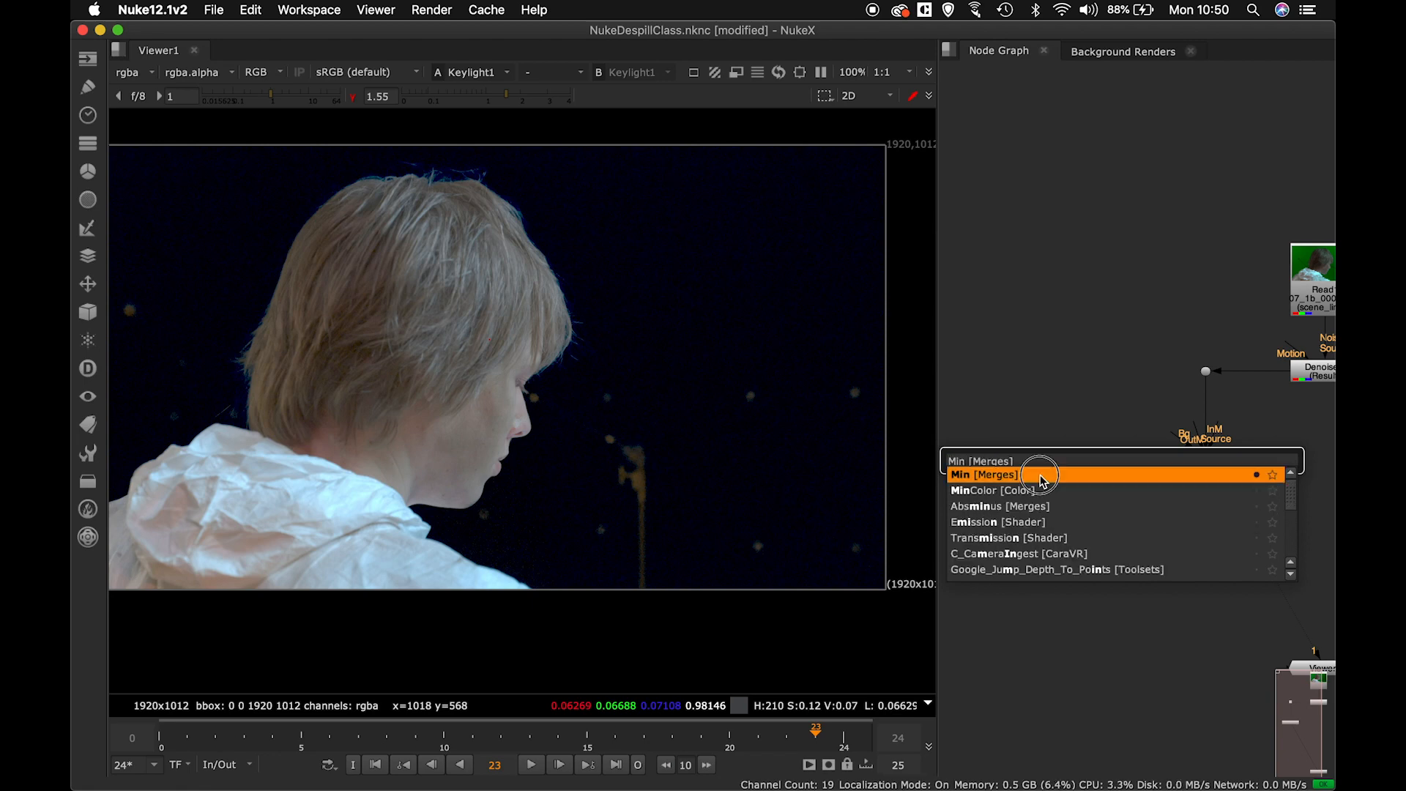
left_click(981, 475)
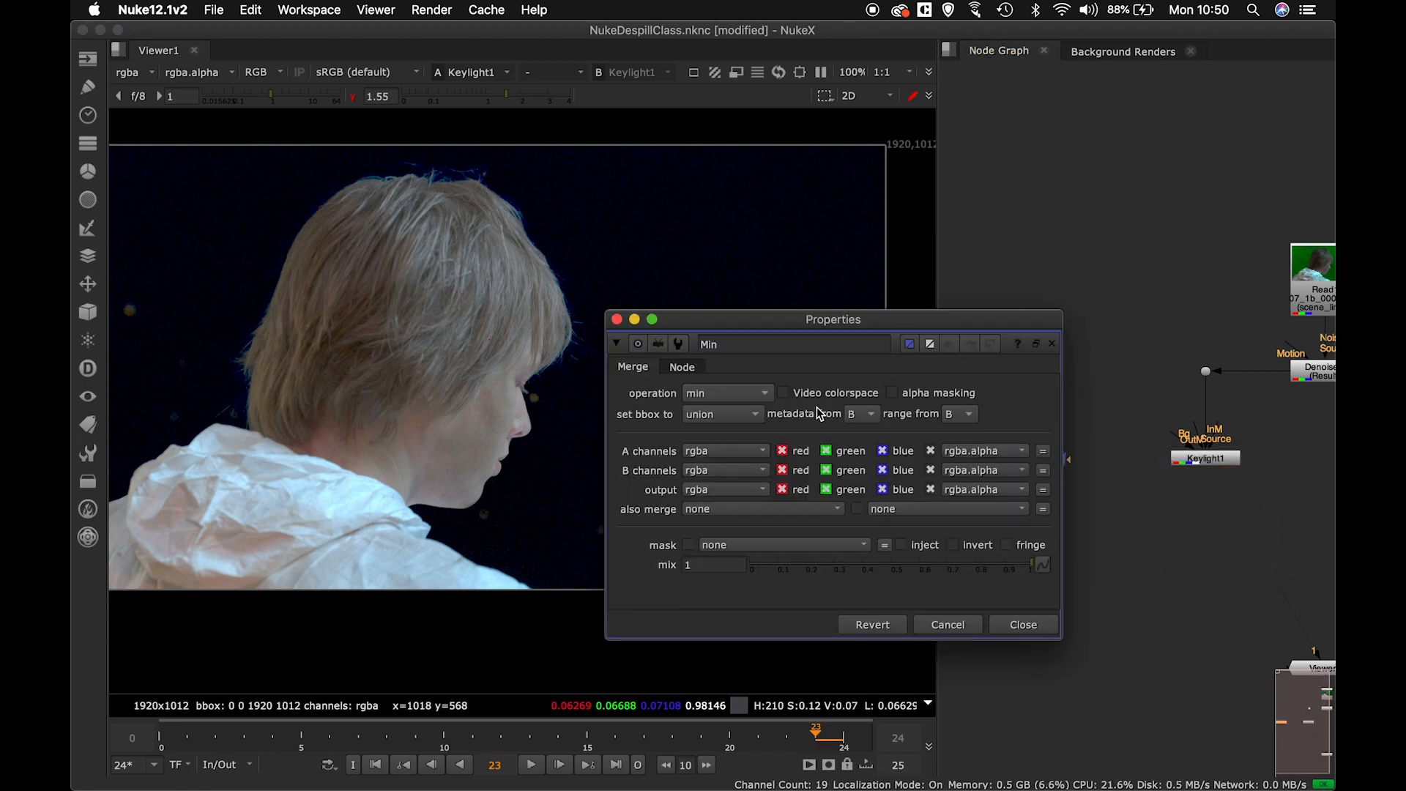
left_click(727, 392)
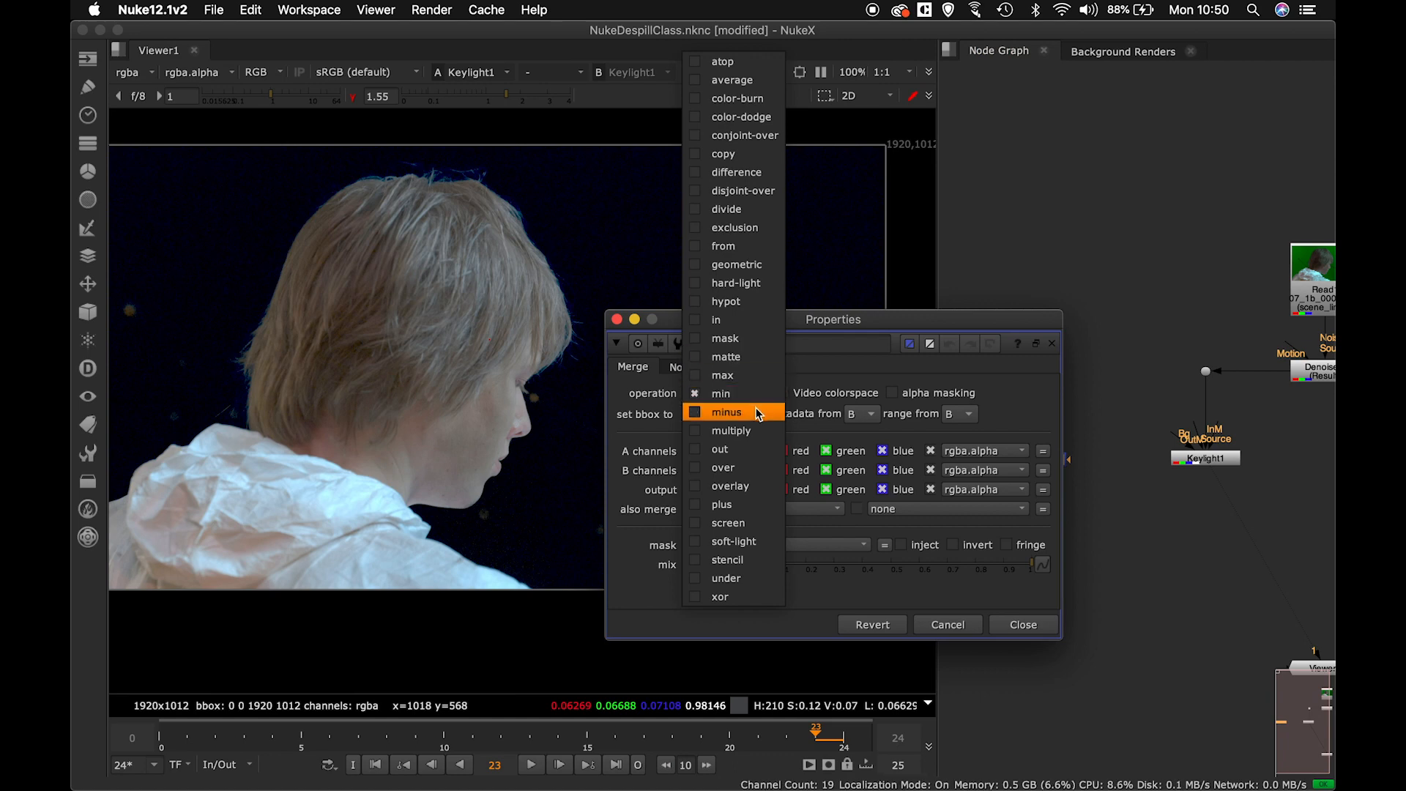
left_click(727, 412)
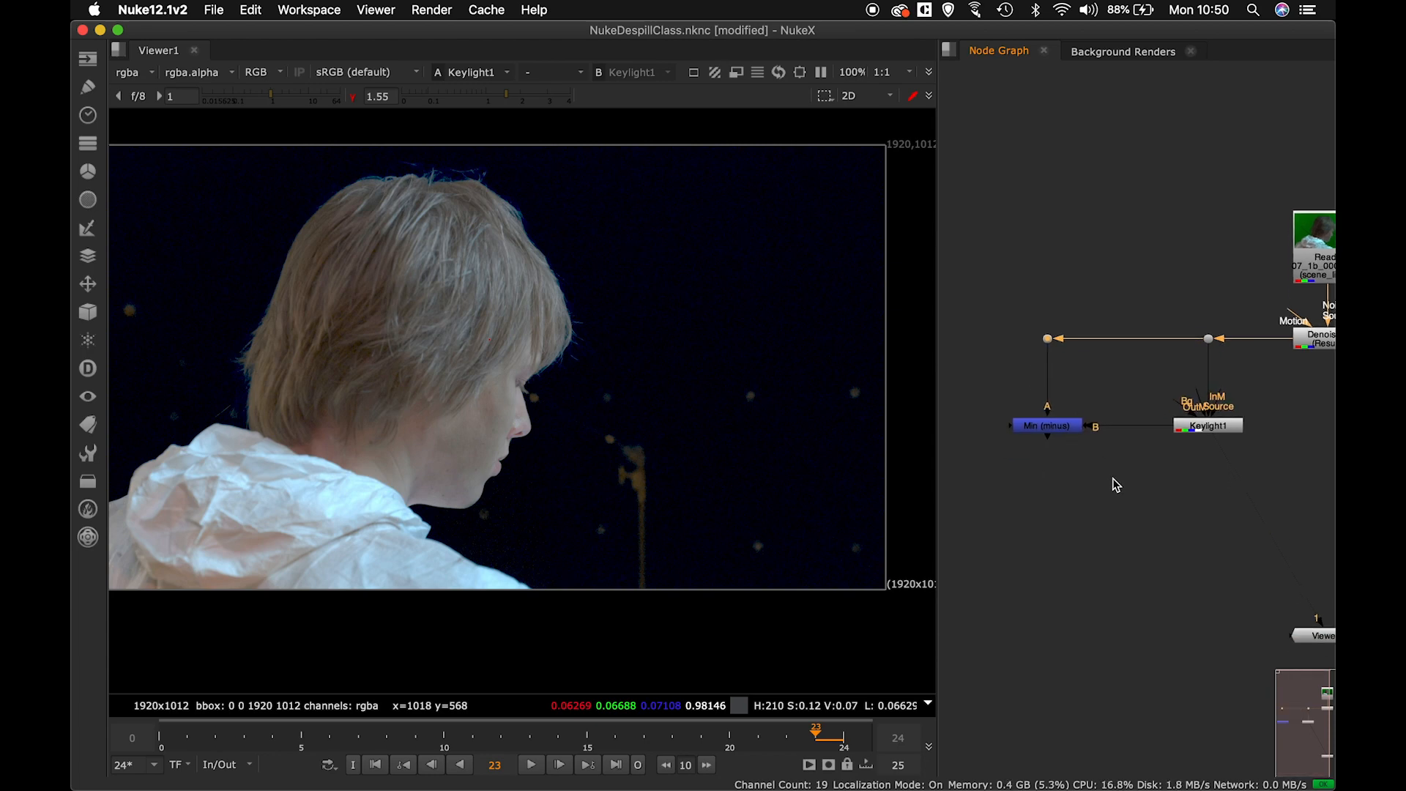
left_click(1046, 423)
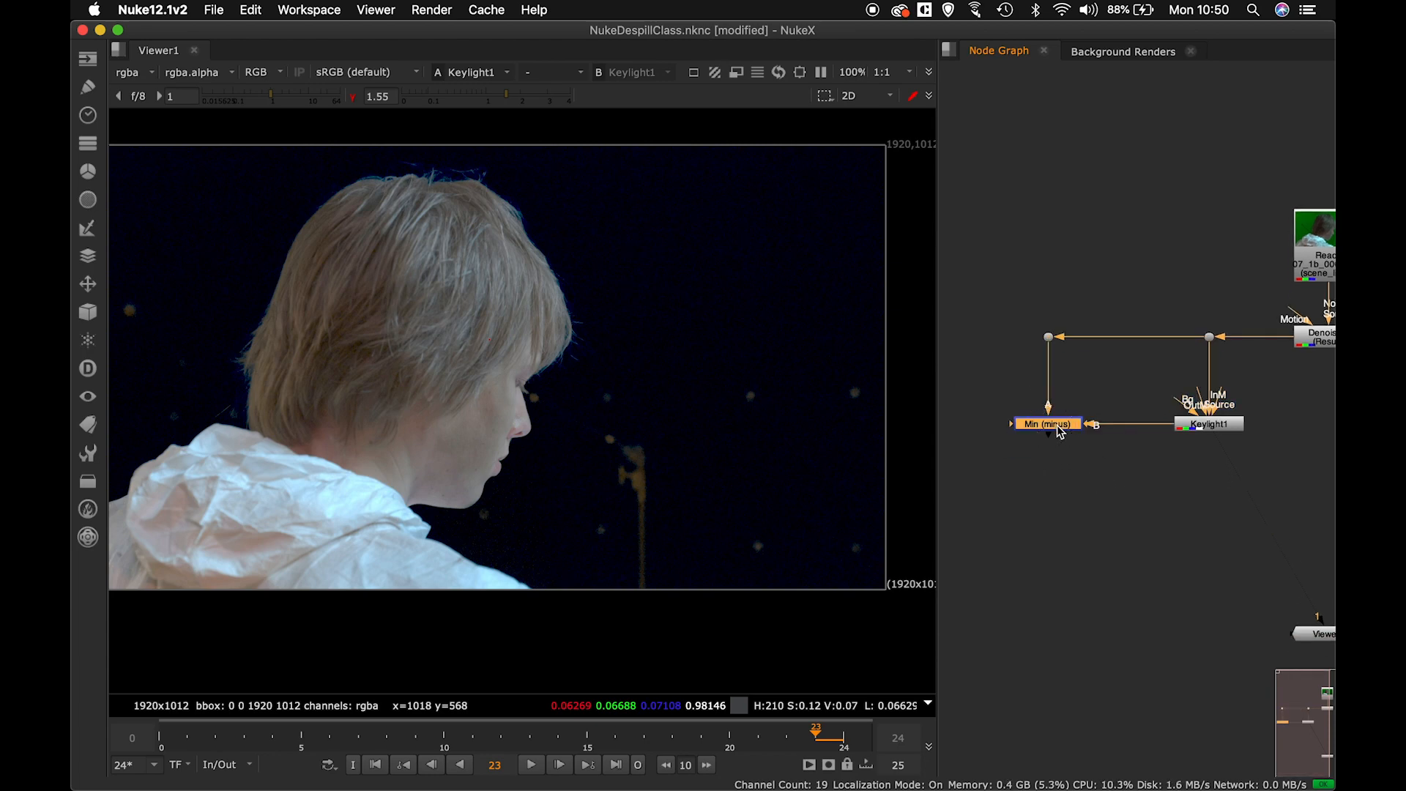
left_click(1047, 423)
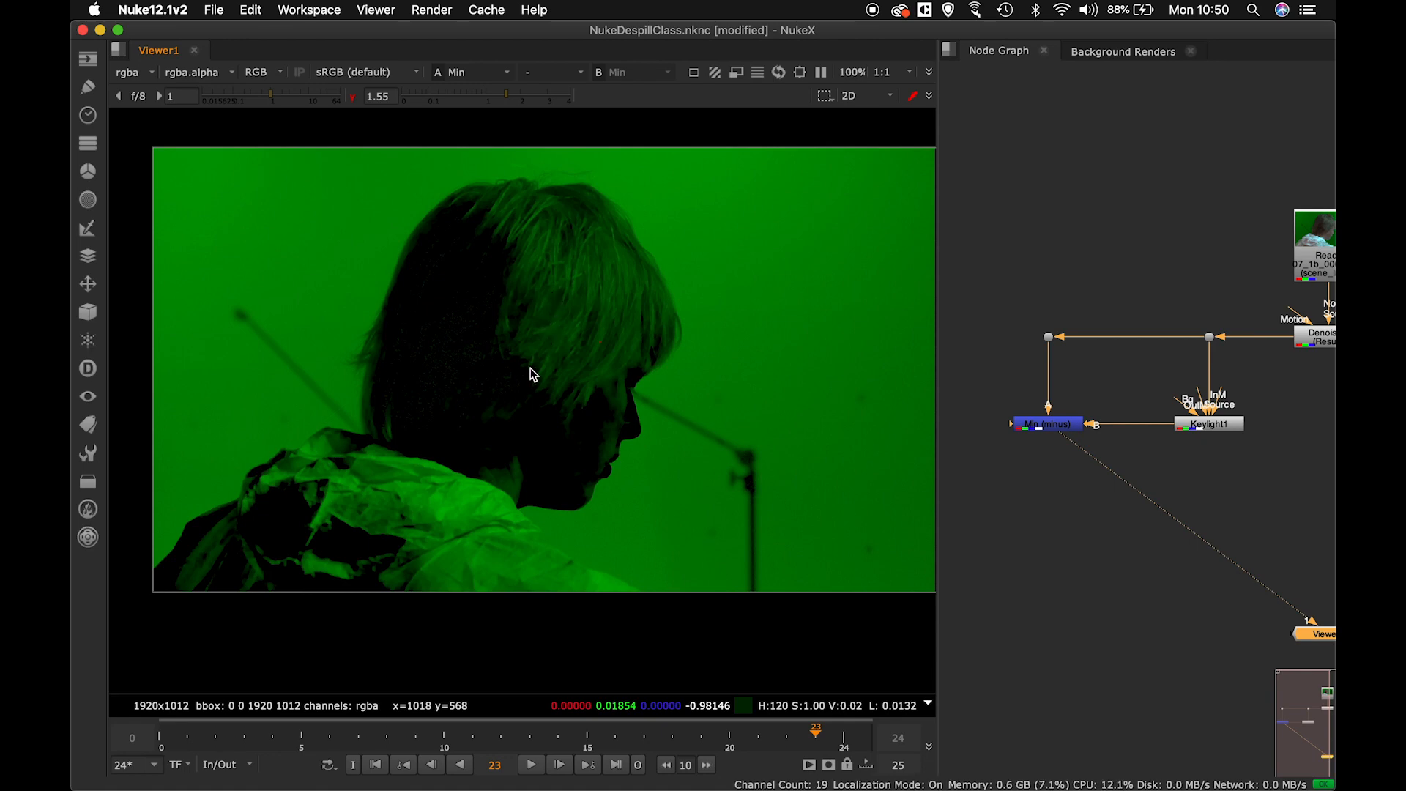
mouse_move(549, 329)
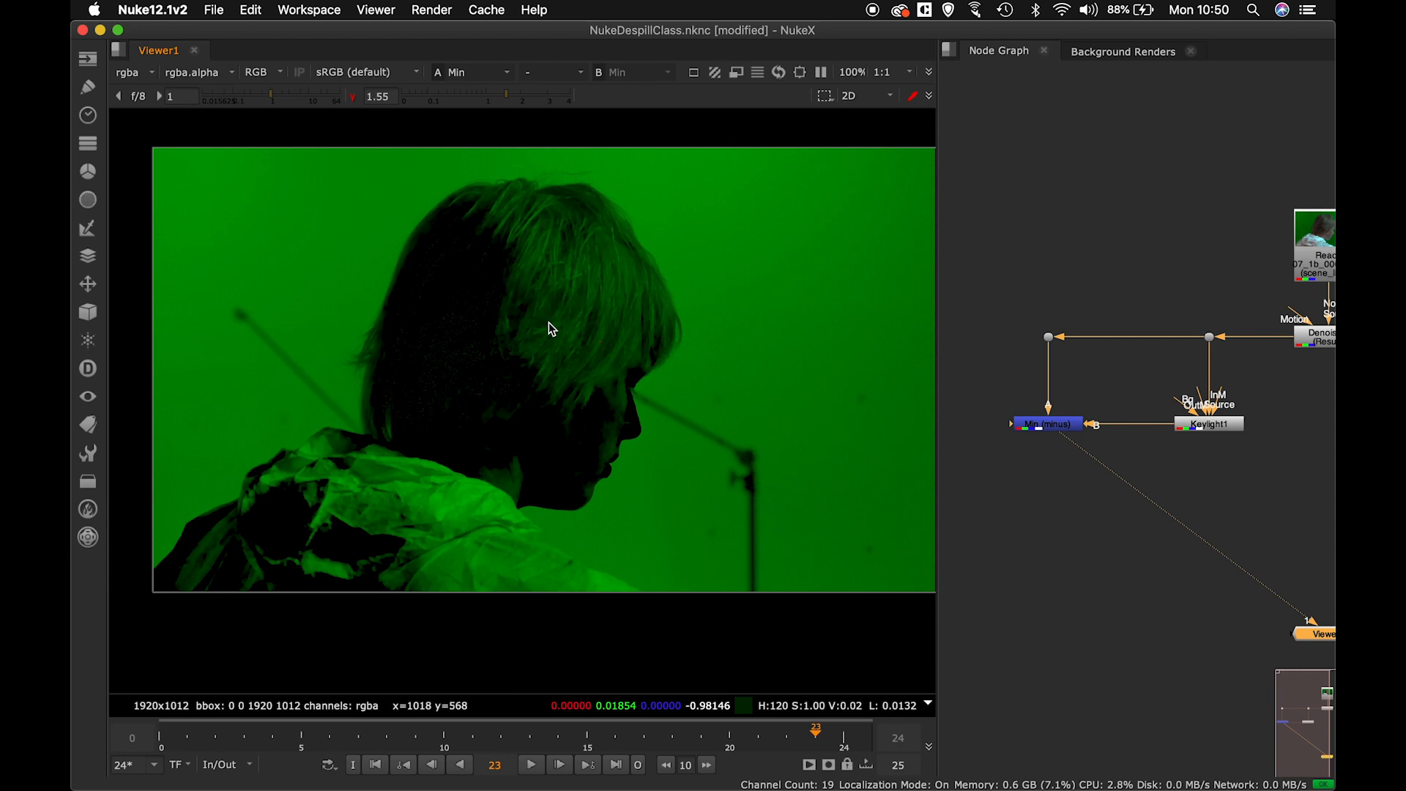
mouse_move(819, 464)
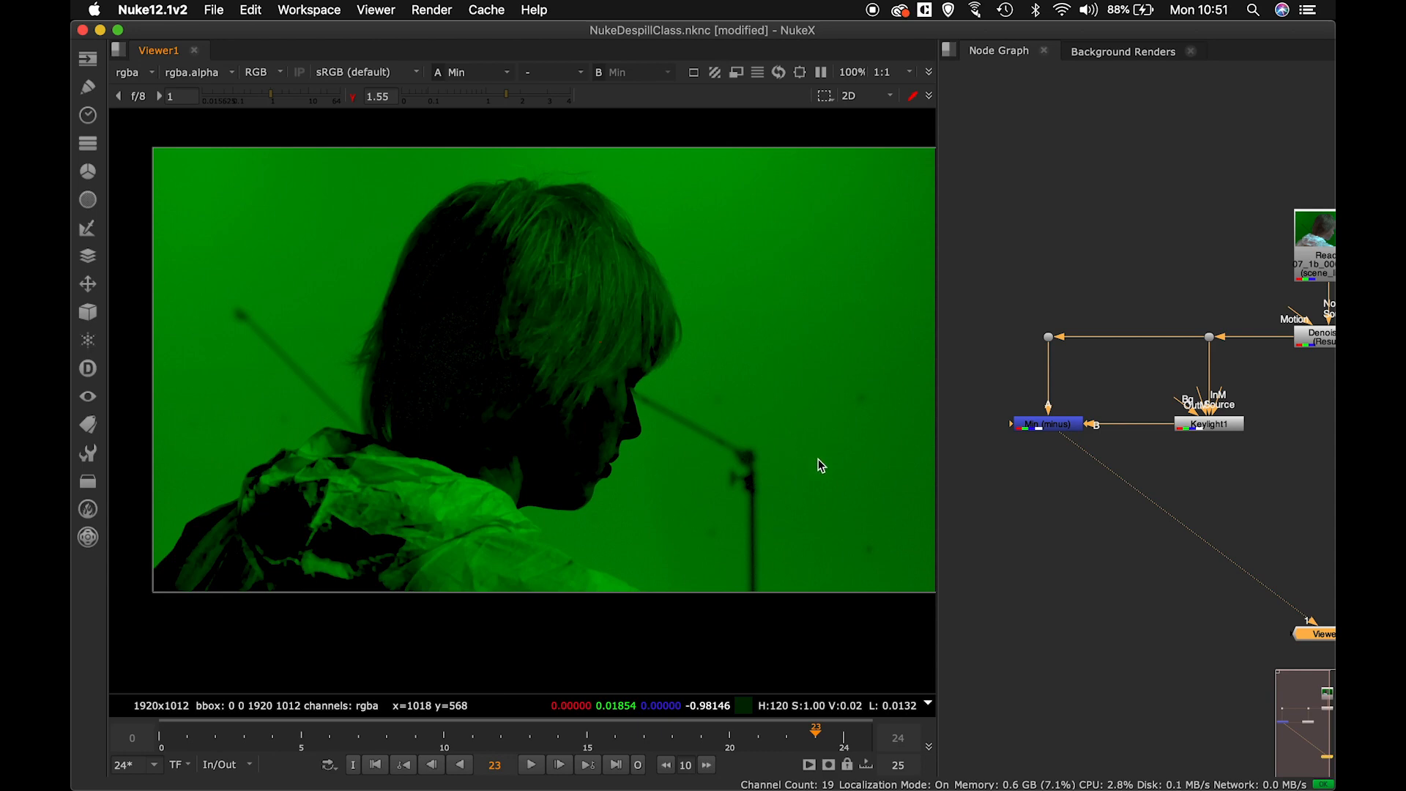
Search the node menu for the Saturation node.
type("sal")
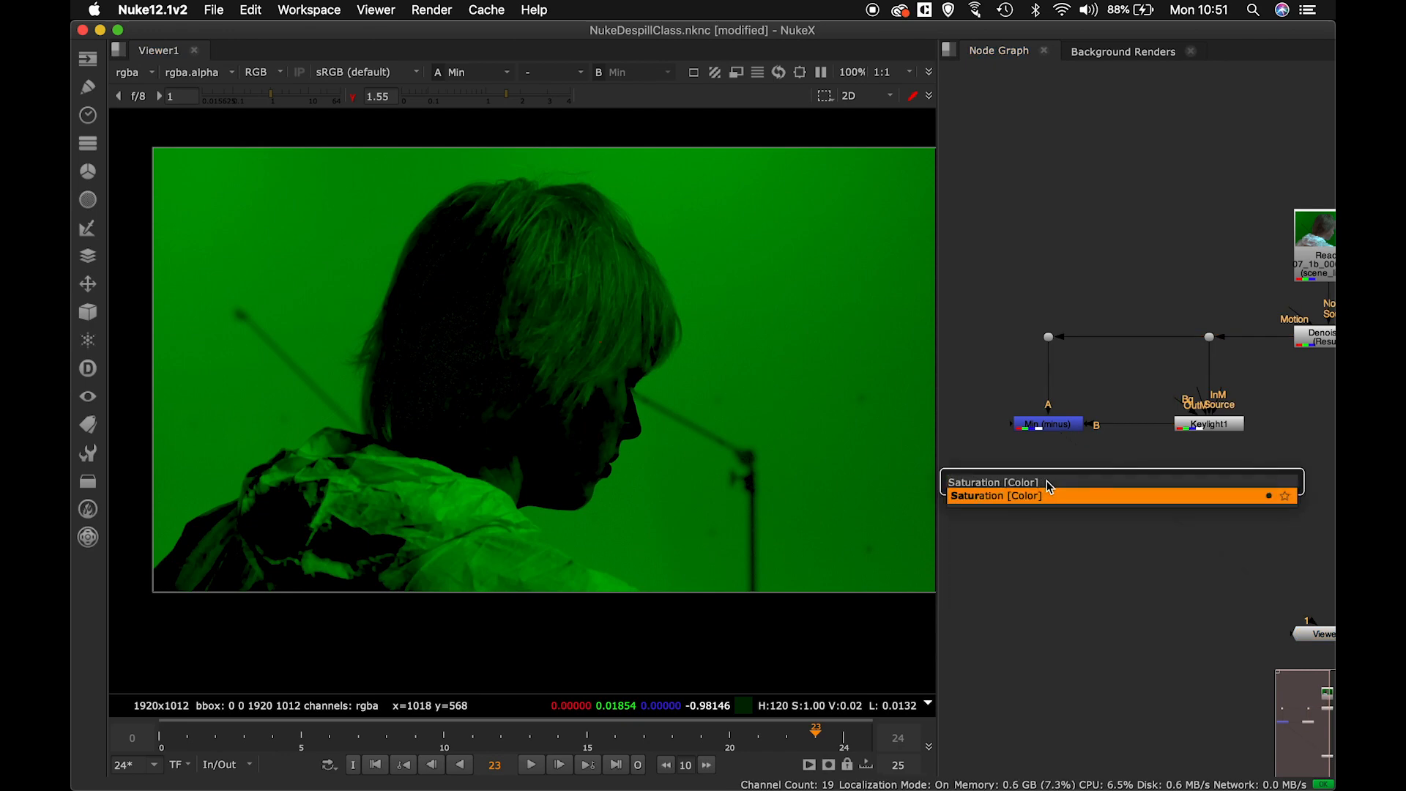
Add Saturation and Plus nodes under the minus merge and connect Viewer1 to Plus.
left_click(997, 496)
type("plus")
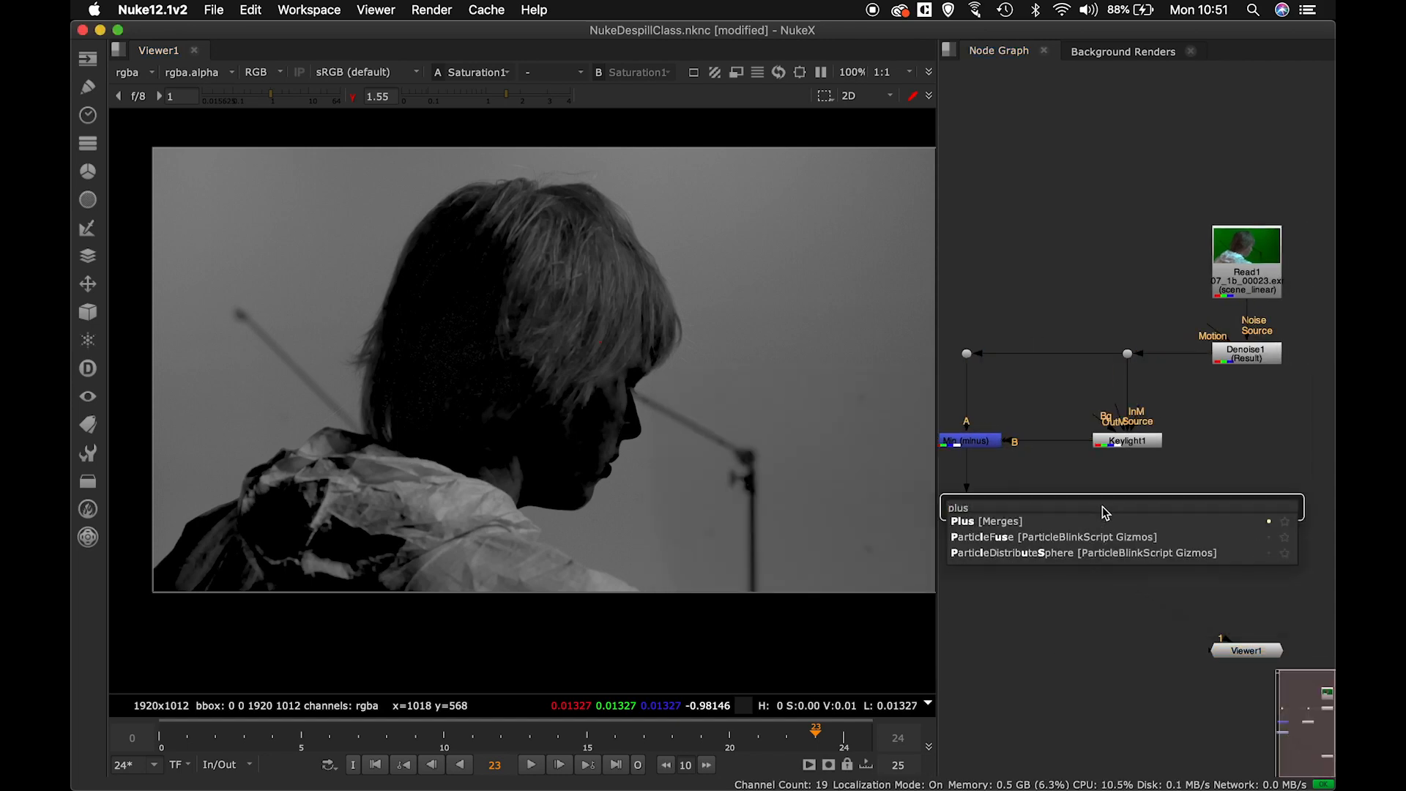
left_click(986, 521)
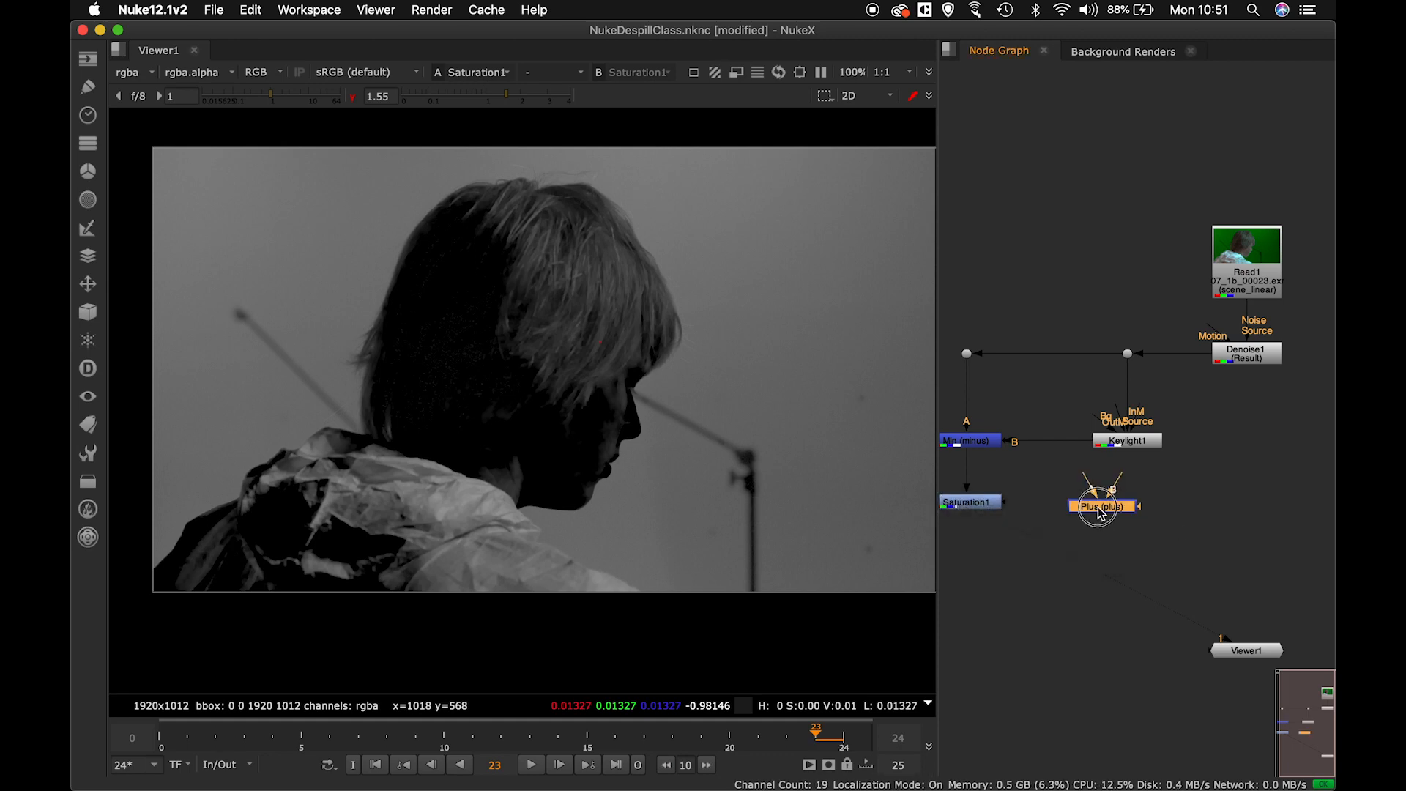
left_click_drag(1102, 505, 1118, 507)
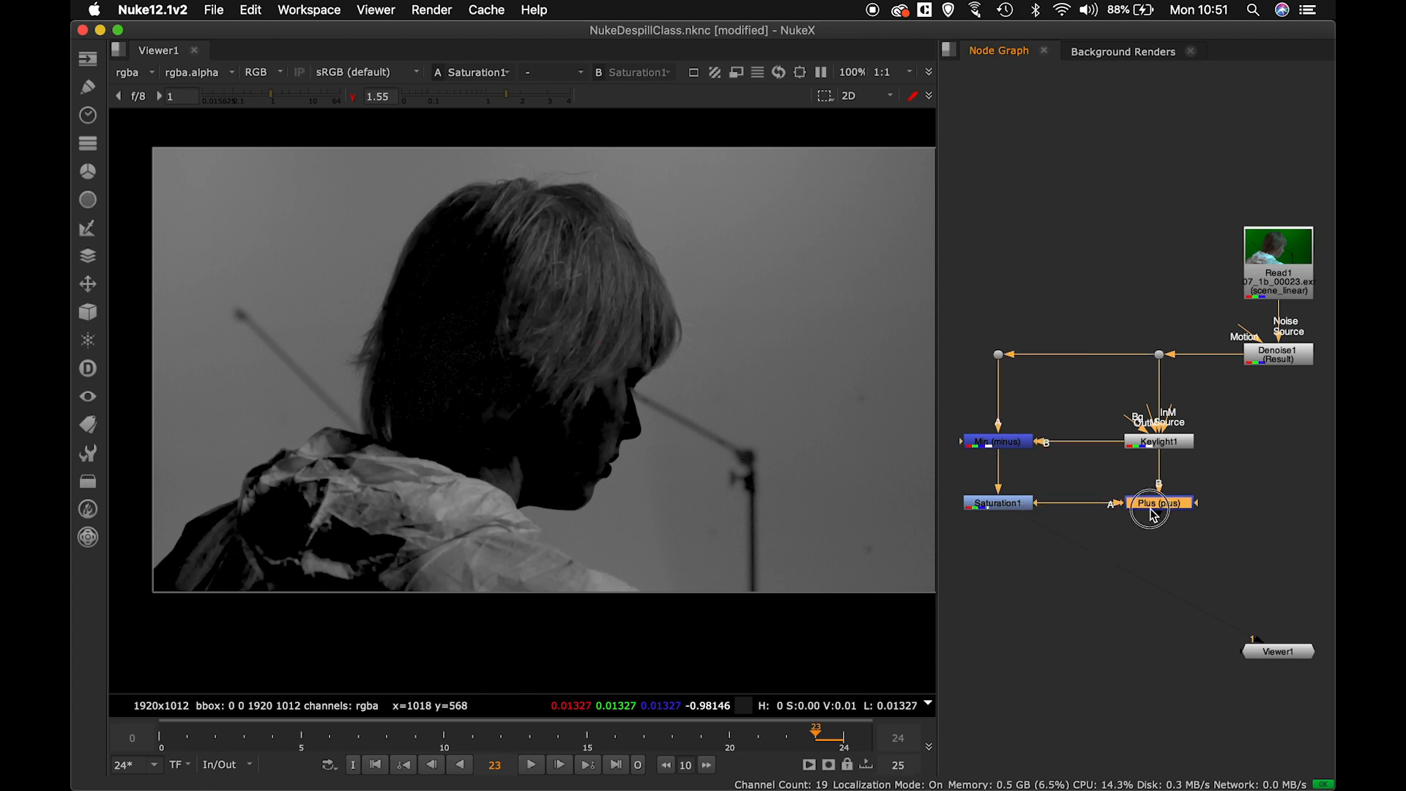
left_click_drag(1158, 503, 1278, 650)
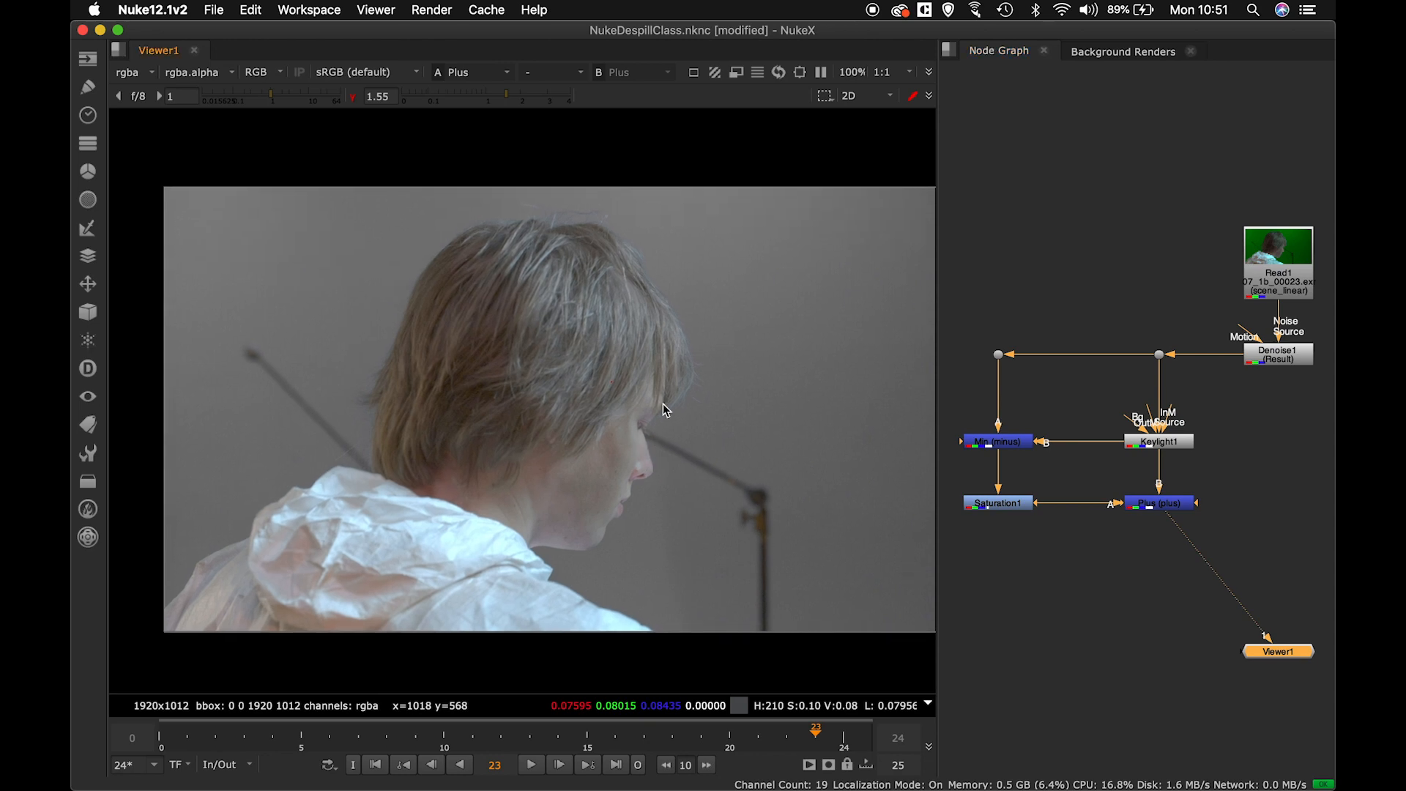
mouse_move(624, 425)
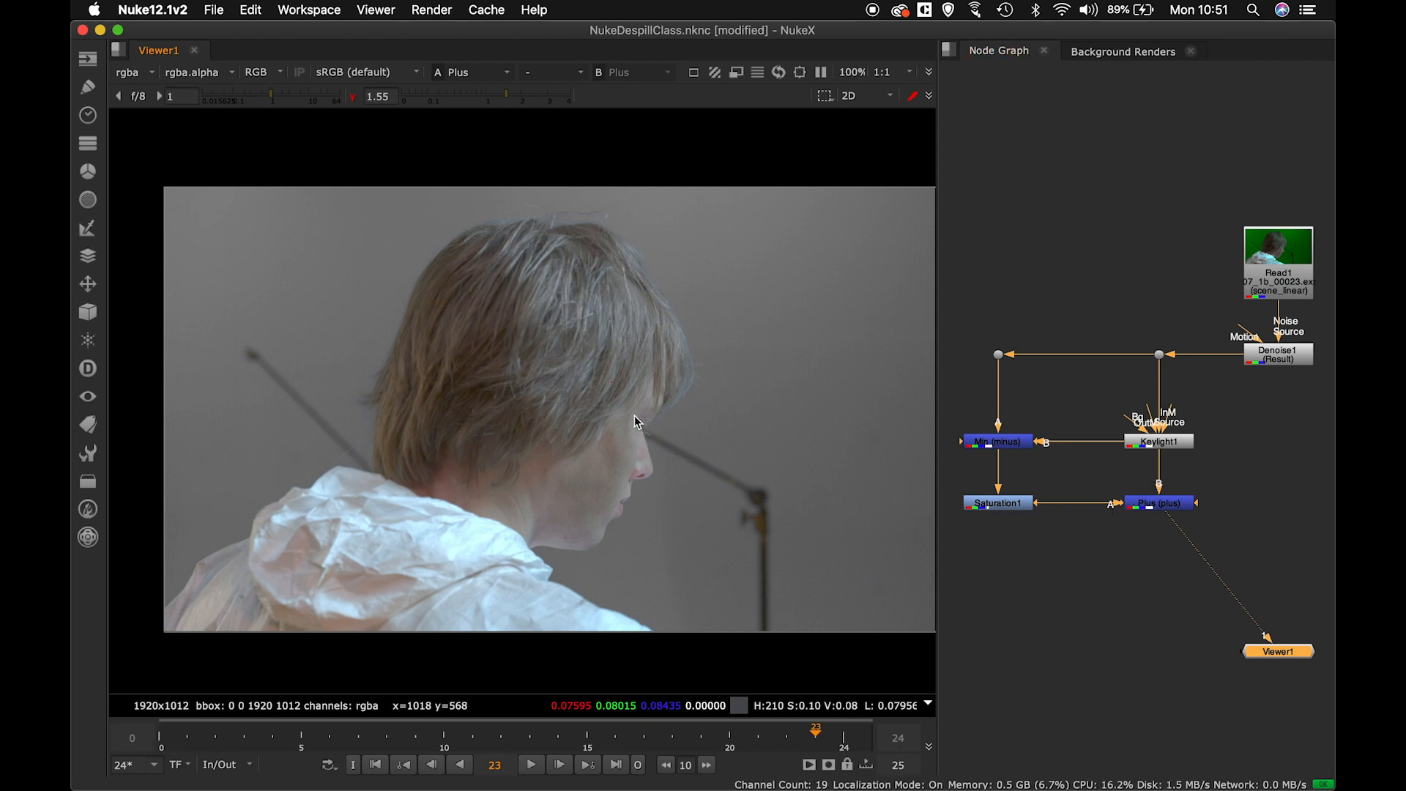
mouse_move(552, 389)
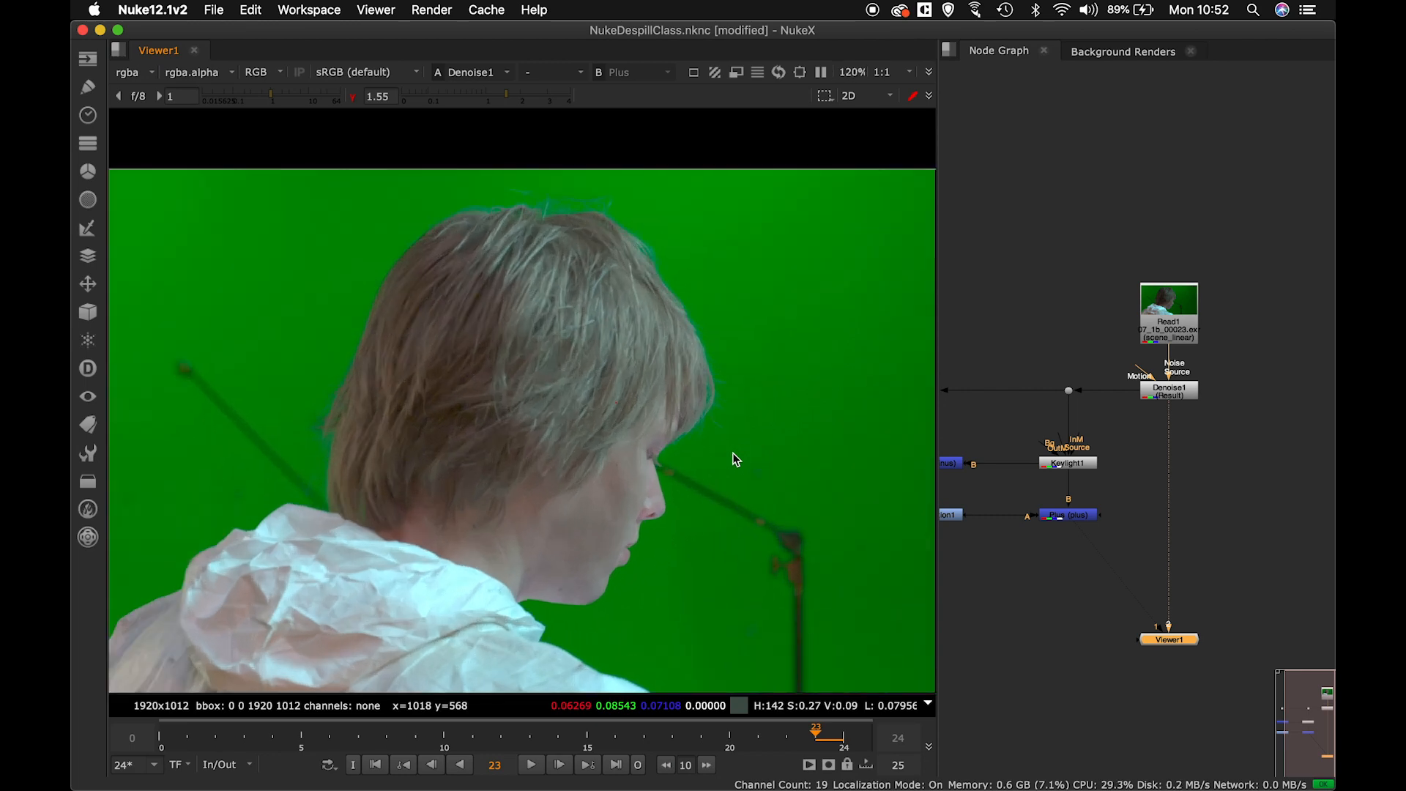
Enable the A/B wipe and slide it across the face to compare Denoise1 with Plus.
left_click(552, 71)
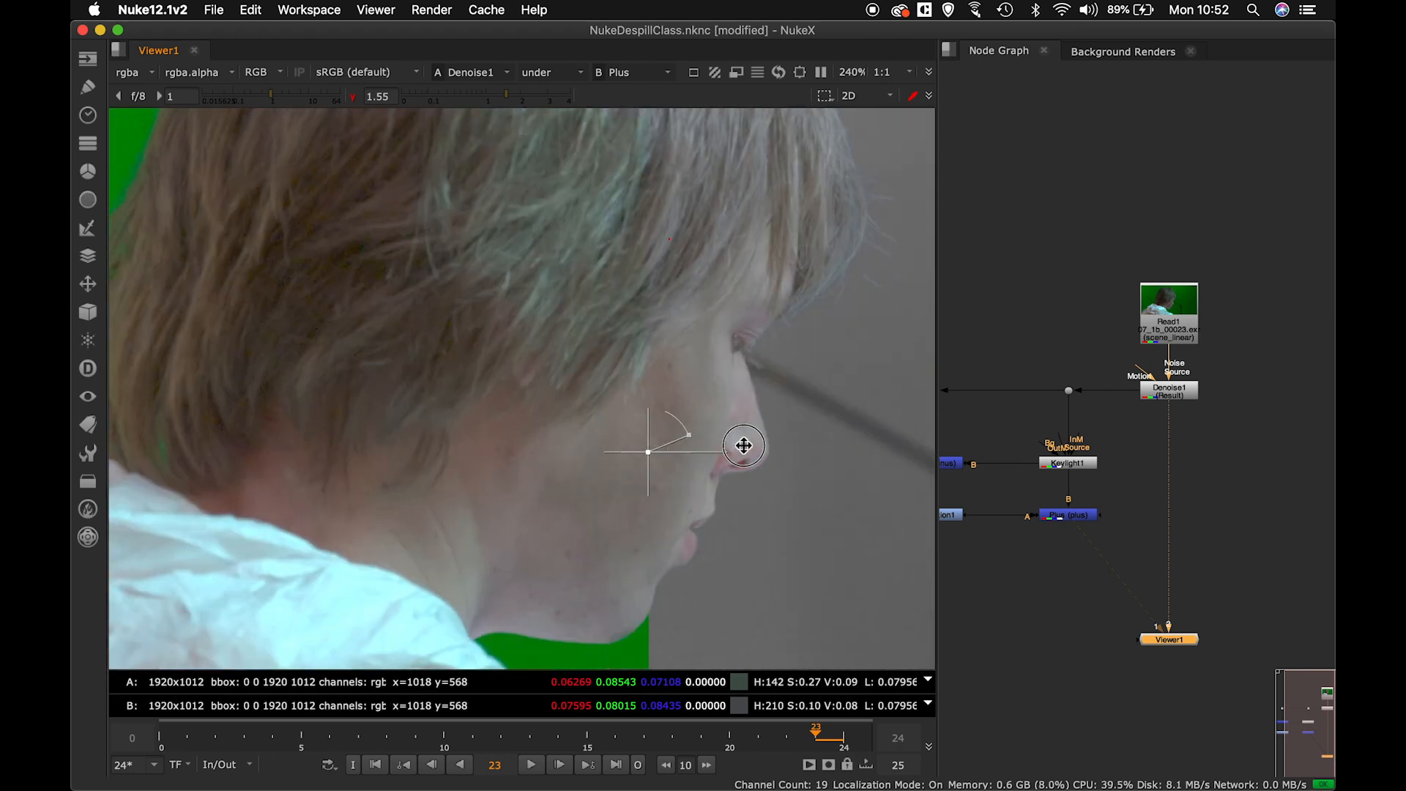
left_click_drag(649, 452, 774, 447)
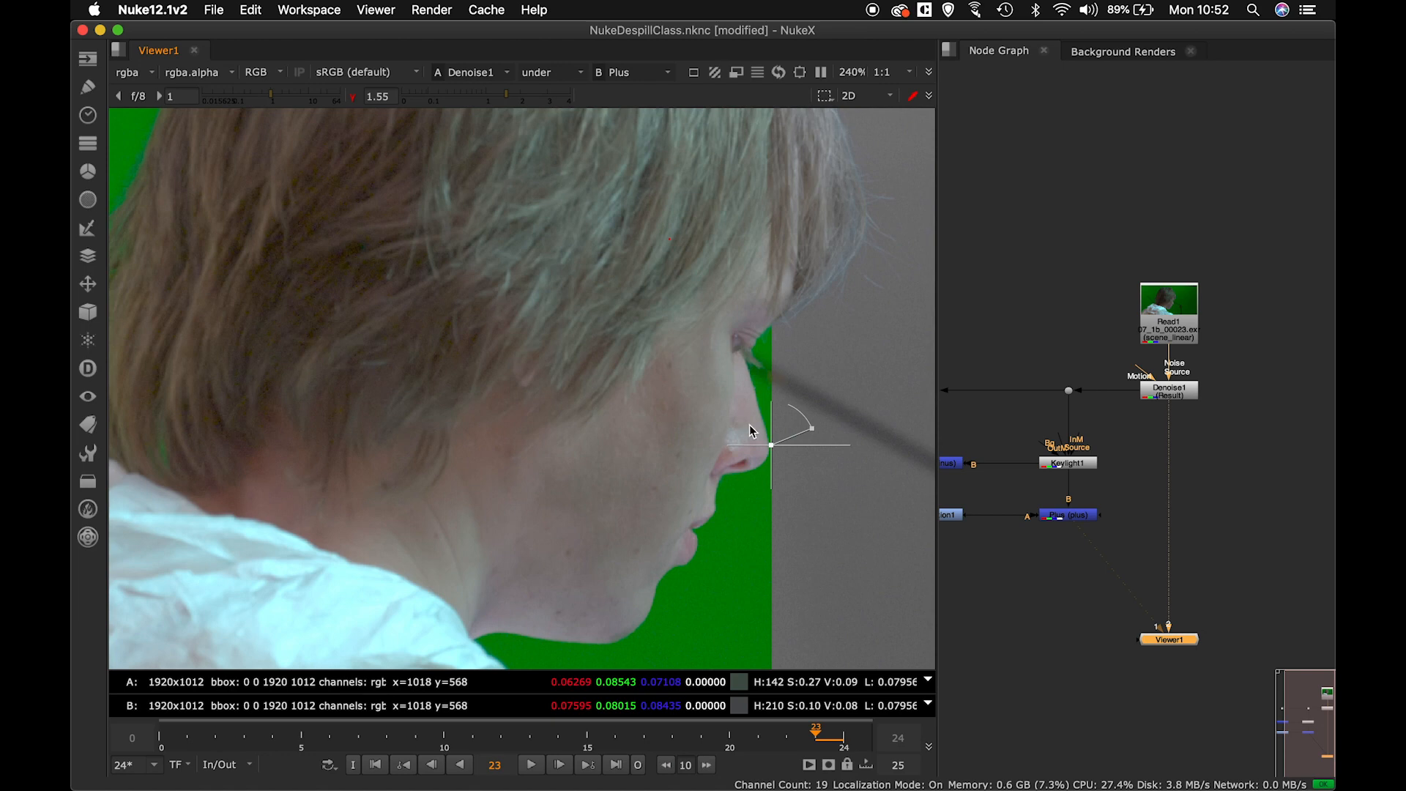
left_click_drag(772, 445, 690, 445)
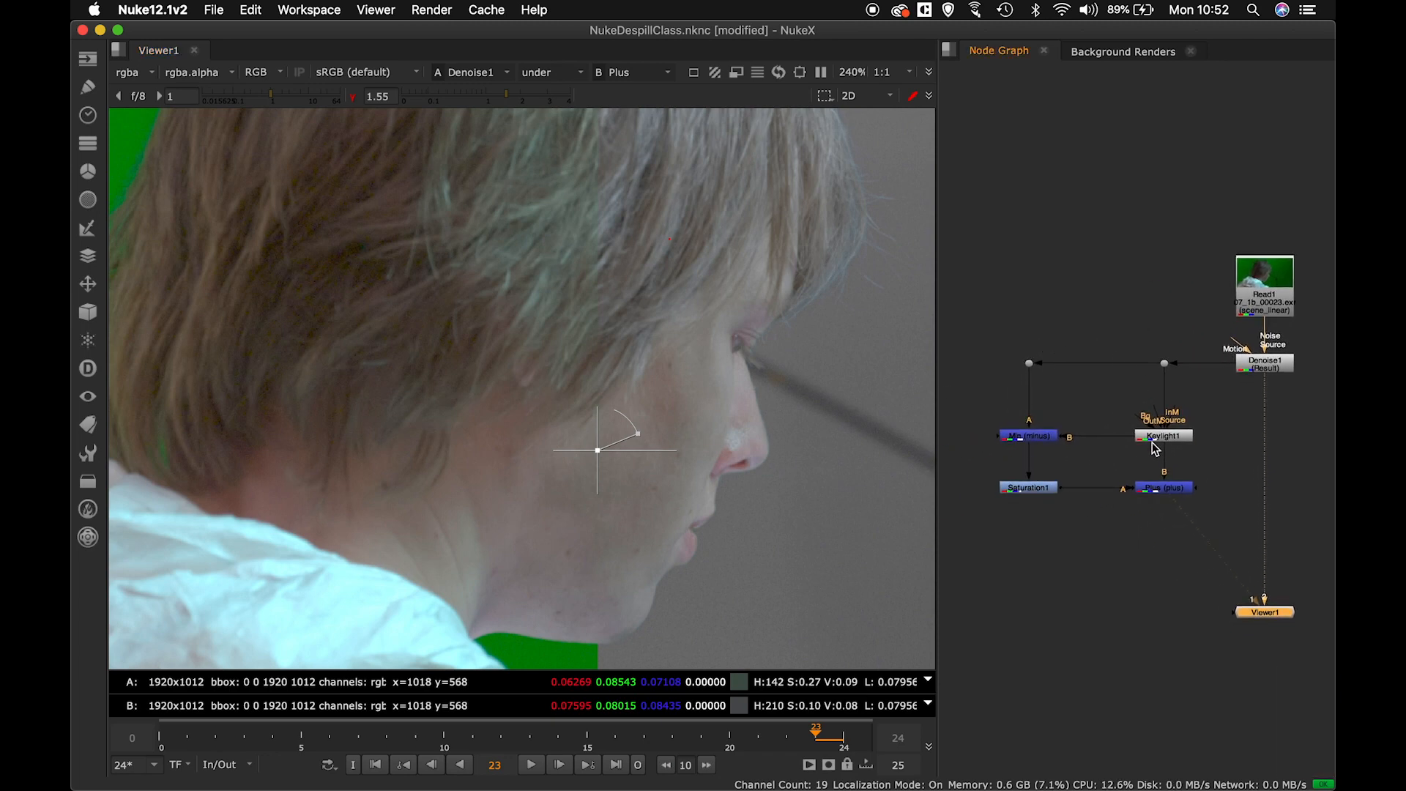
Set Keylight1's red Alpha Bias to 0.6.
double_click(1162, 435)
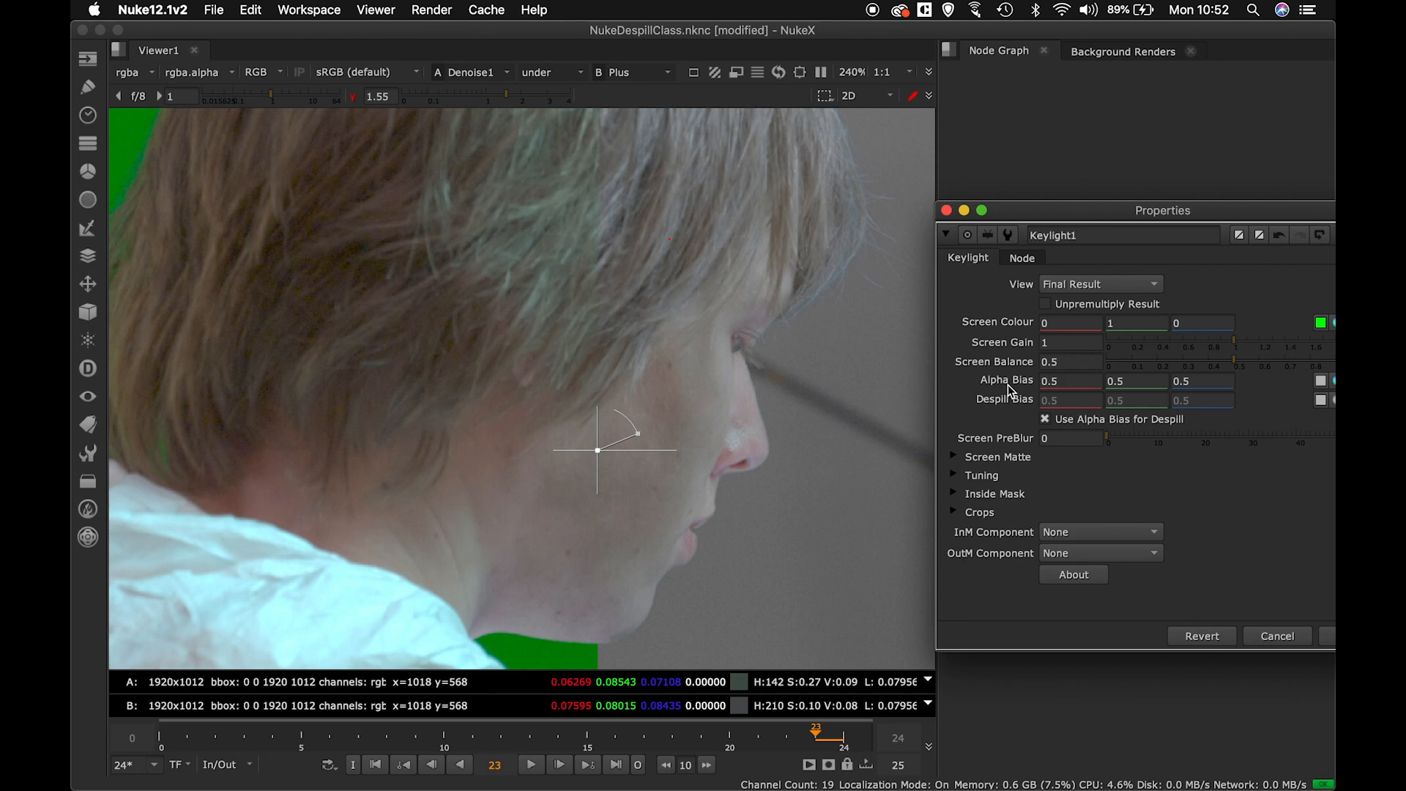
mouse_move(713, 402)
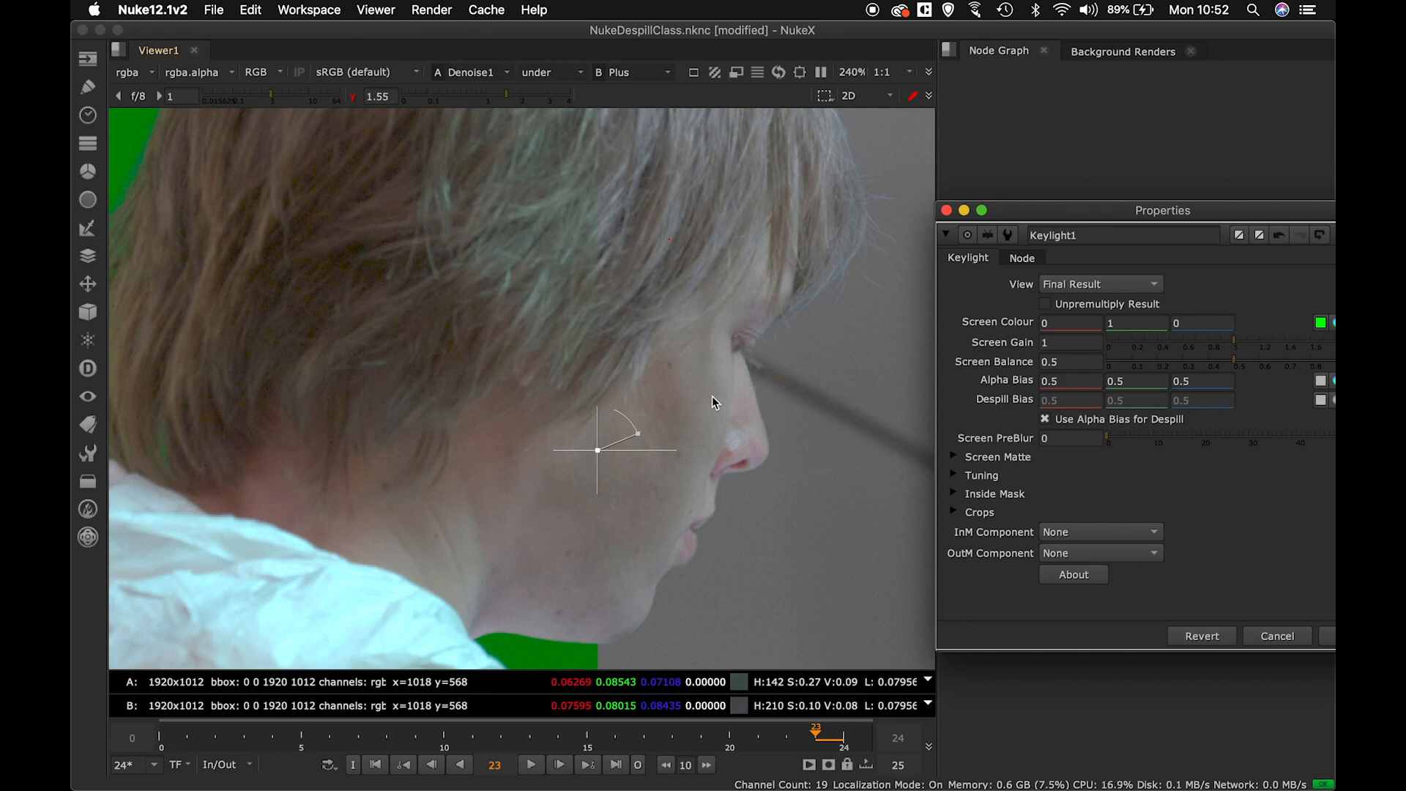
mouse_move(689, 453)
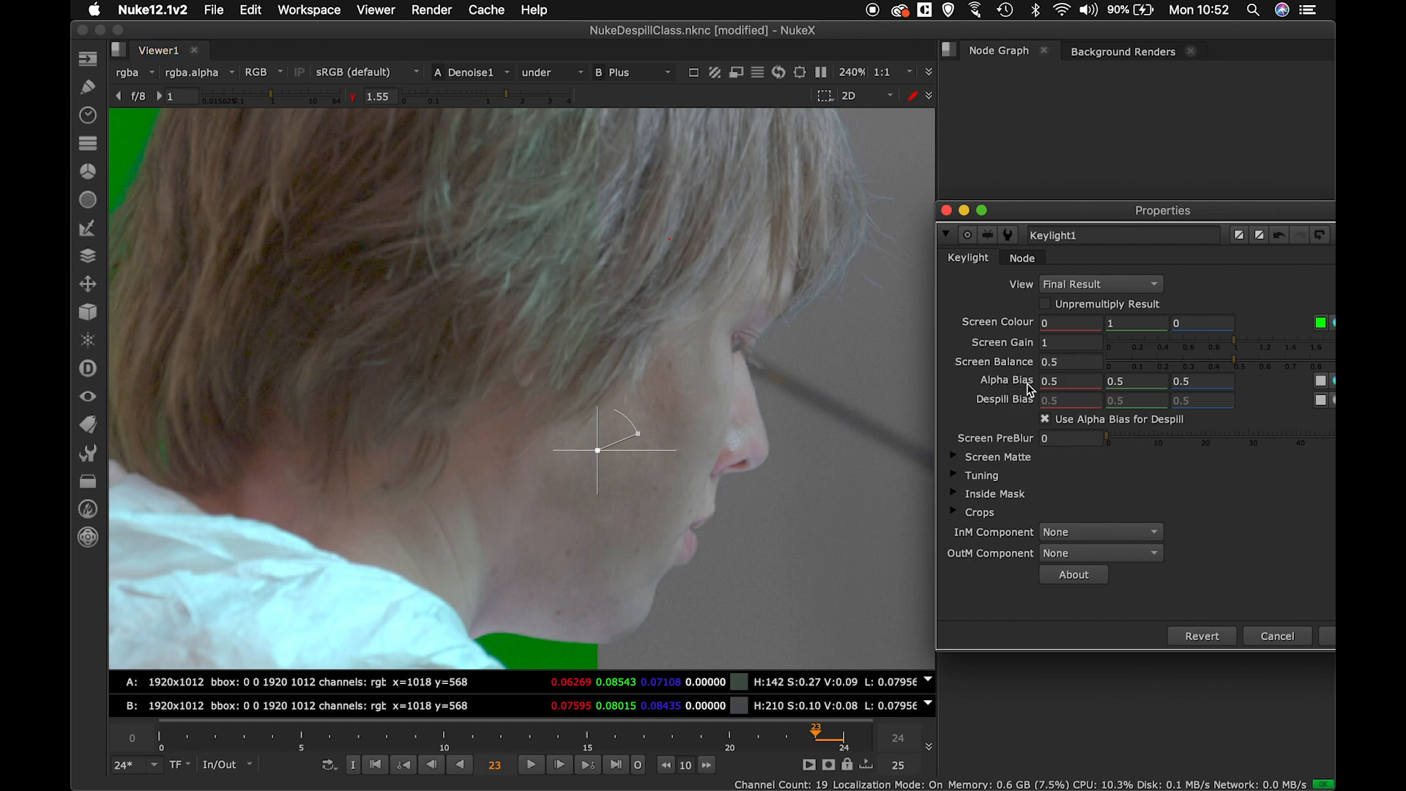
left_click(1070, 381)
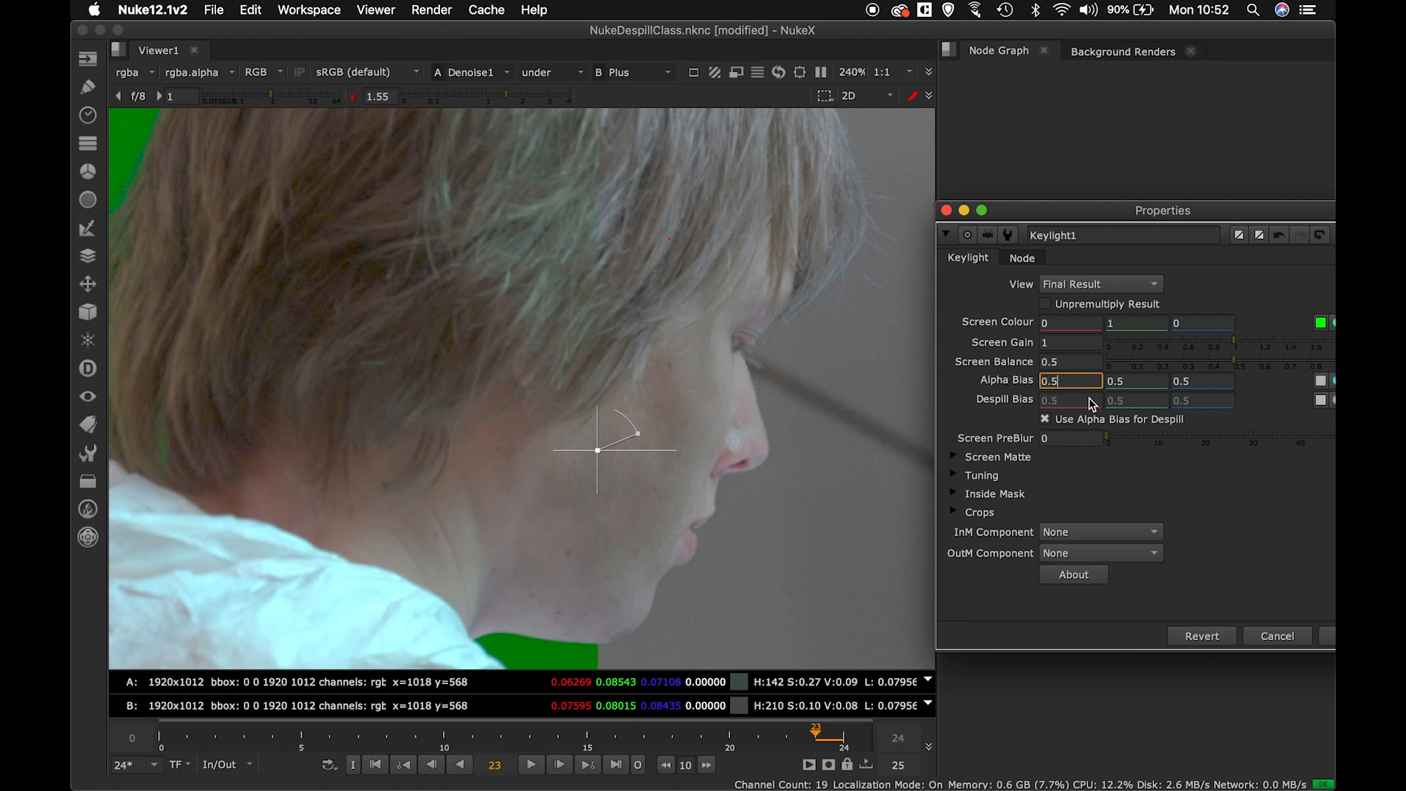
type("0.6")
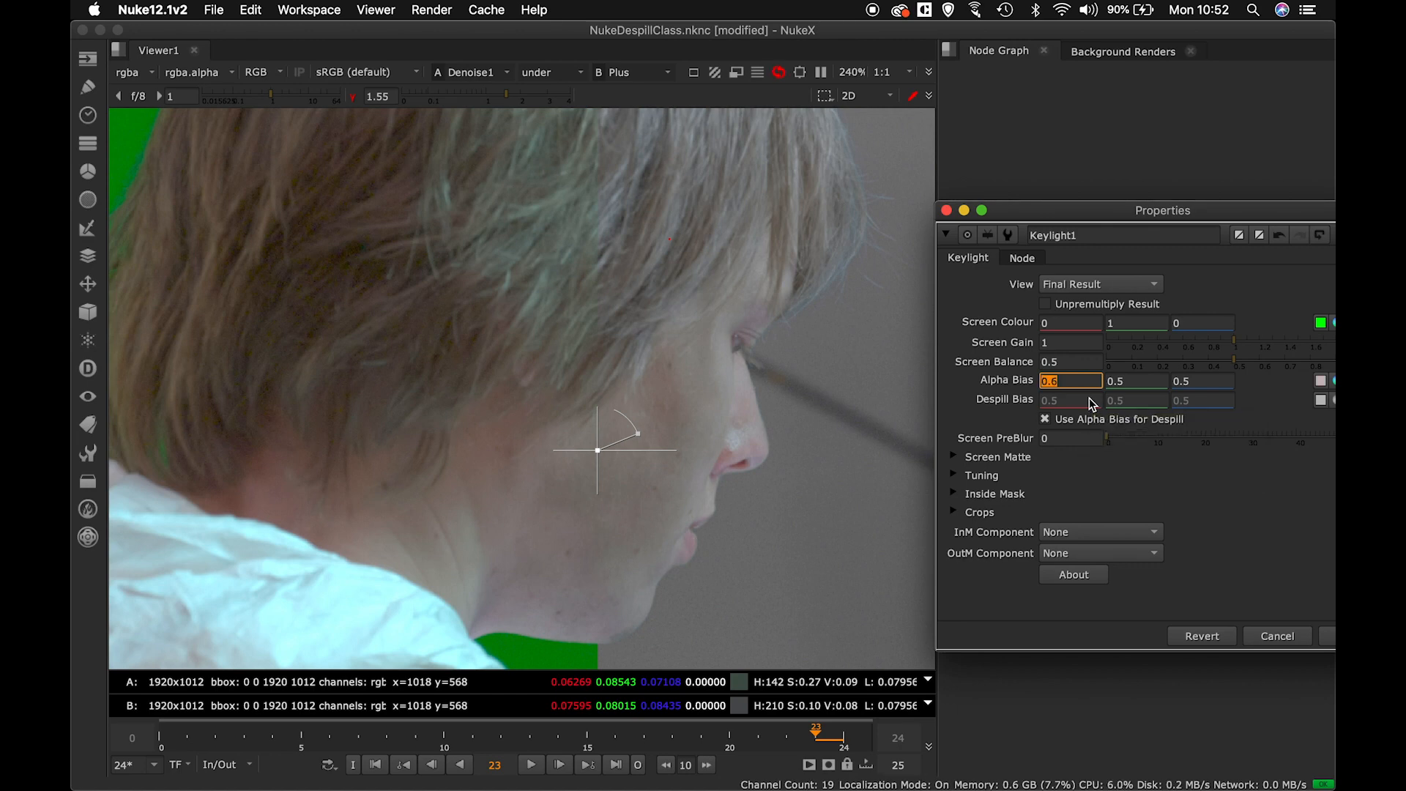
mouse_move(701, 421)
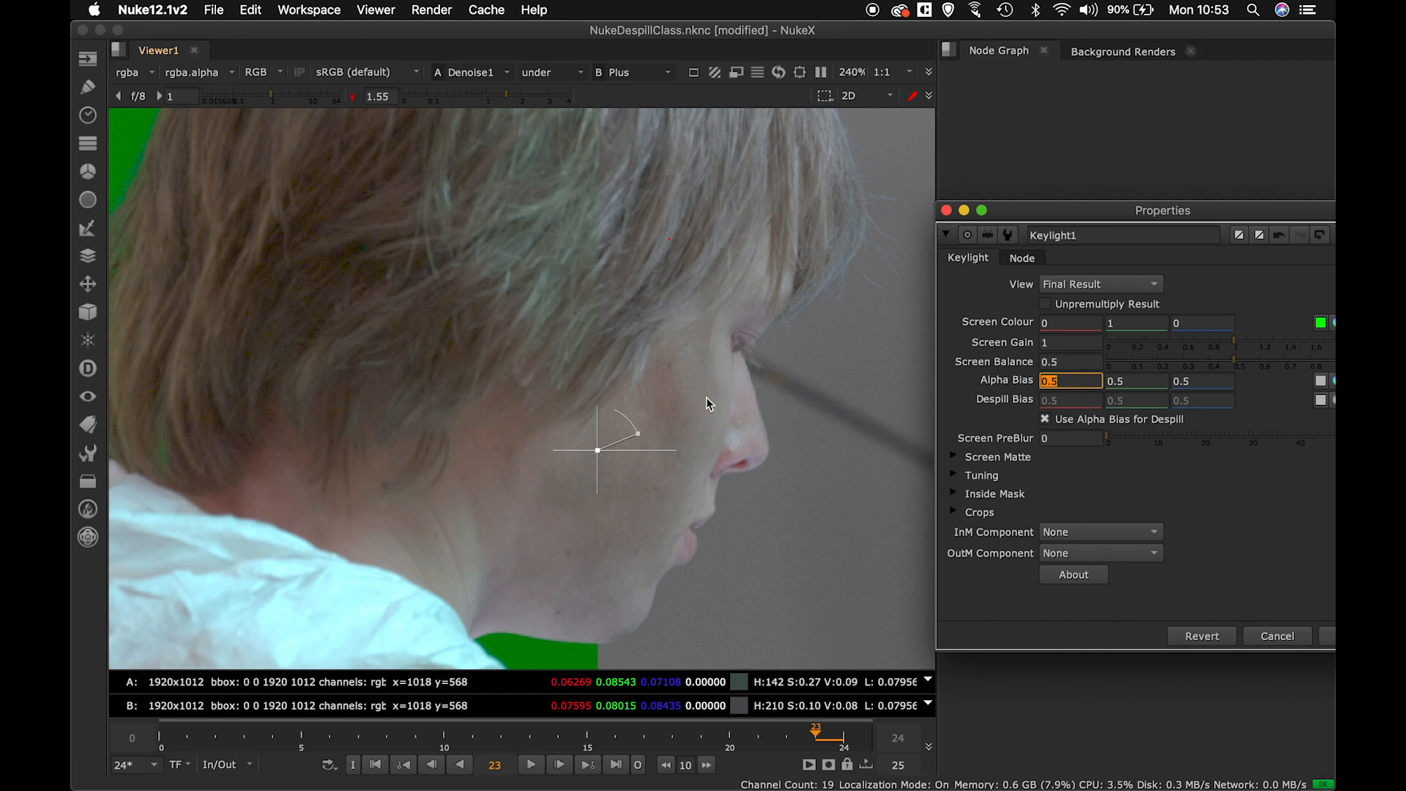
left_click(1073, 381)
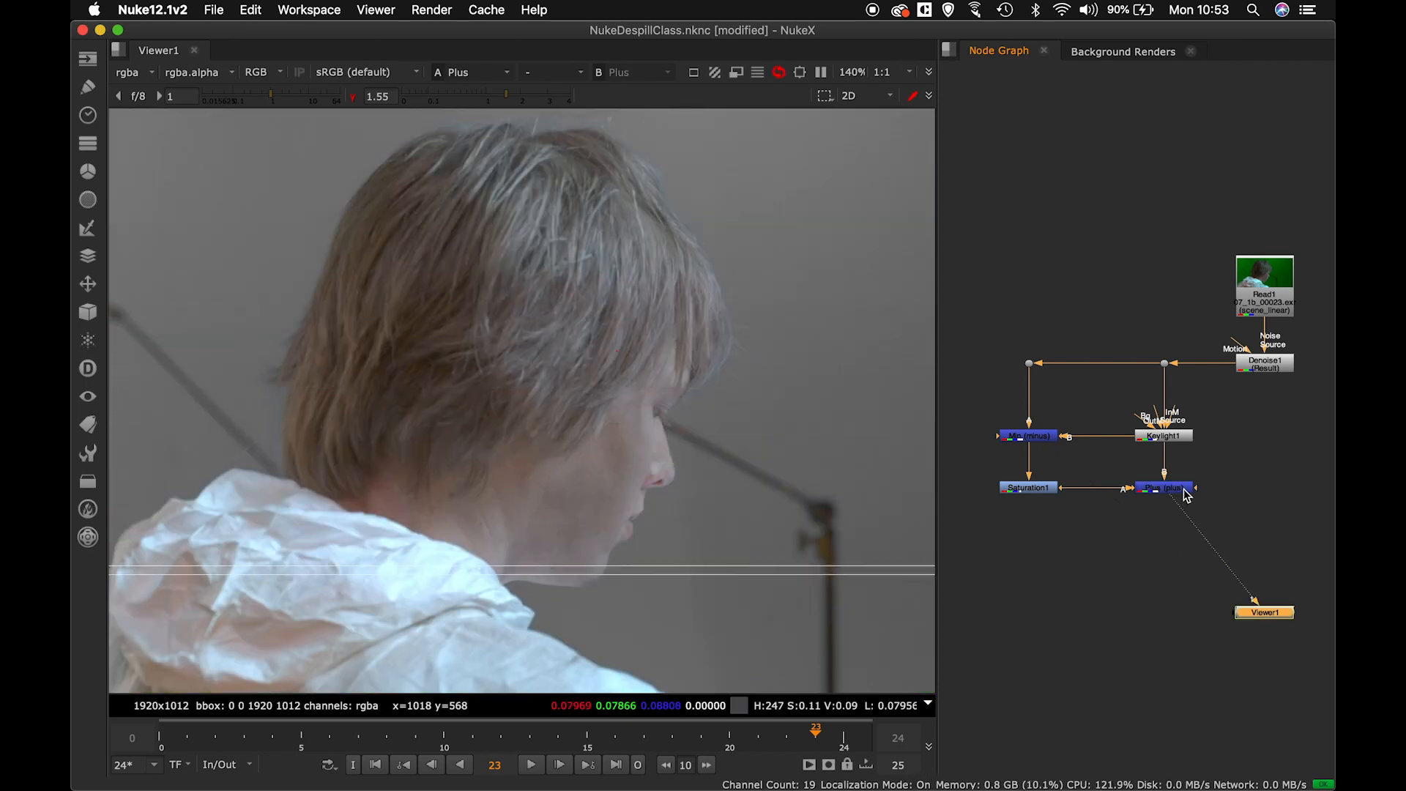
Review and close the Keylight properties, leaving the despill nodes ready for a backdrop.
double_click(1162, 435)
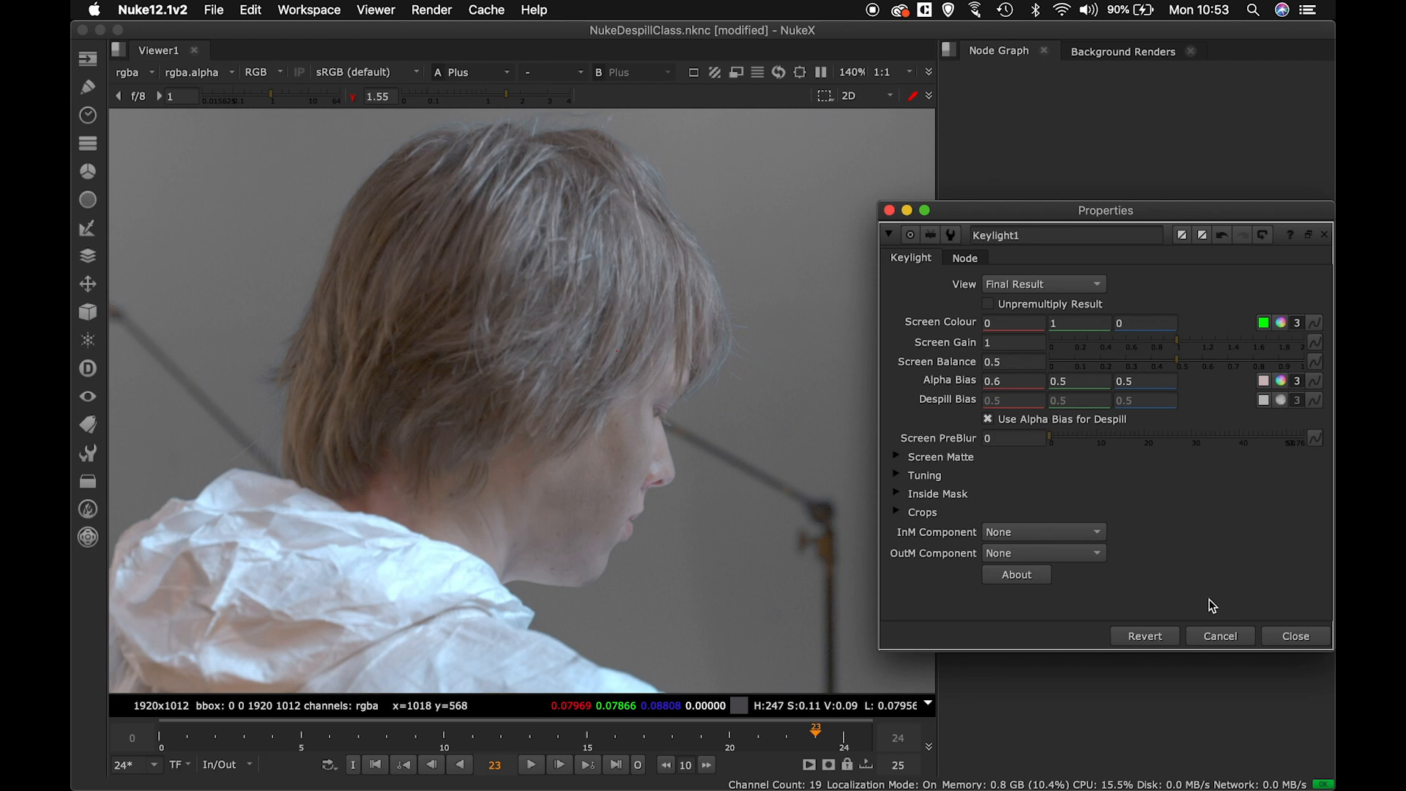
left_click(1293, 635)
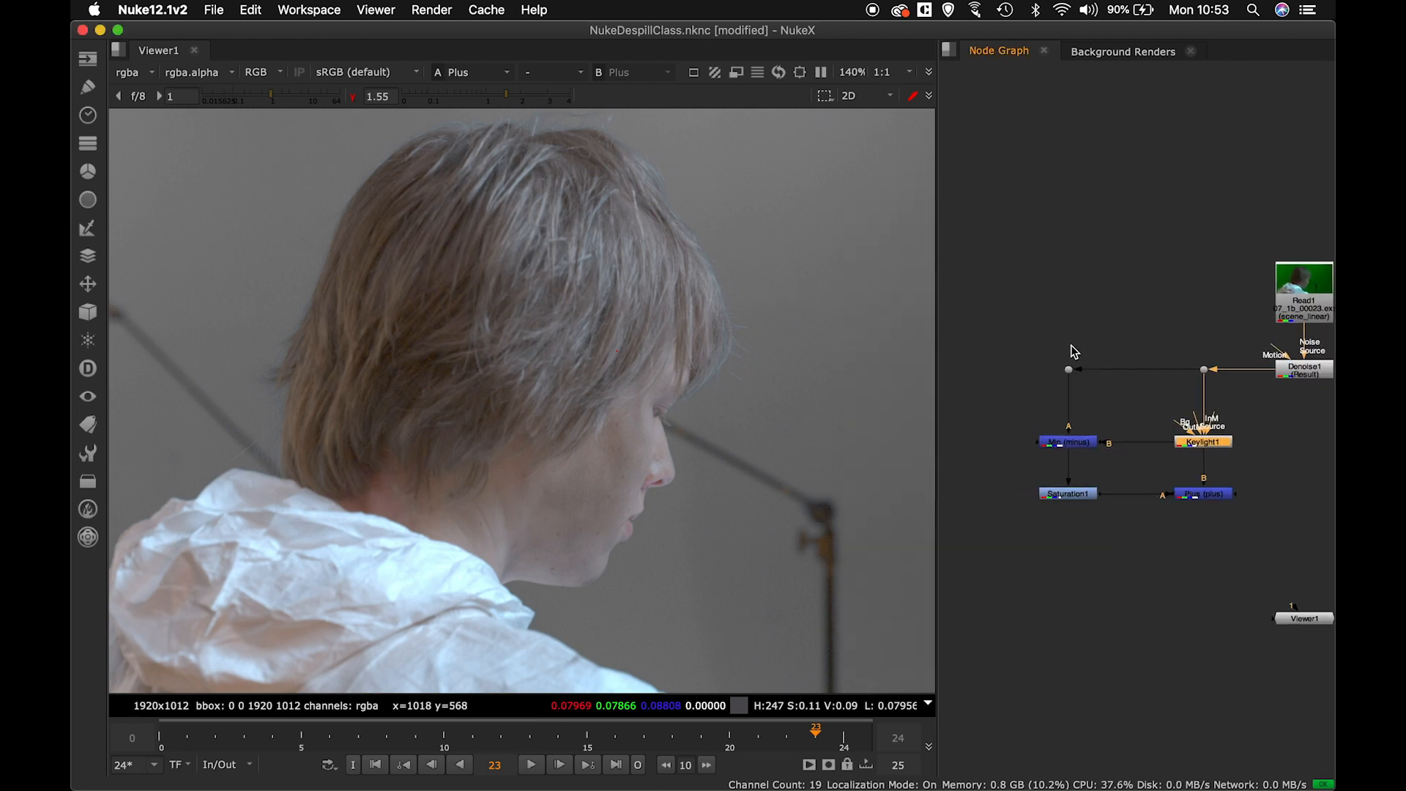
mouse_move(986, 397)
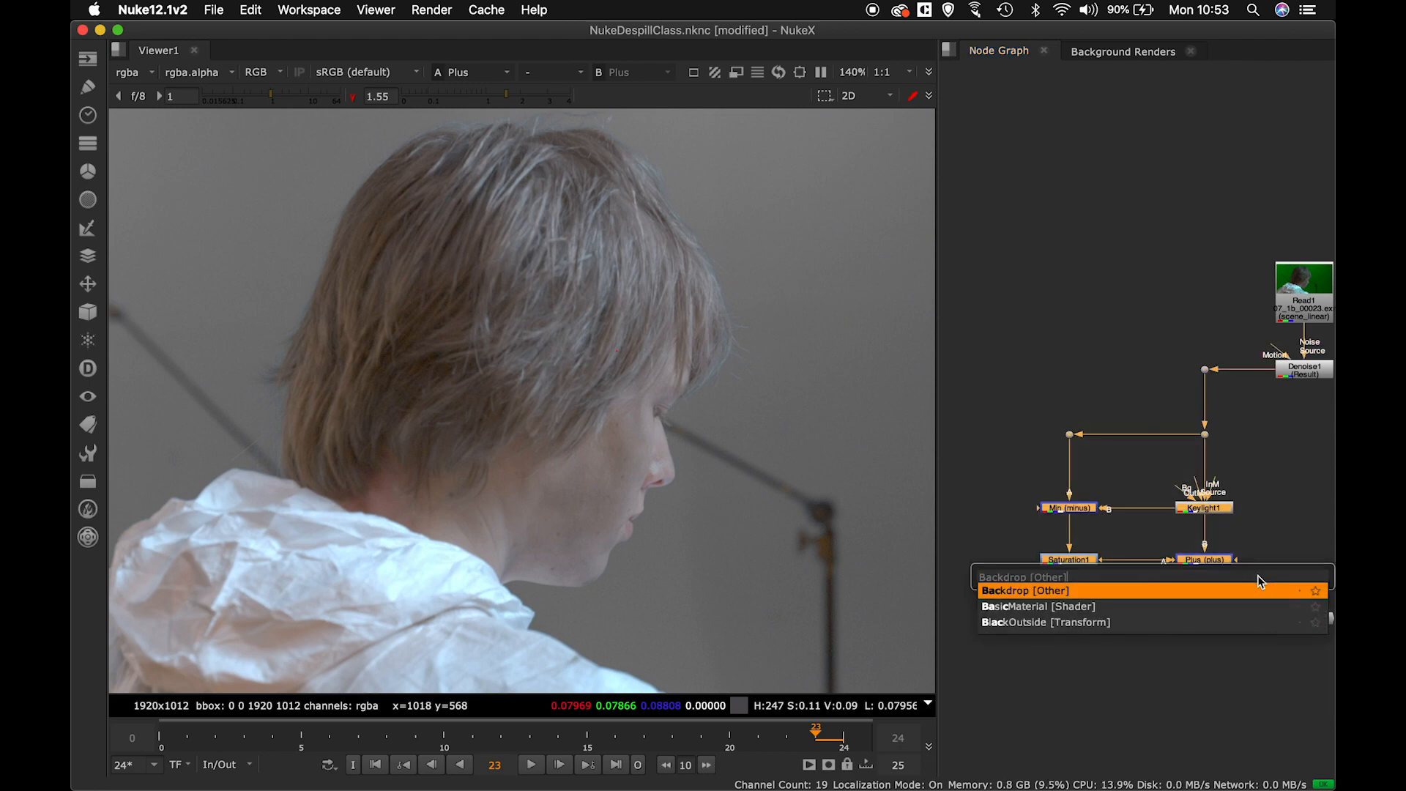
Add a Backdrop around the despill nodes labelled 'Core Despill' in bold.
left_click(1026, 591)
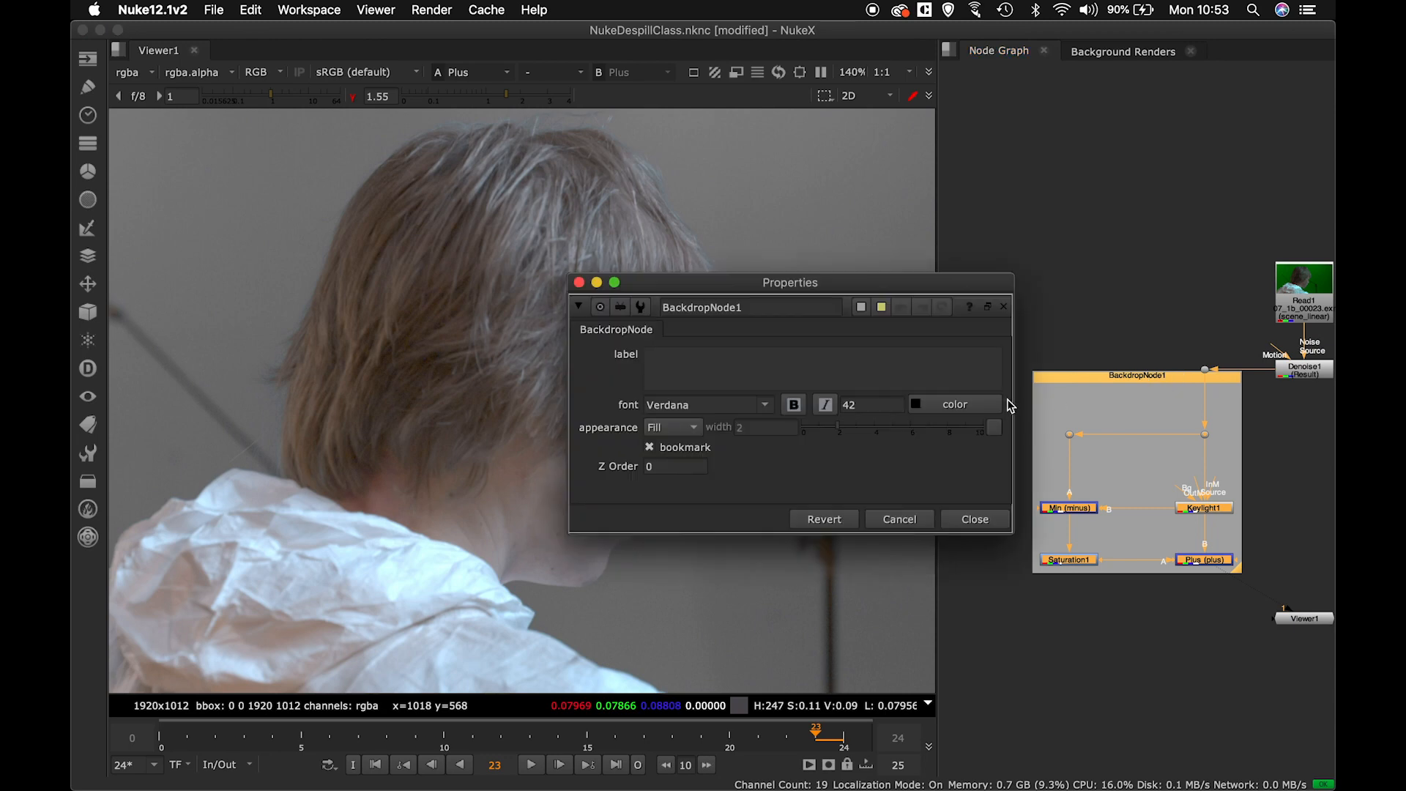
type("Core")
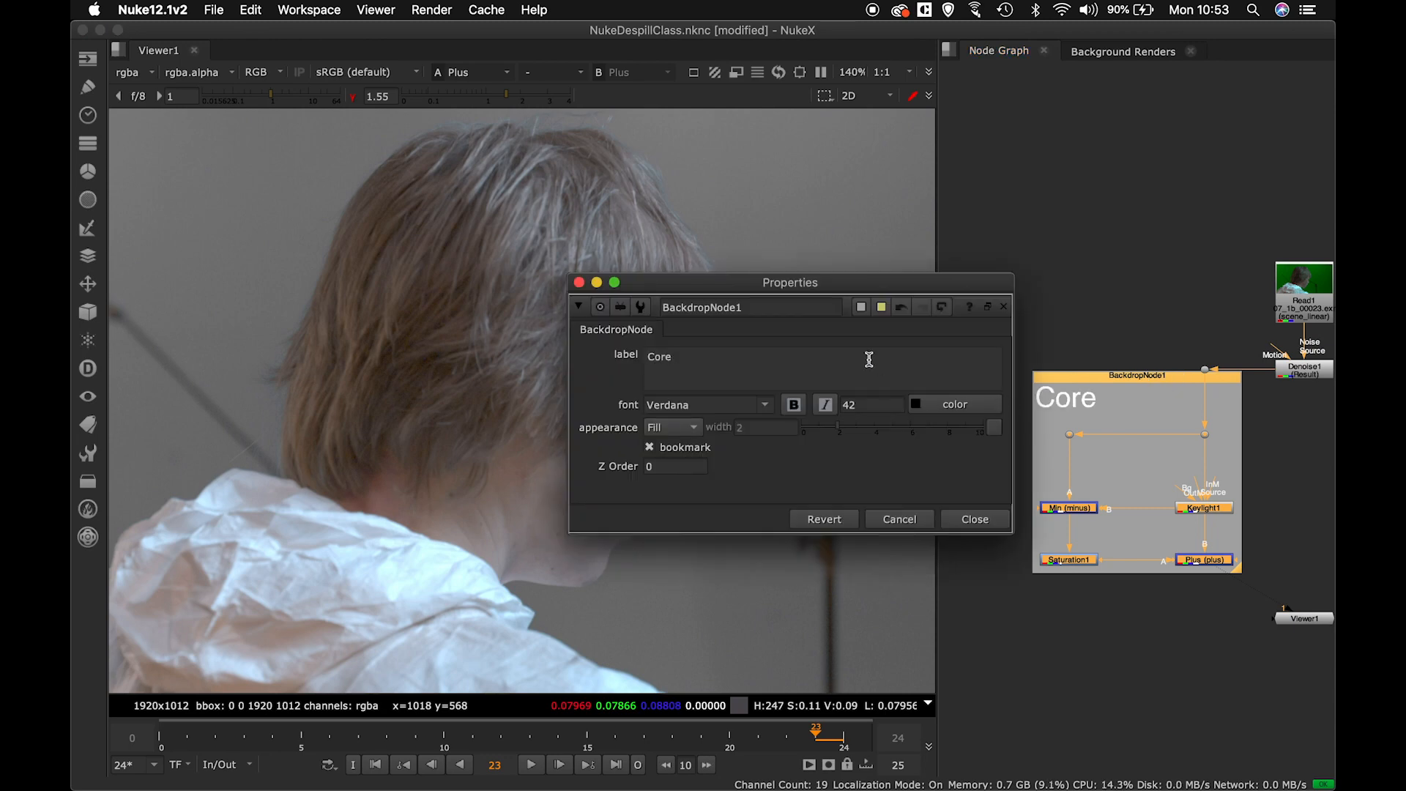
type("Despil")
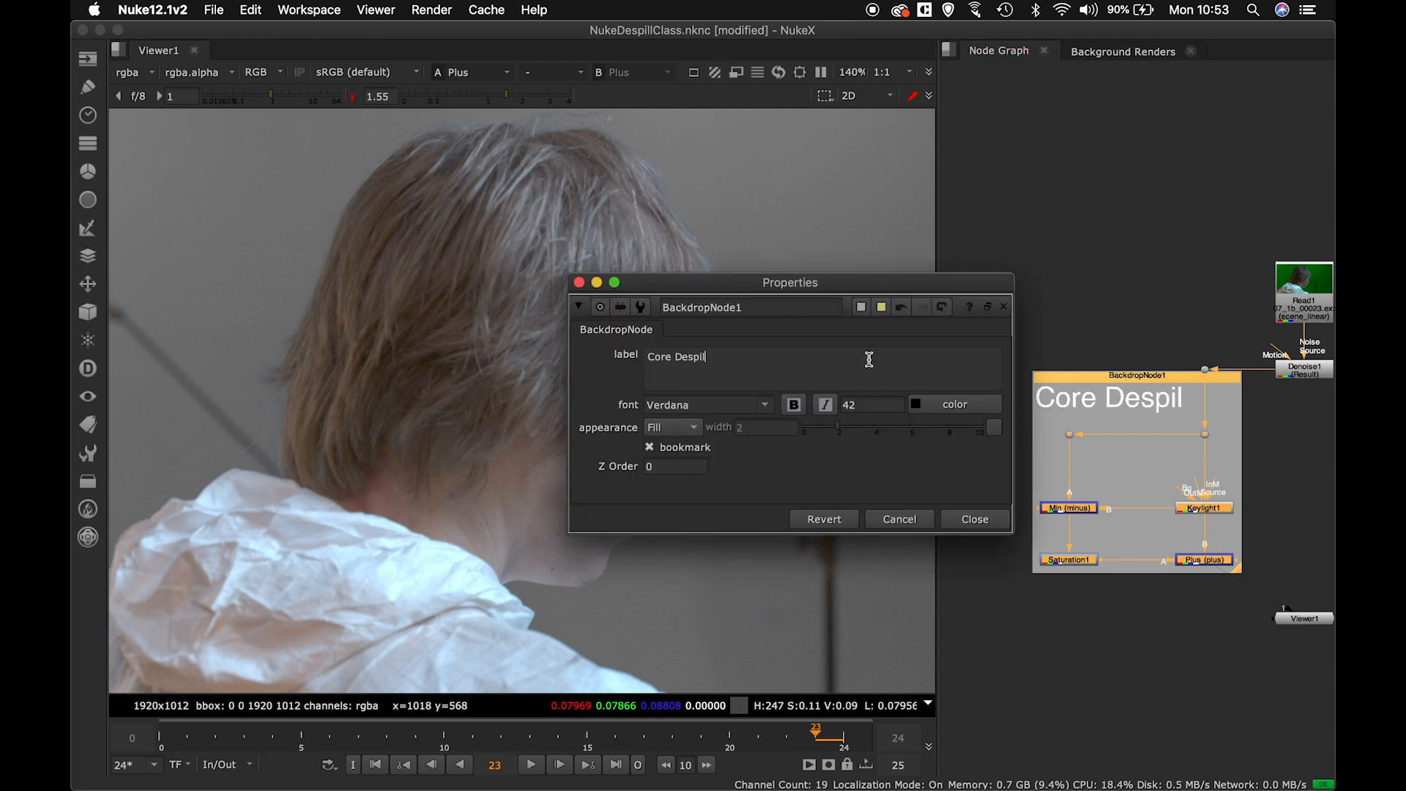
triple_click(676, 356)
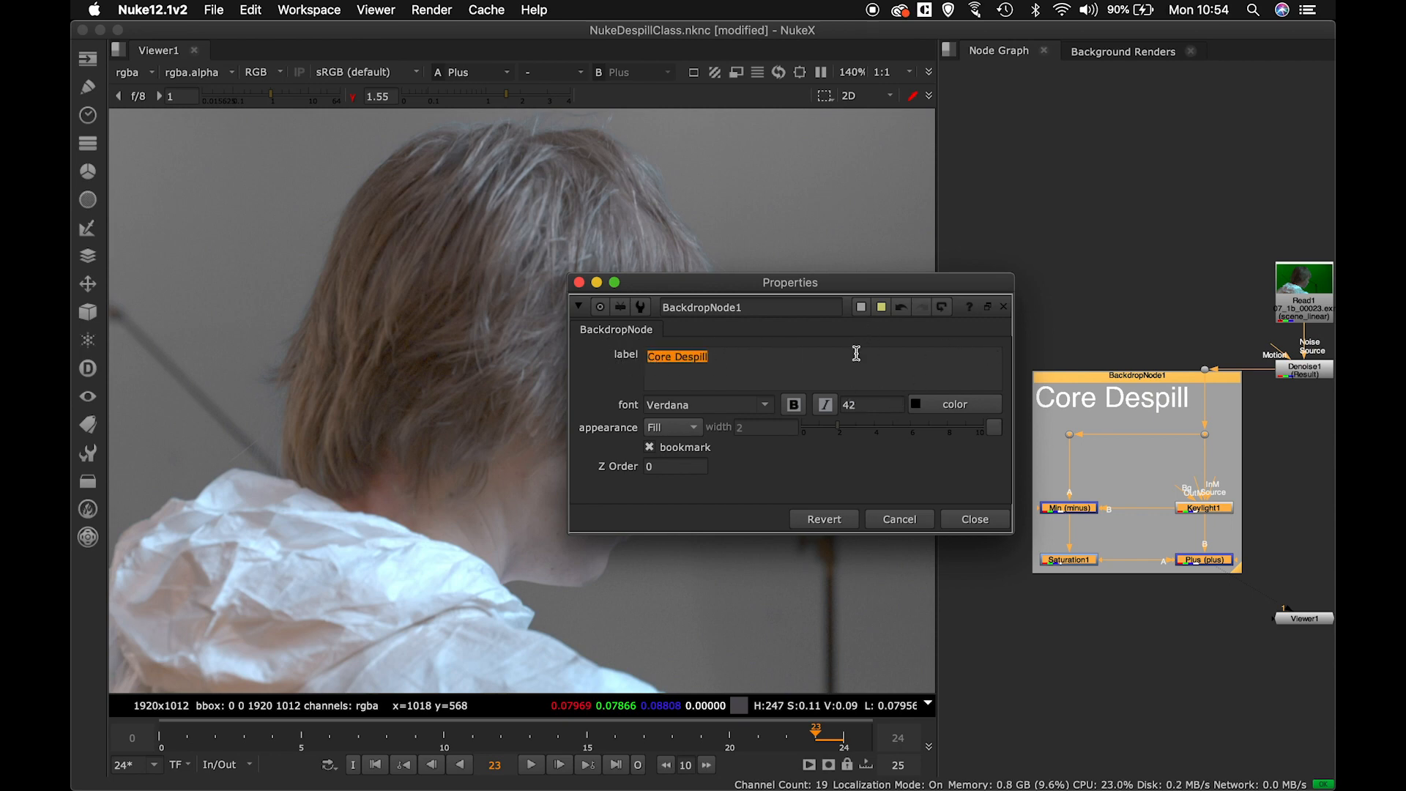
mouse_move(818, 419)
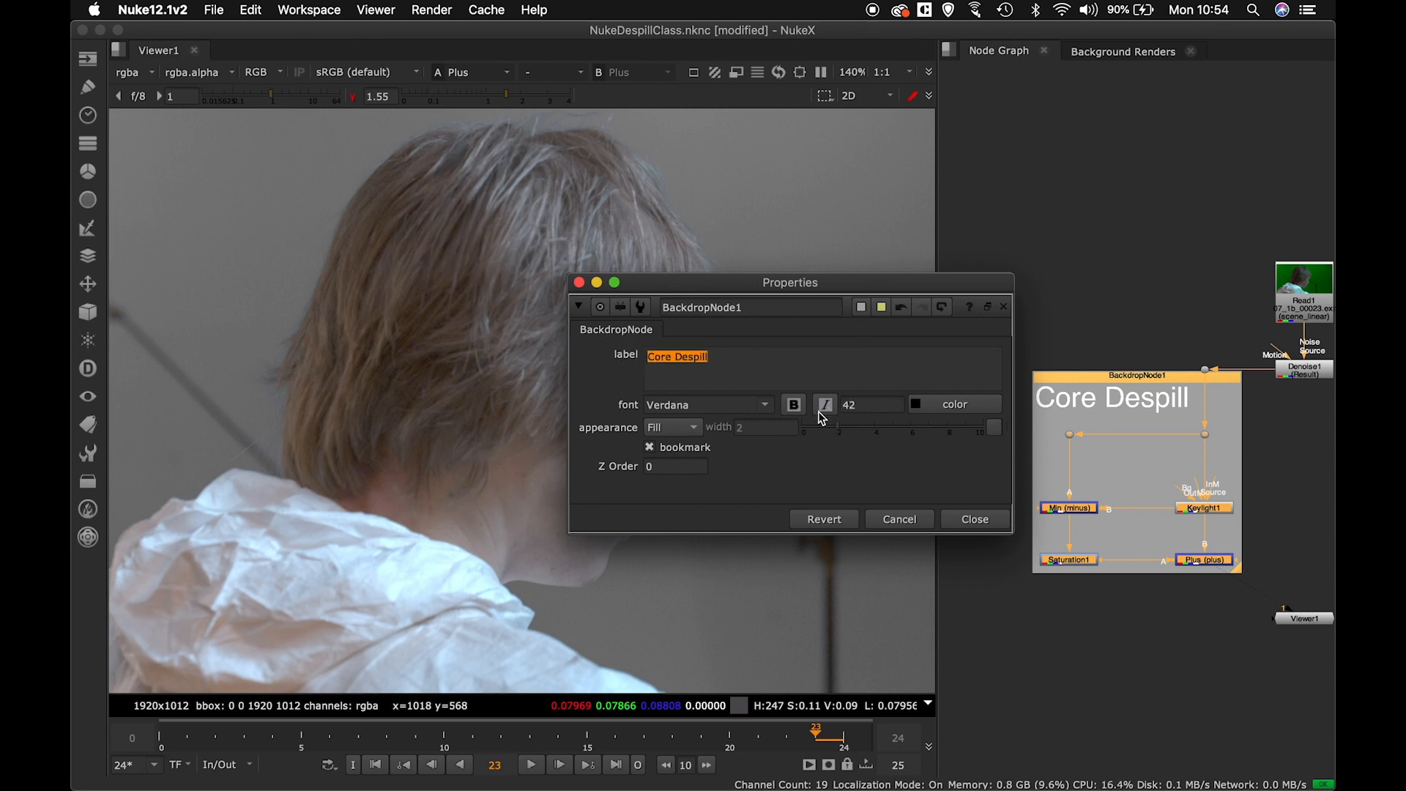
left_click(793, 404)
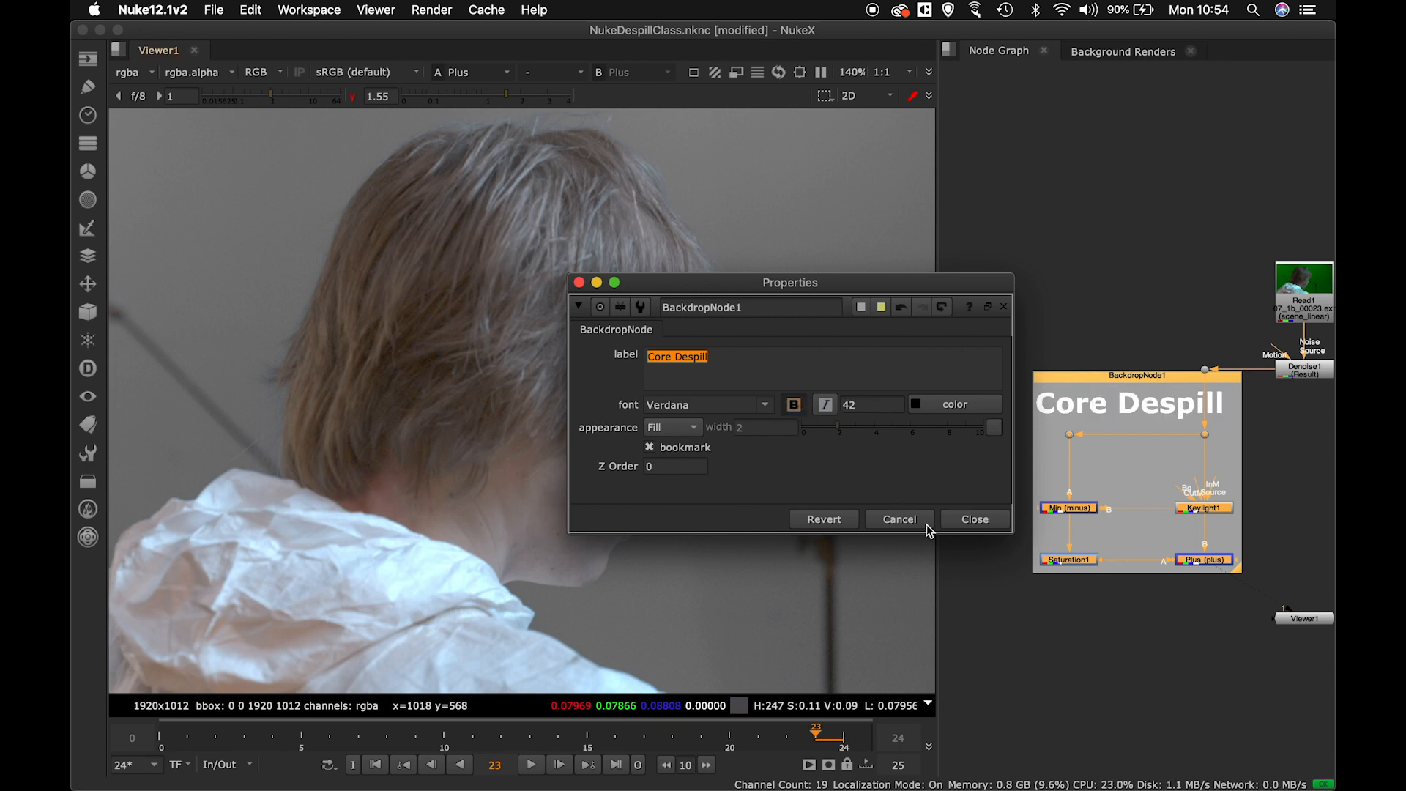
left_click(974, 518)
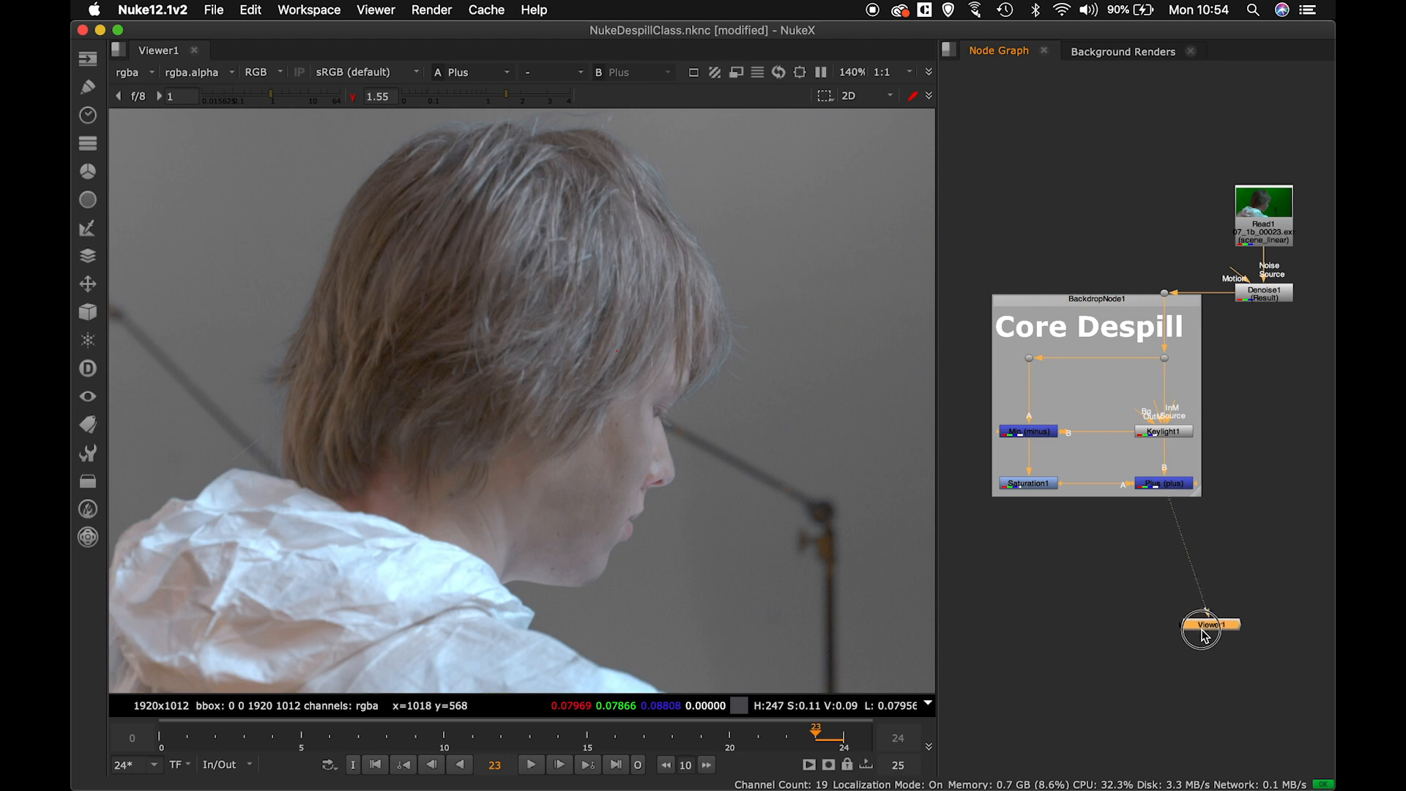
Move Viewer1 below the Plus node and select the backdrop with its nodes.
left_click_drag(1212, 626, 1163, 633)
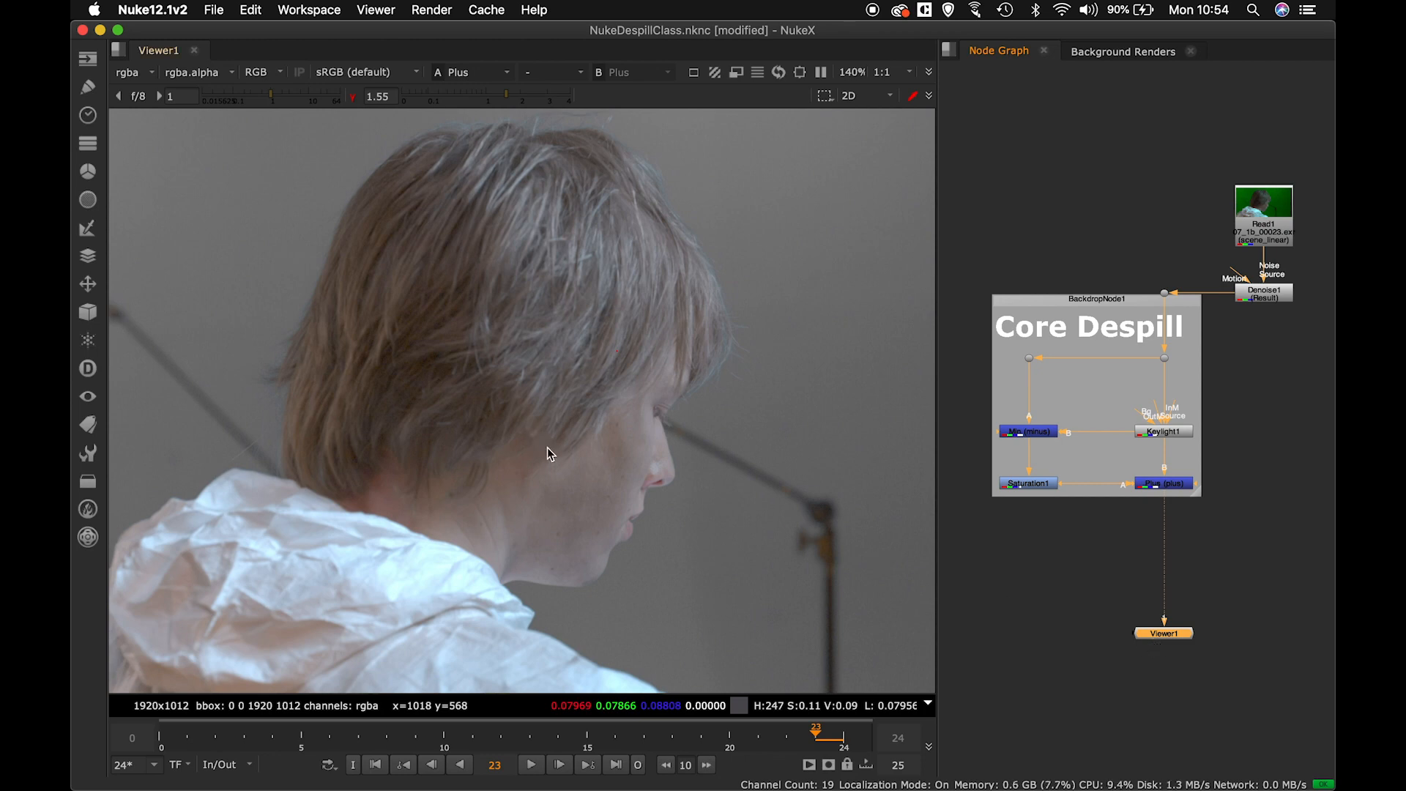
mouse_move(931, 356)
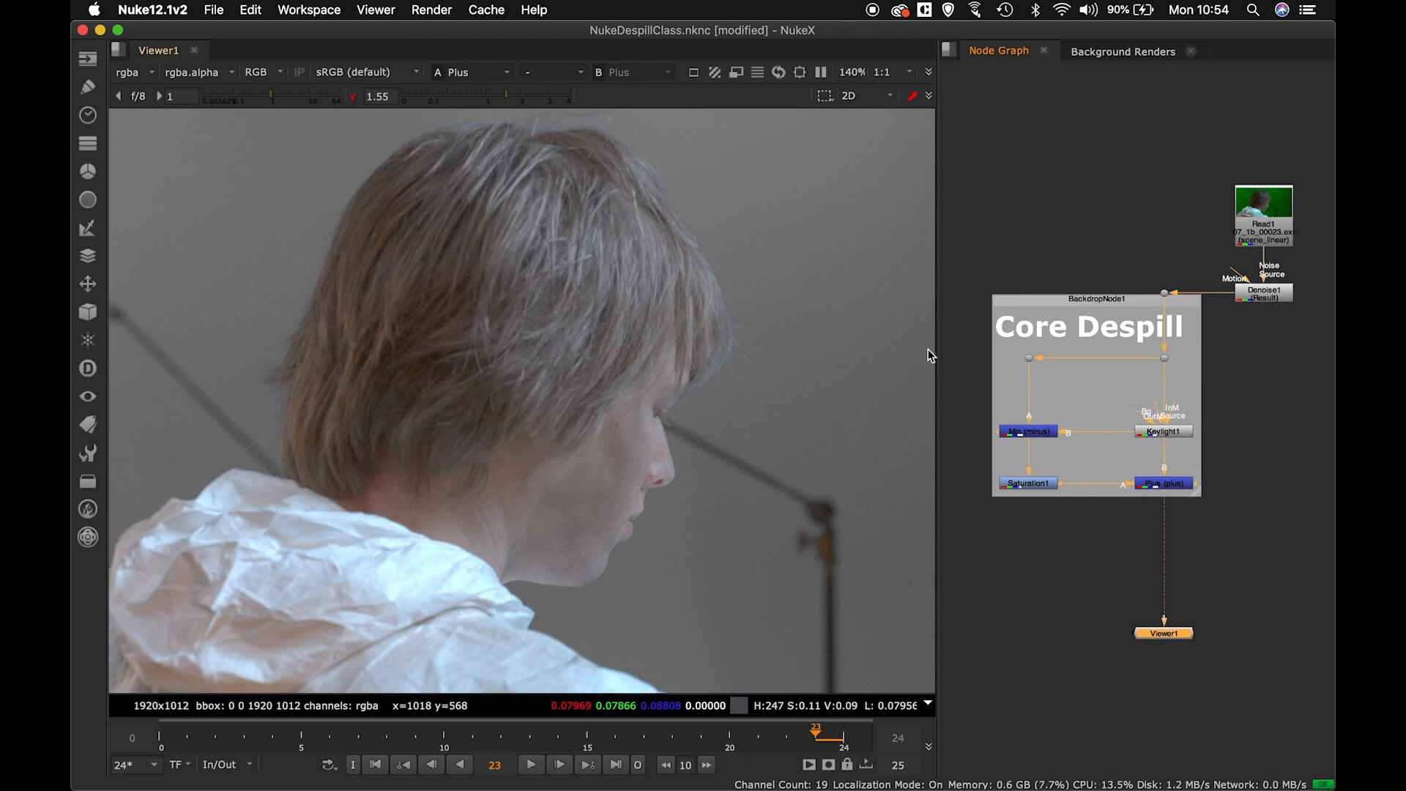
left_click(1103, 309)
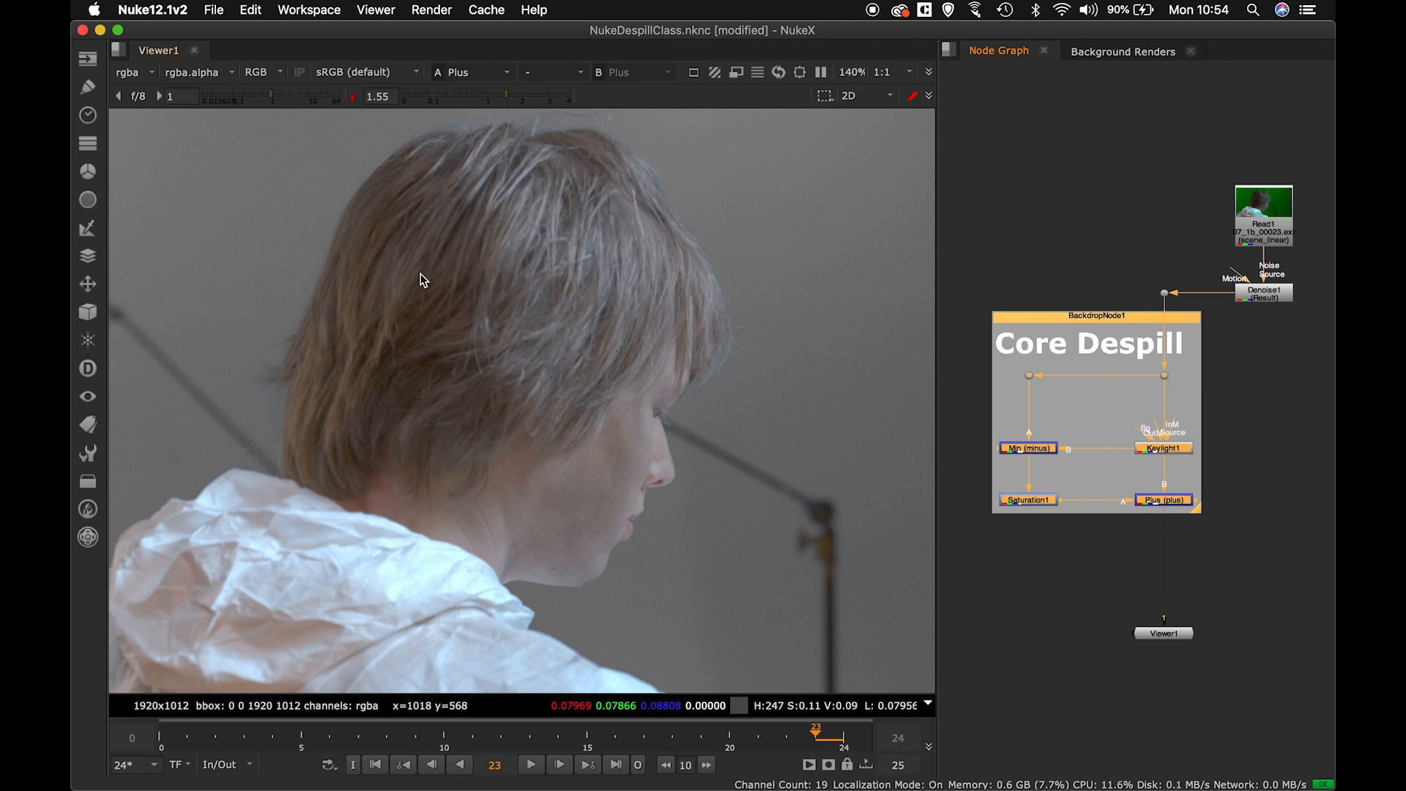
mouse_move(642, 350)
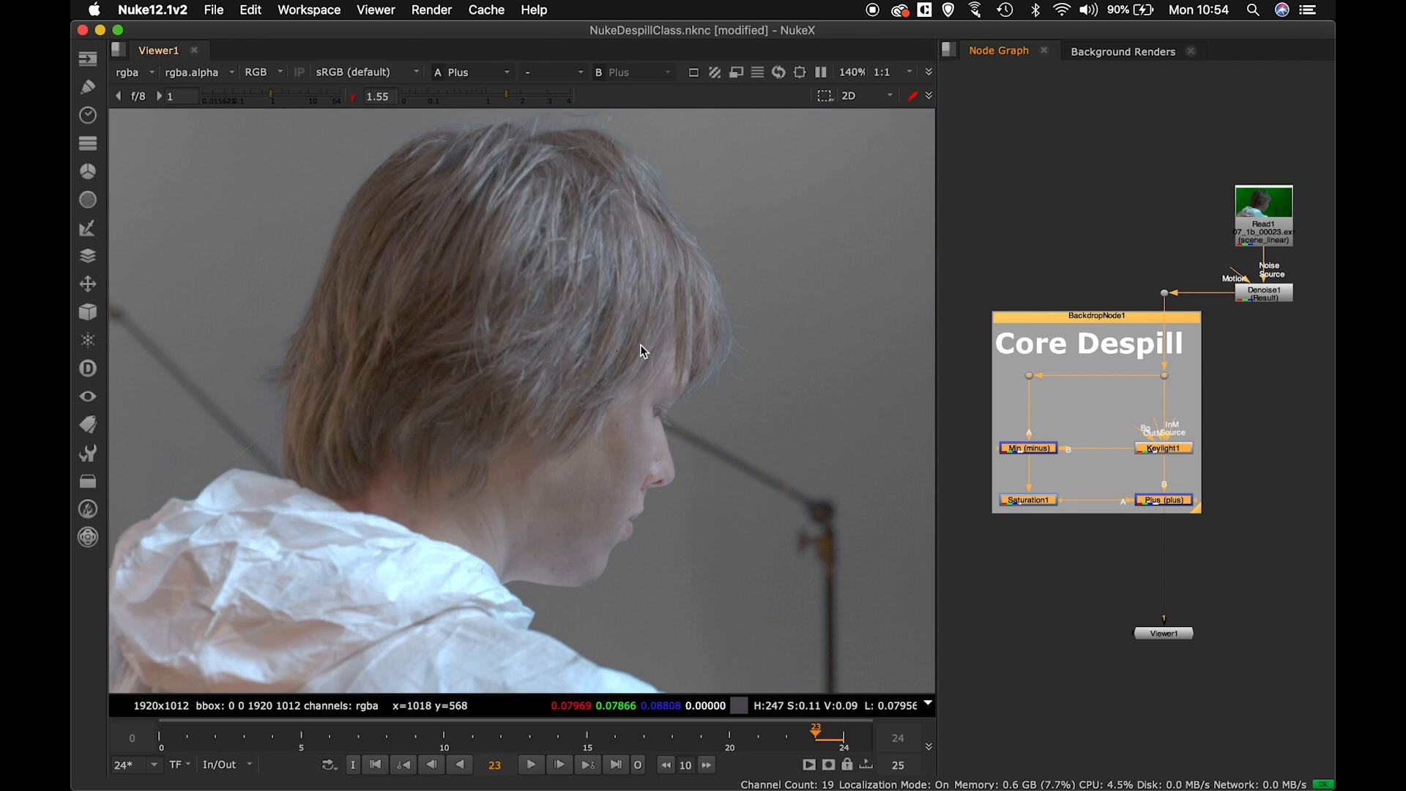